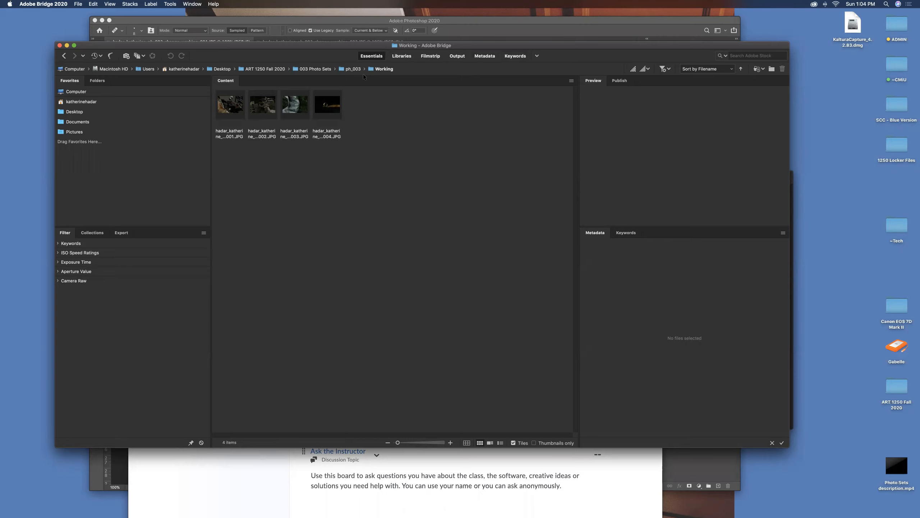
mouse_move(292, 115)
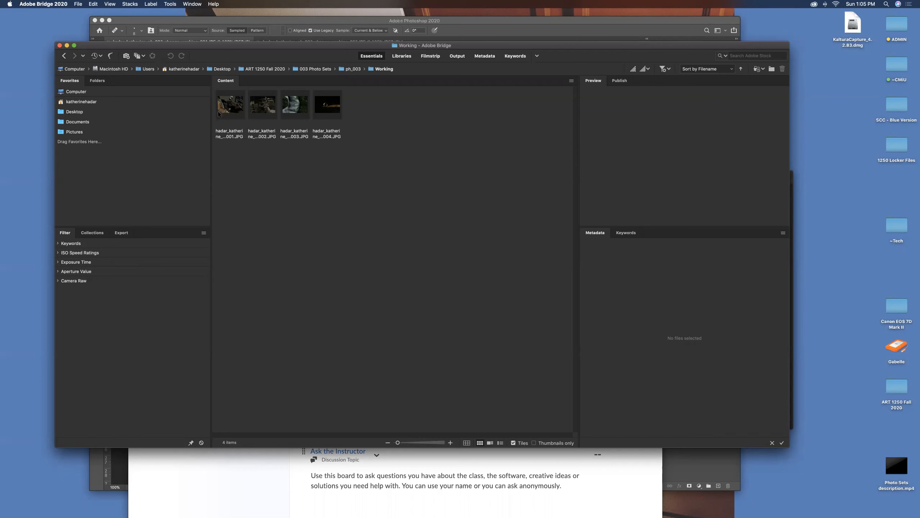
- Select the first rusty debris JPG in the Working folder to show its preview and metadata
left_click(231, 104)
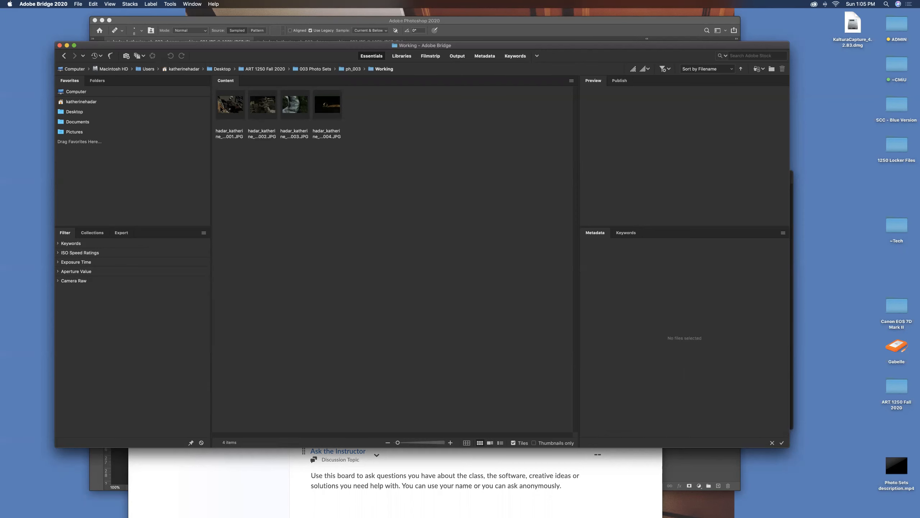
left_click(230, 105)
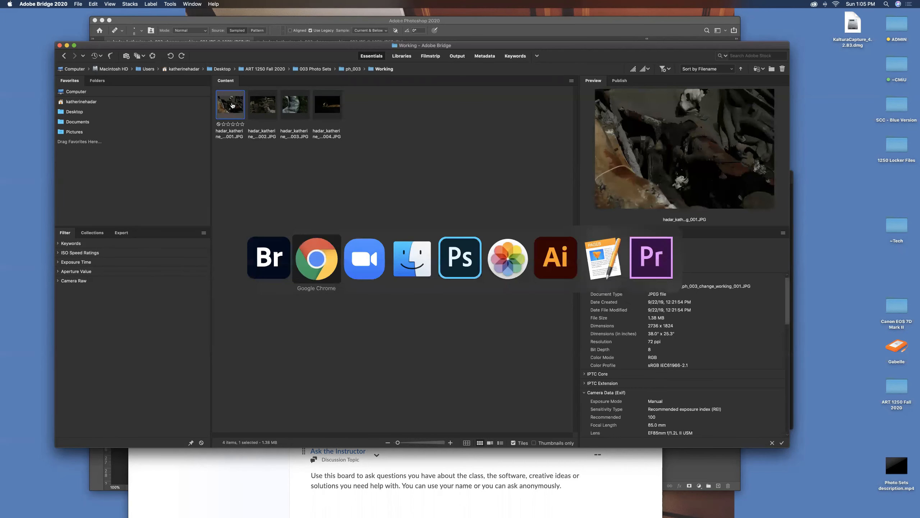
- Switch from Bridge to Photoshop with the debris photo open
left_click(460, 257)
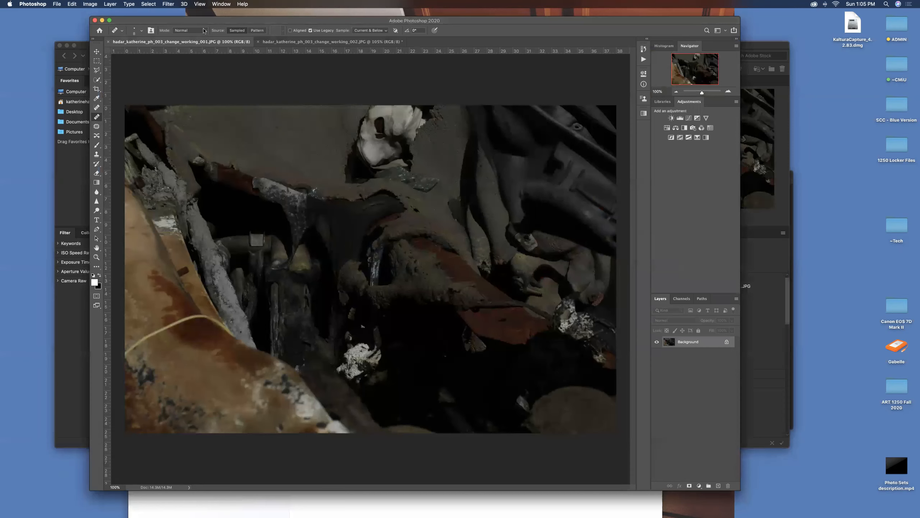
mouse_move(206, 31)
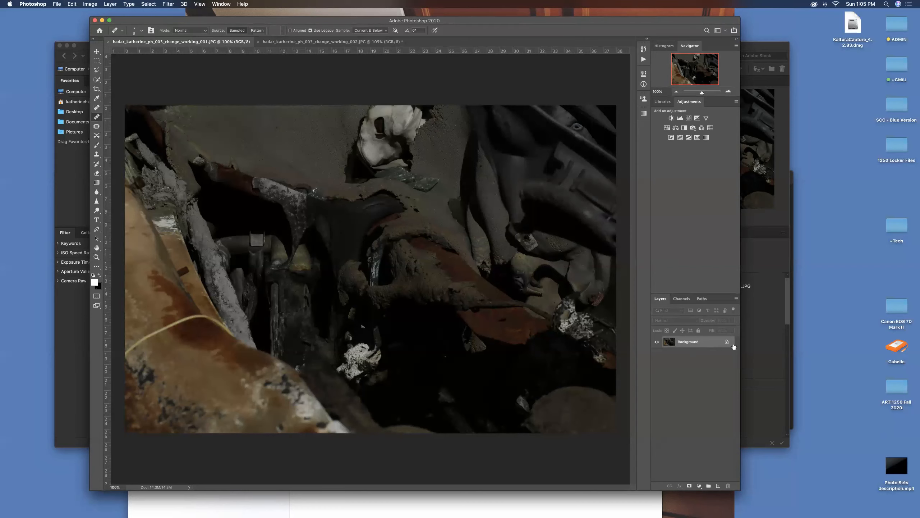
mouse_move(693, 361)
type("Working")
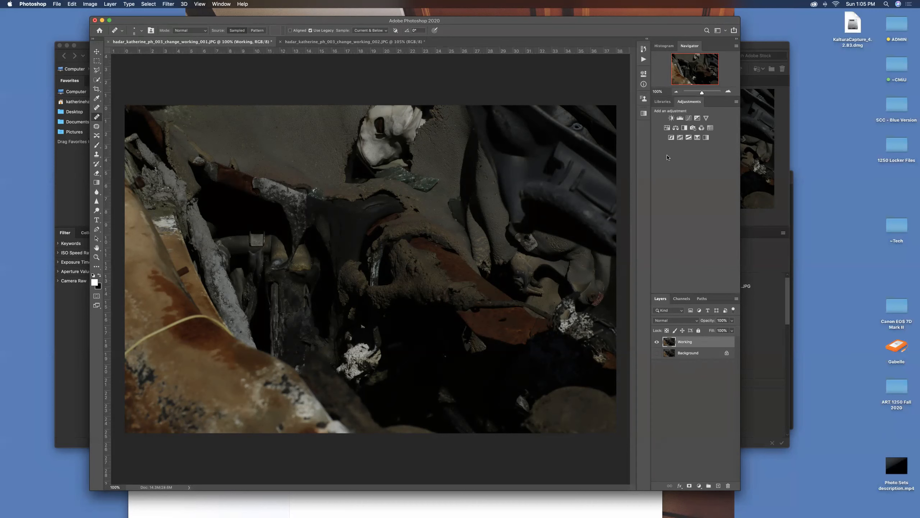
- Add a Brightness/Contrast layer at Brightness 24, Contrast about 8, then target the Working layer
left_click(671, 118)
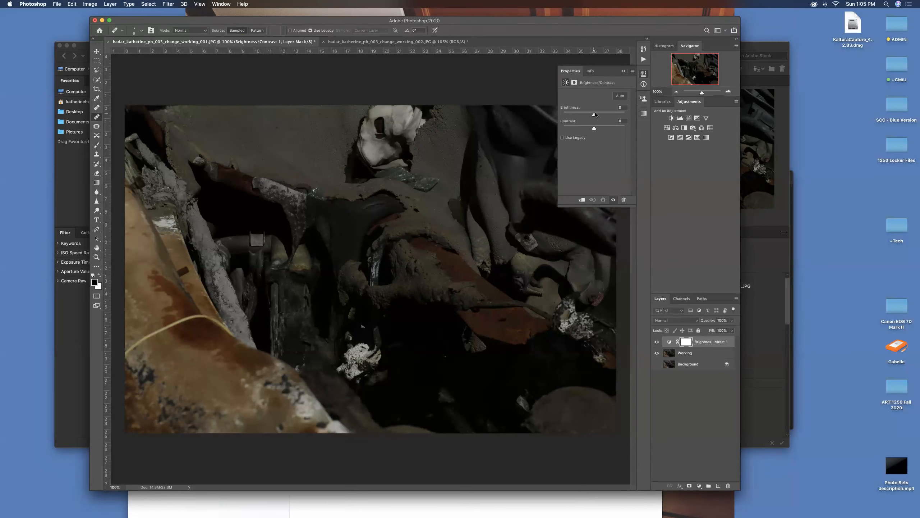
left_click_drag(585, 114, 598, 114)
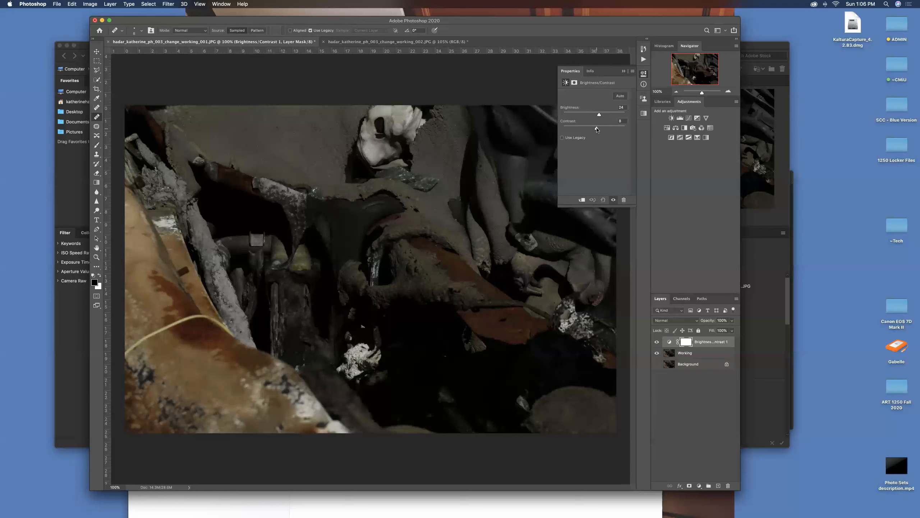
left_click_drag(598, 129, 598, 128)
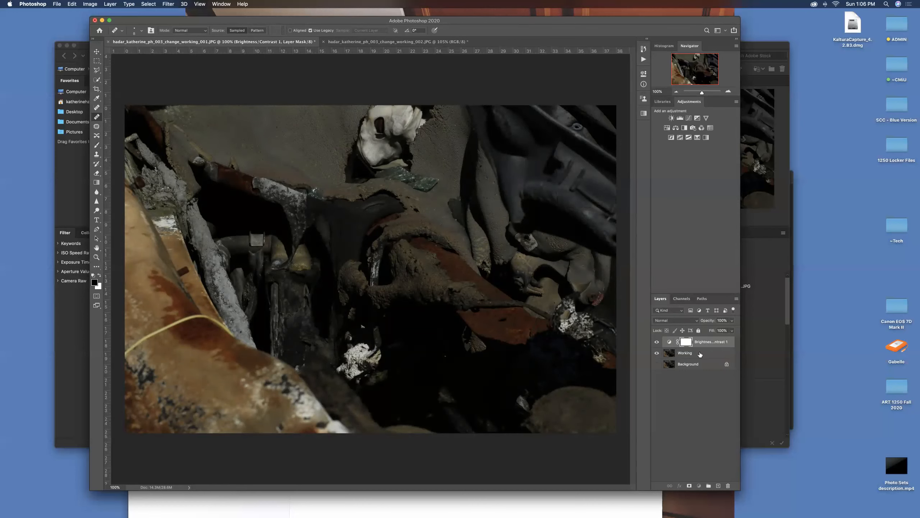
left_click(685, 353)
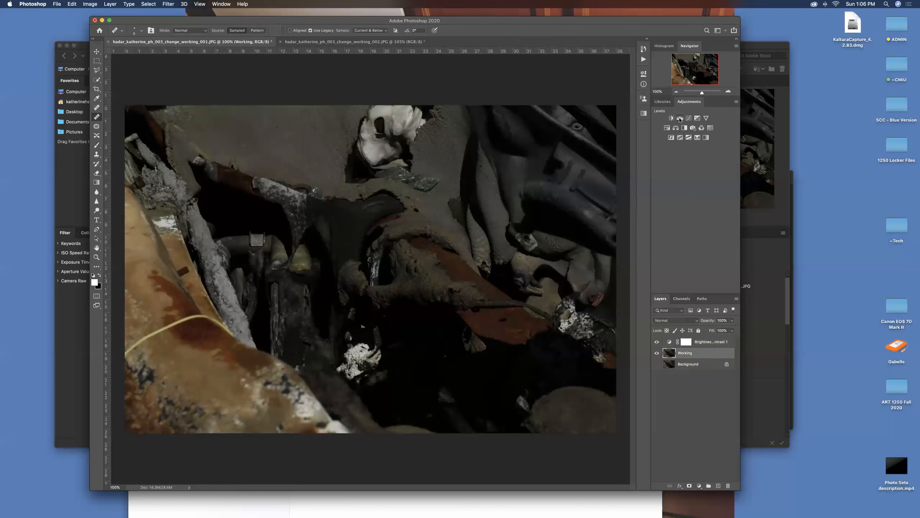
- Add a Levels layer with the white input near 170 and the black input at 3
left_click(671, 118)
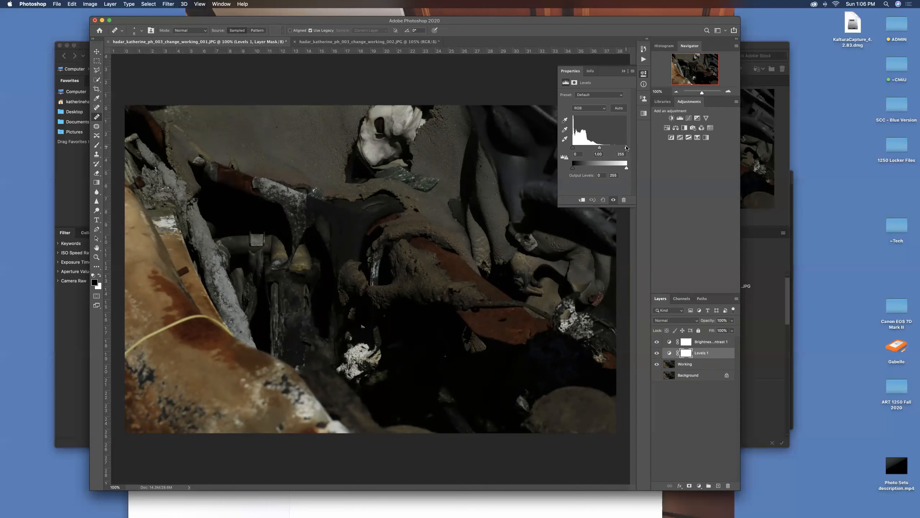
left_click_drag(618, 147, 615, 148)
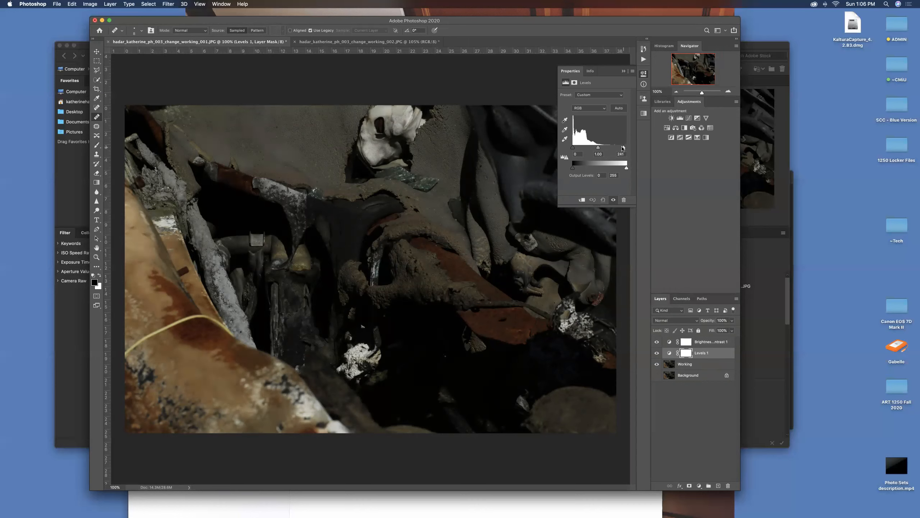
left_click_drag(620, 148, 613, 147)
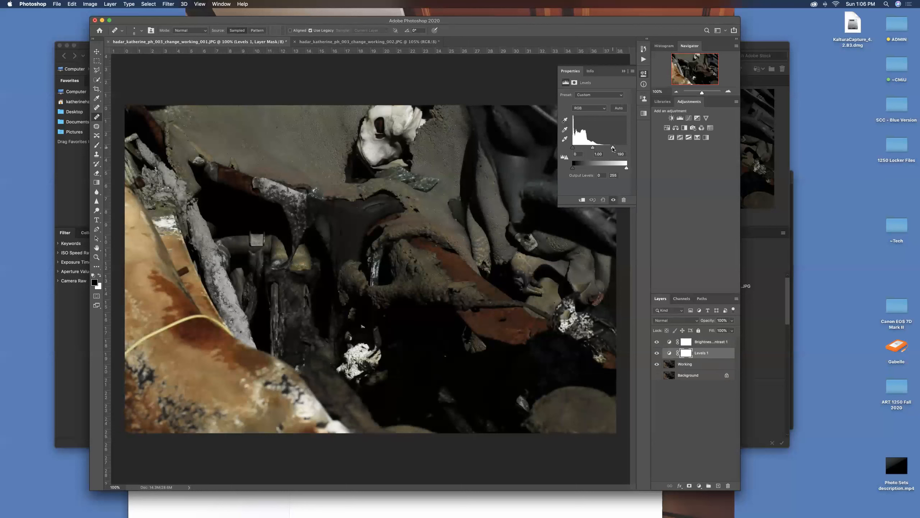
left_click_drag(612, 148, 609, 148)
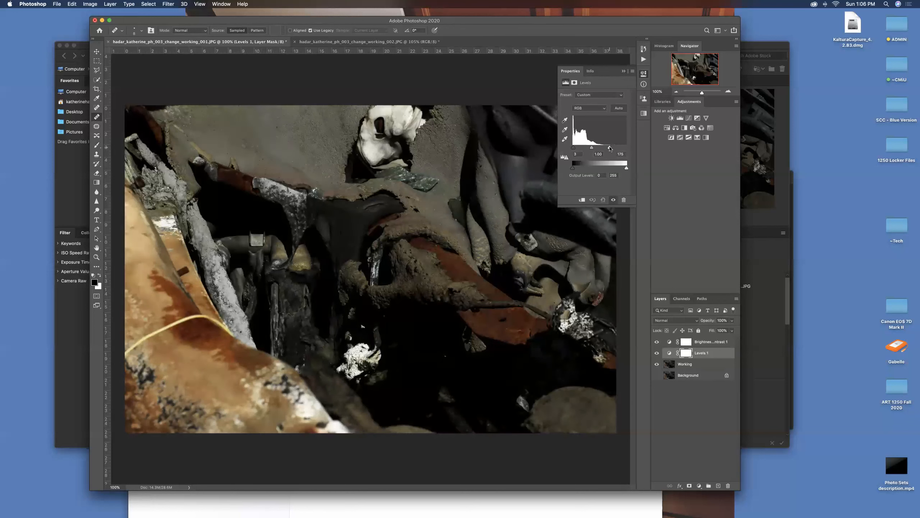
left_click_drag(609, 148, 607, 148)
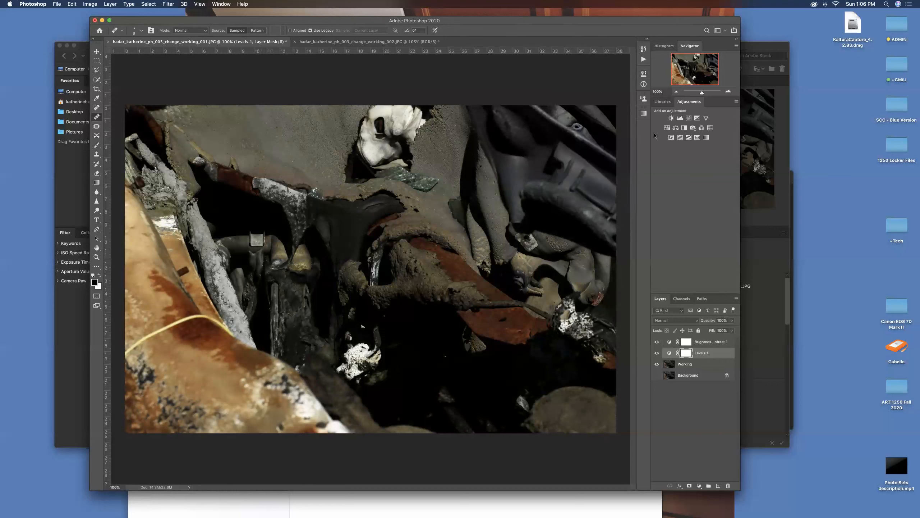
- Add a Curves layer and lift the red and green channel midtones
left_click(670, 118)
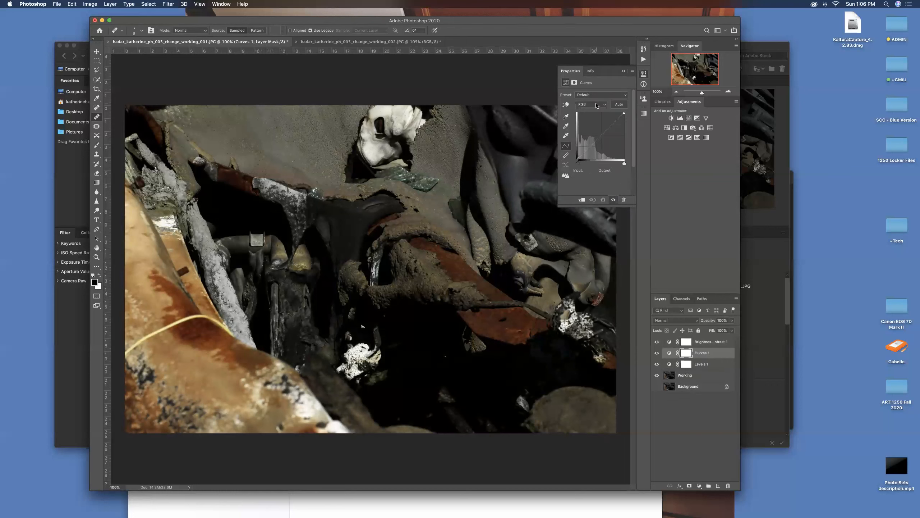
left_click(590, 104)
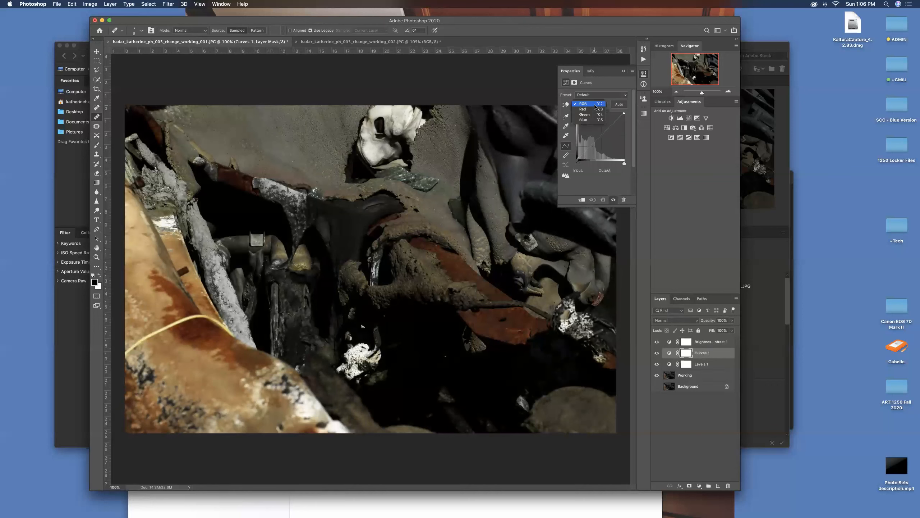
left_click(583, 109)
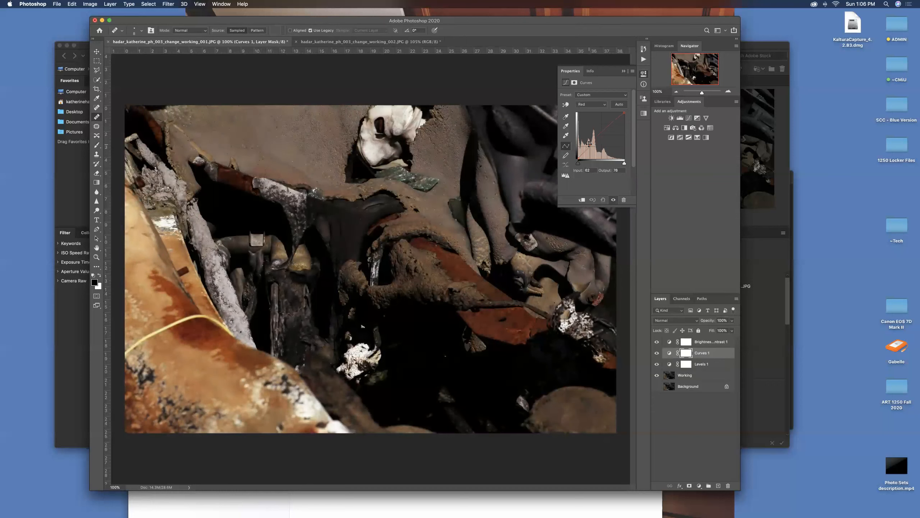
left_click(590, 104)
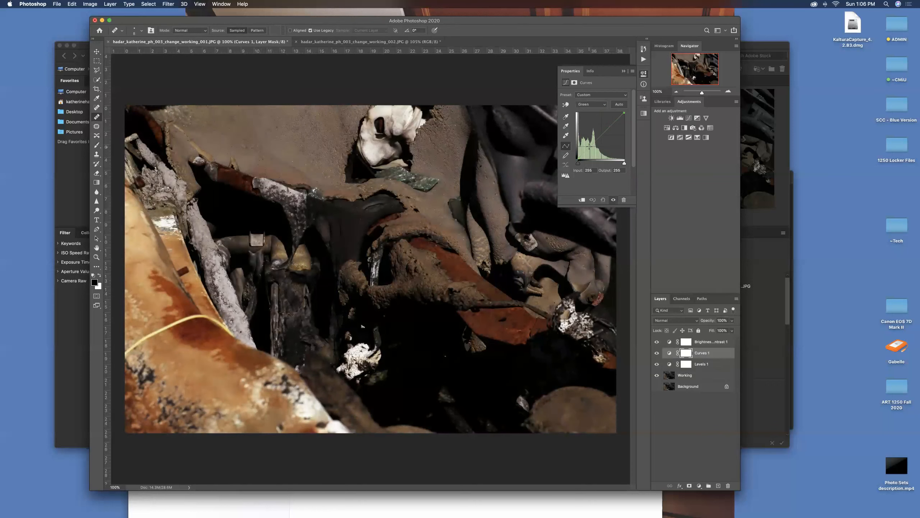
left_click_drag(623, 111, 587, 145)
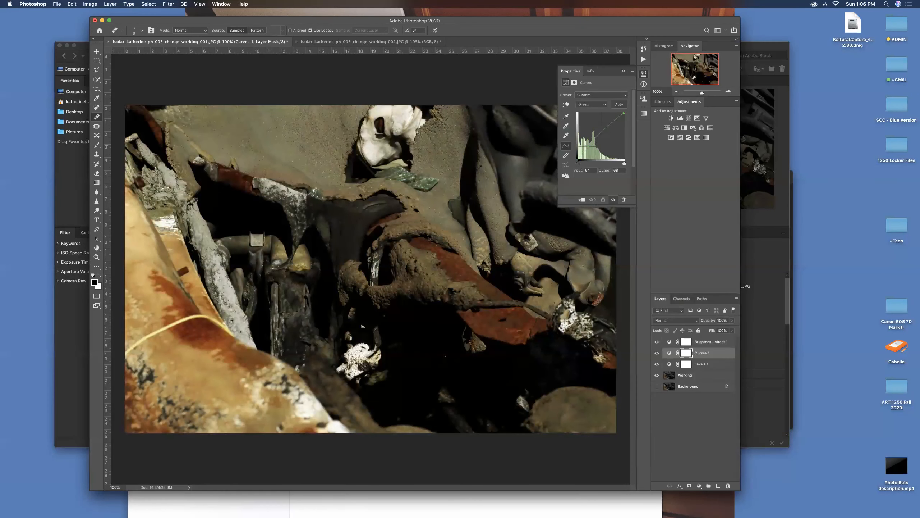
- Lift the blue channel midtones and close the Curves settings
left_click(590, 104)
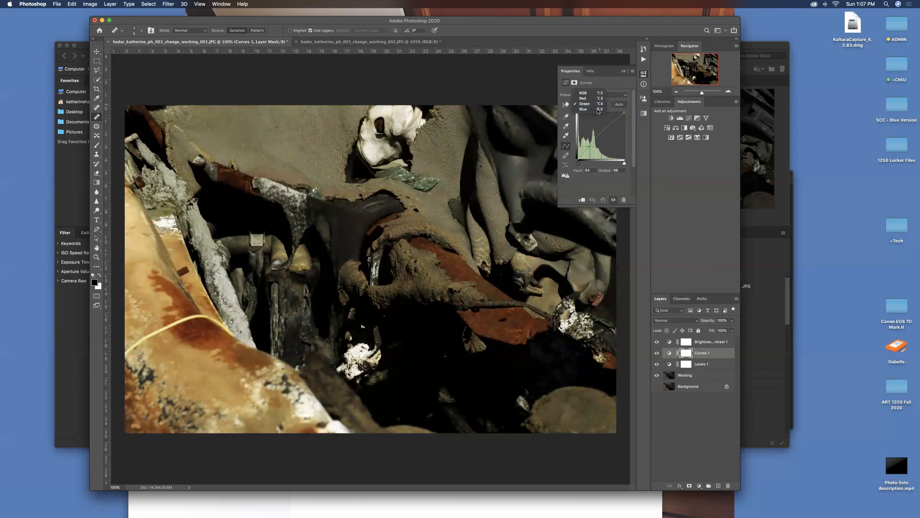
left_click(584, 109)
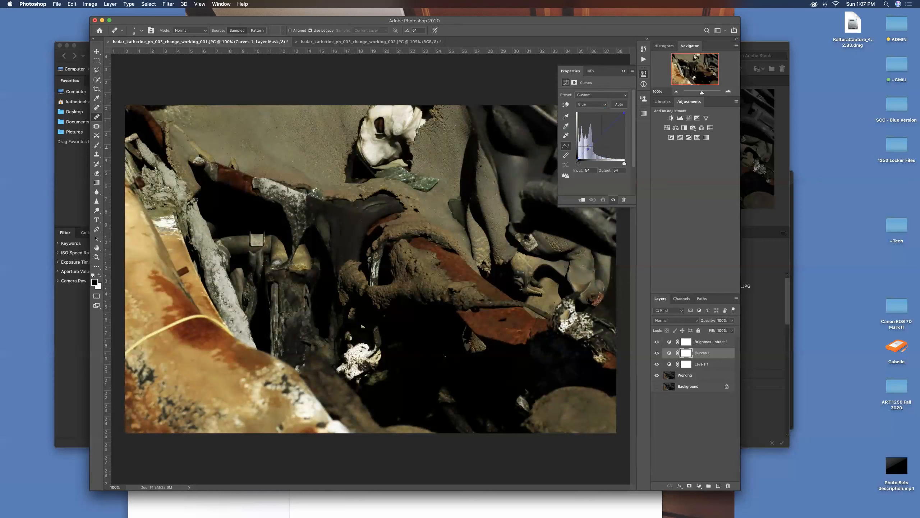
left_click_drag(597, 148, 596, 141)
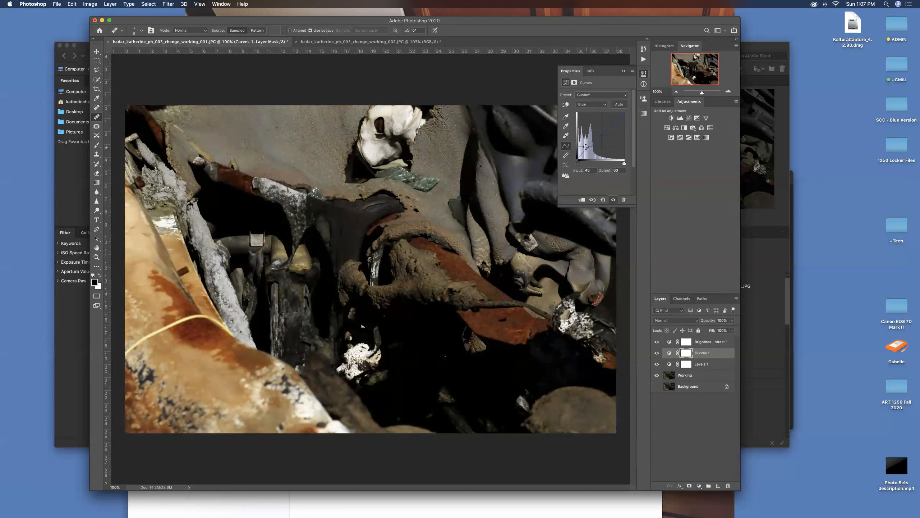
left_click_drag(593, 146, 623, 115)
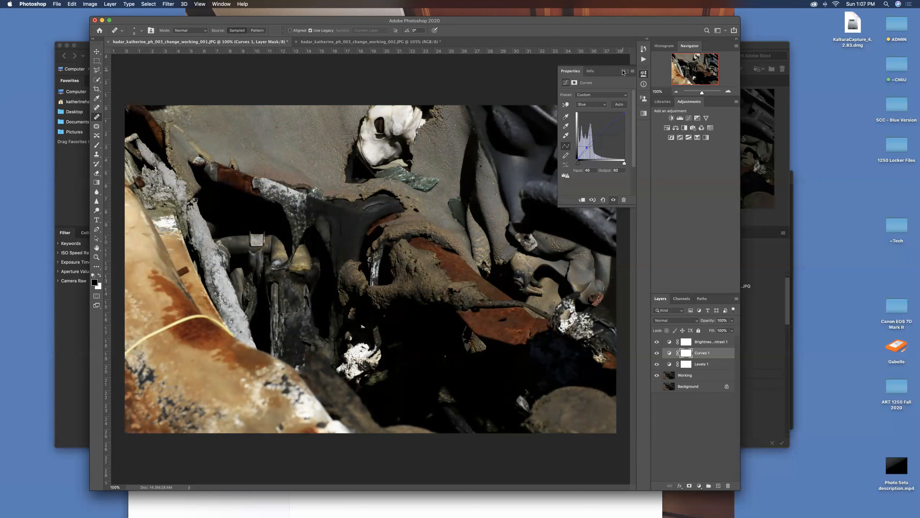
left_click(623, 71)
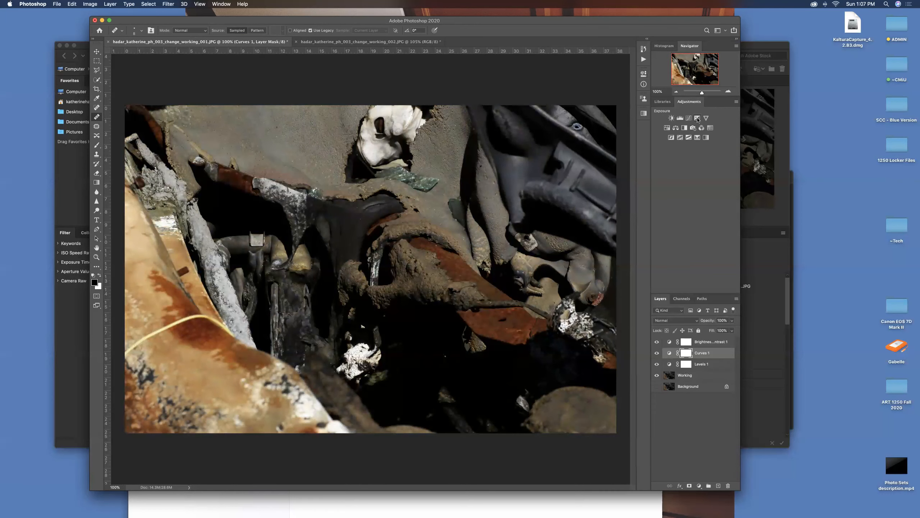
- Add a Vibrance layer at about +12 and preview a strong saturation boost
left_click(707, 118)
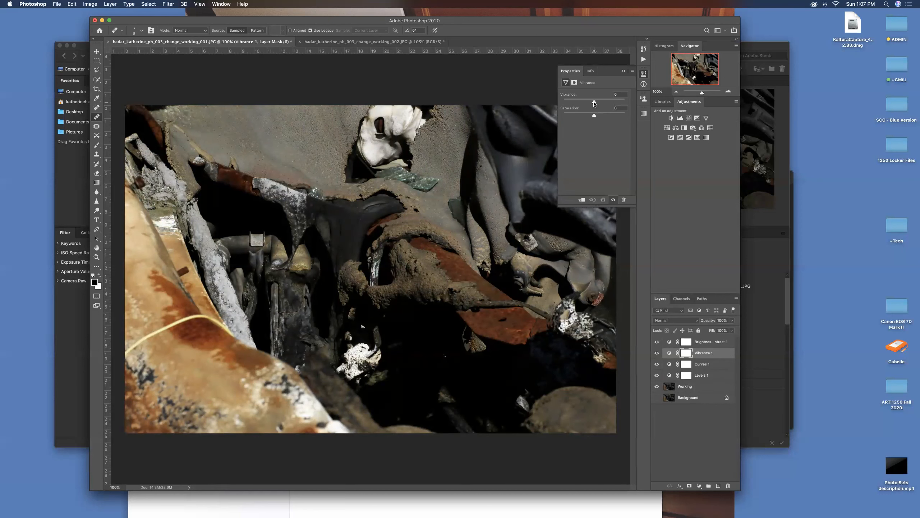
left_click_drag(593, 100, 601, 100)
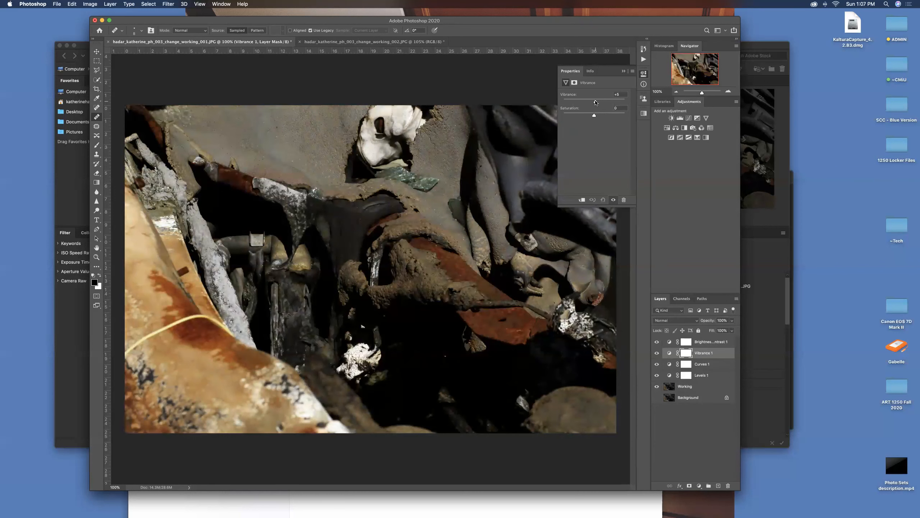
left_click_drag(593, 100, 605, 100)
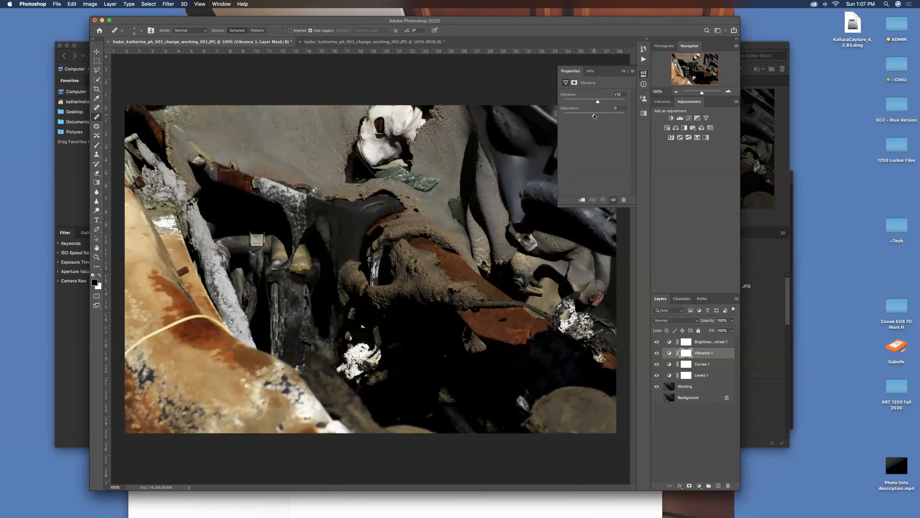
left_click_drag(587, 115, 595, 115)
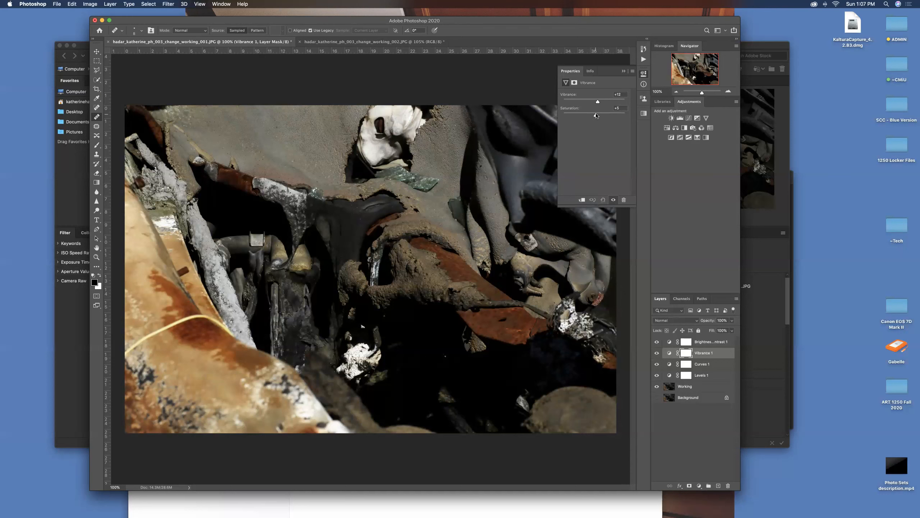
left_click_drag(596, 115, 605, 115)
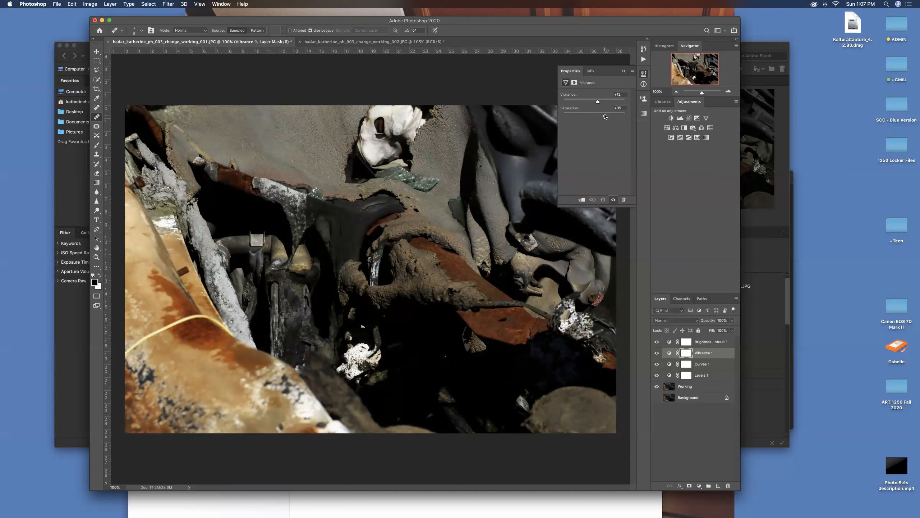
left_click_drag(598, 114, 615, 114)
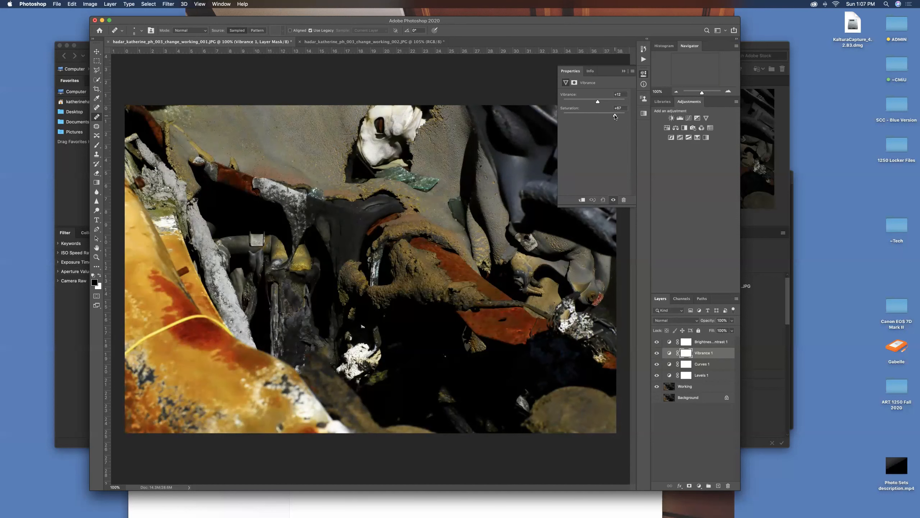
left_click_drag(614, 115, 612, 115)
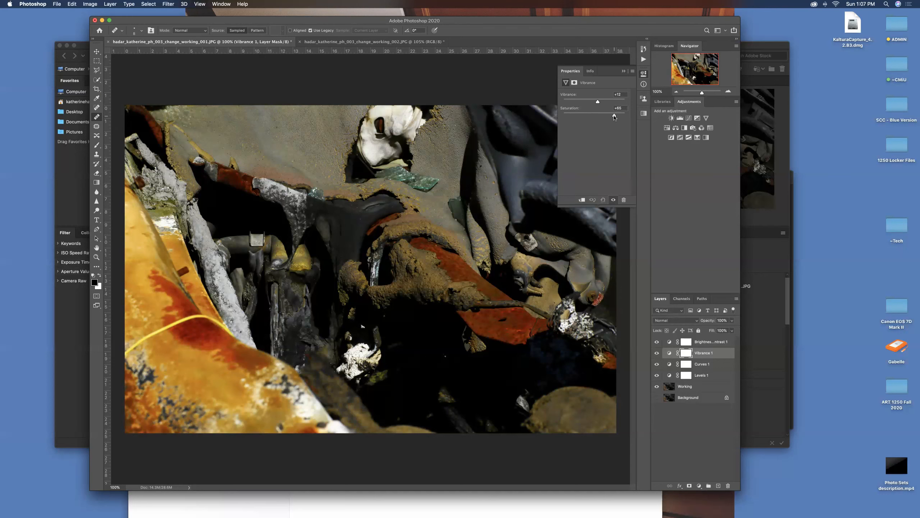
left_click_drag(609, 114, 602, 114)
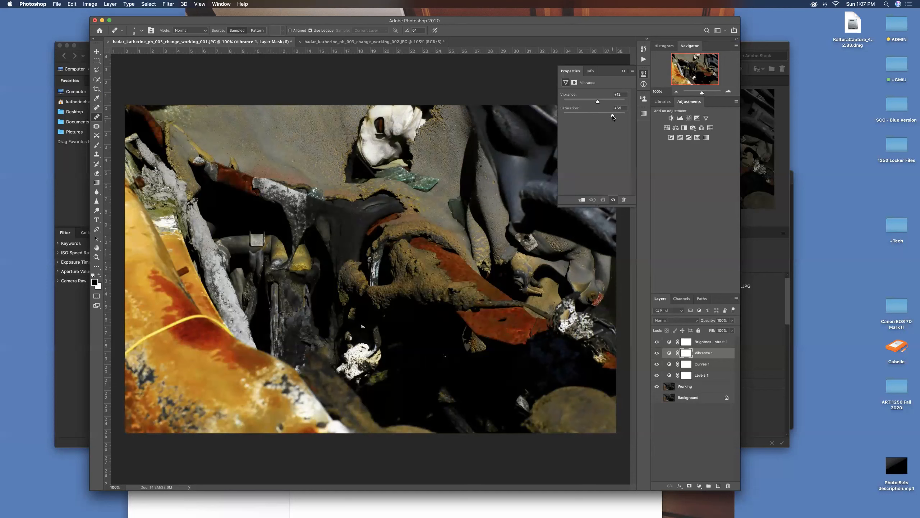
- Preview a washed-out, desaturated look, then settle Saturation back near 0 and close the panel
left_click_drag(612, 108, 598, 108)
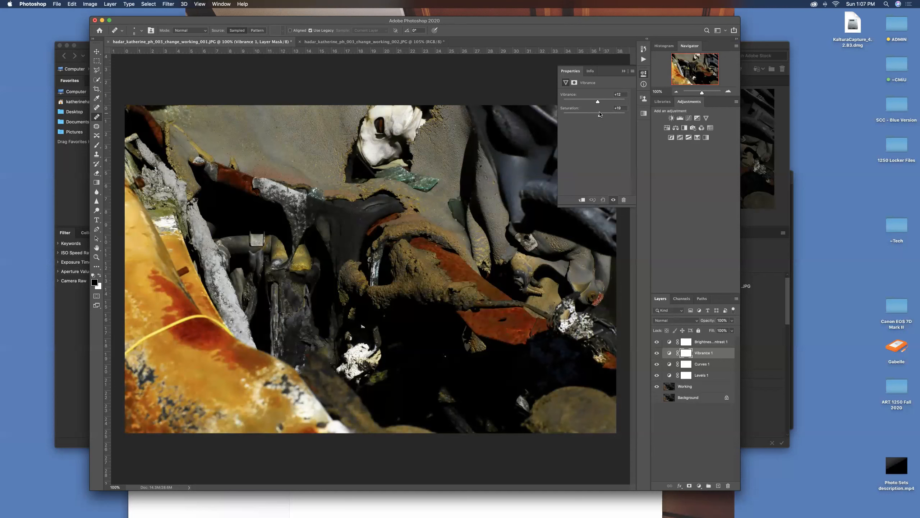
left_click_drag(610, 108, 592, 107)
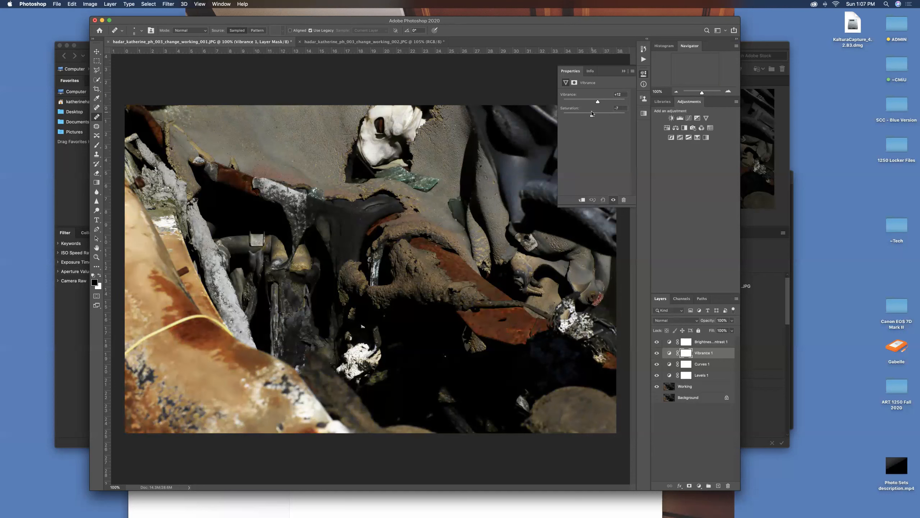
left_click_drag(597, 108, 587, 108)
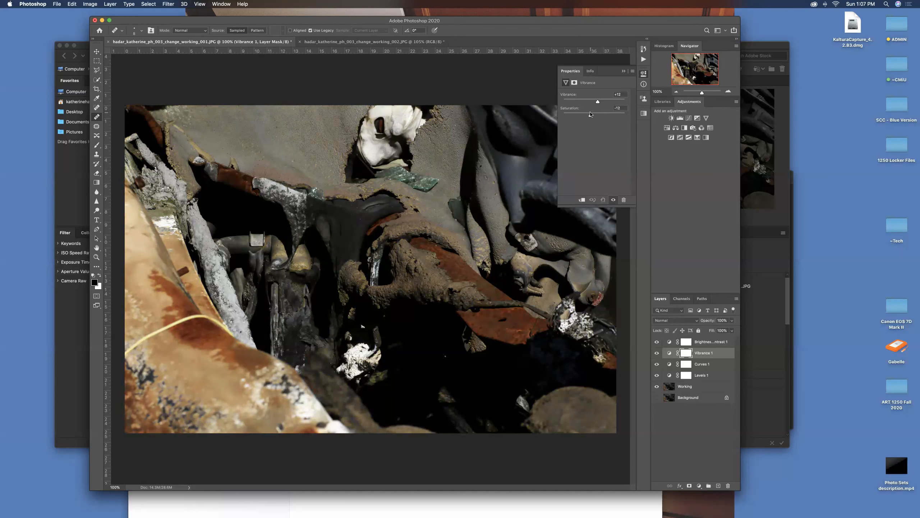
left_click_drag(598, 113, 576, 112)
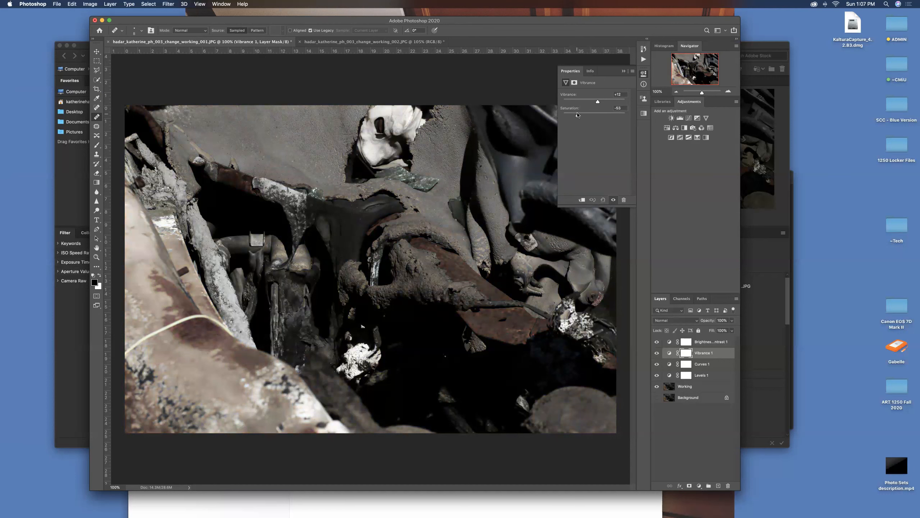
left_click_drag(597, 108, 607, 108)
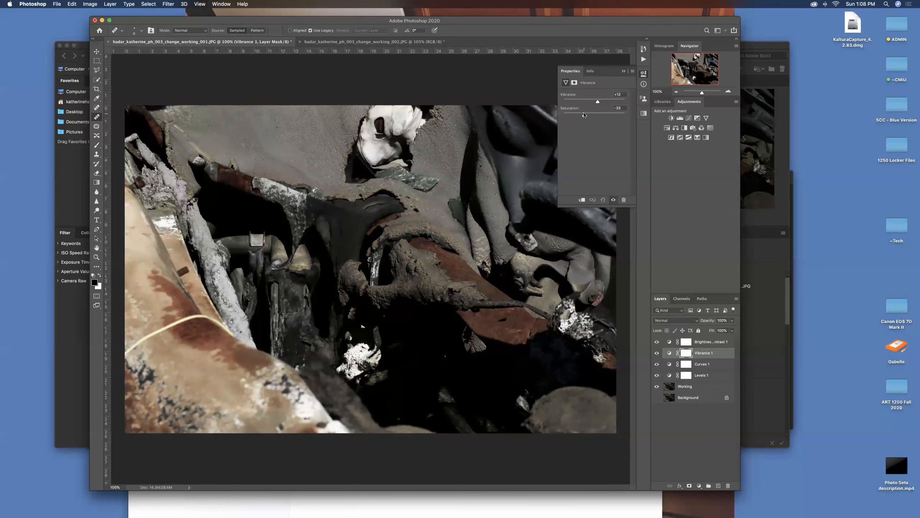
left_click_drag(587, 115, 605, 114)
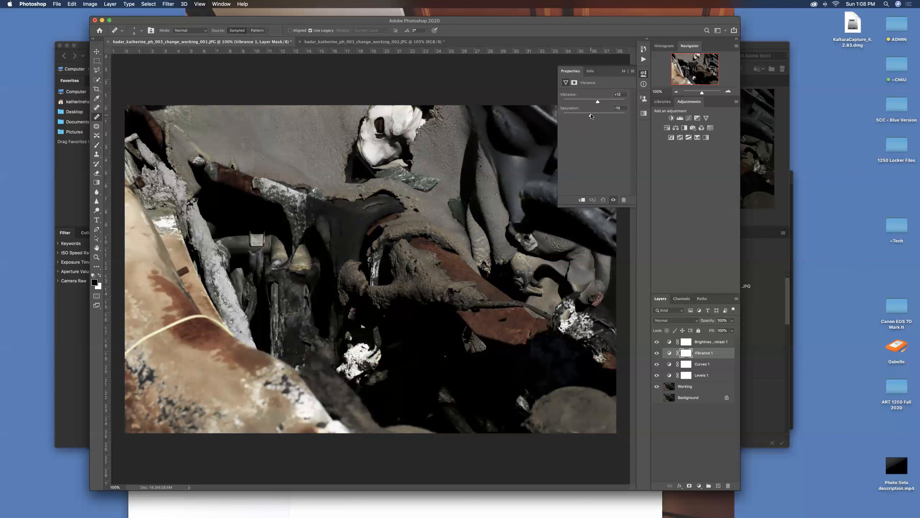
left_click_drag(597, 108, 618, 108)
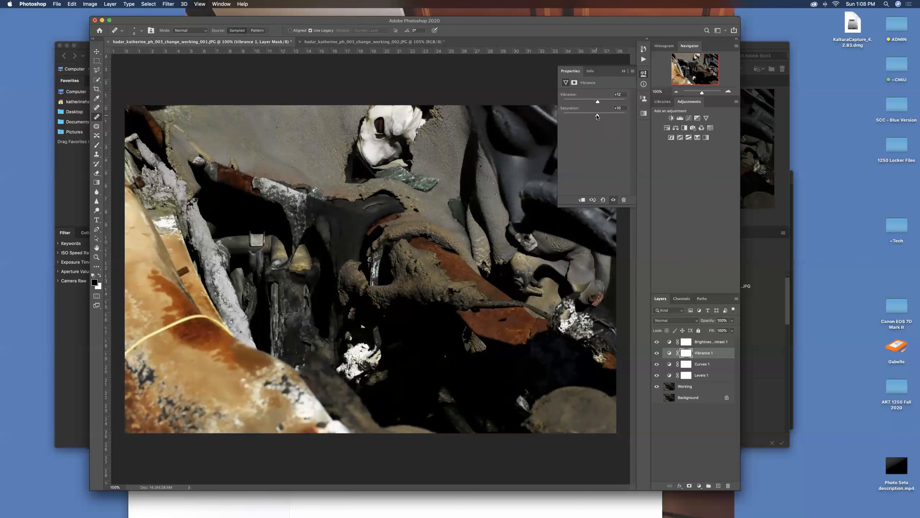
left_click_drag(598, 116, 593, 116)
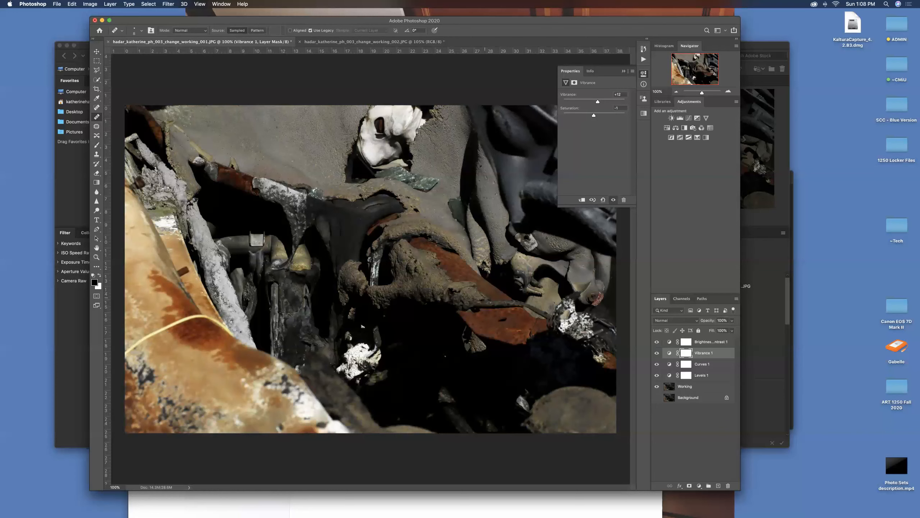
mouse_move(632, 147)
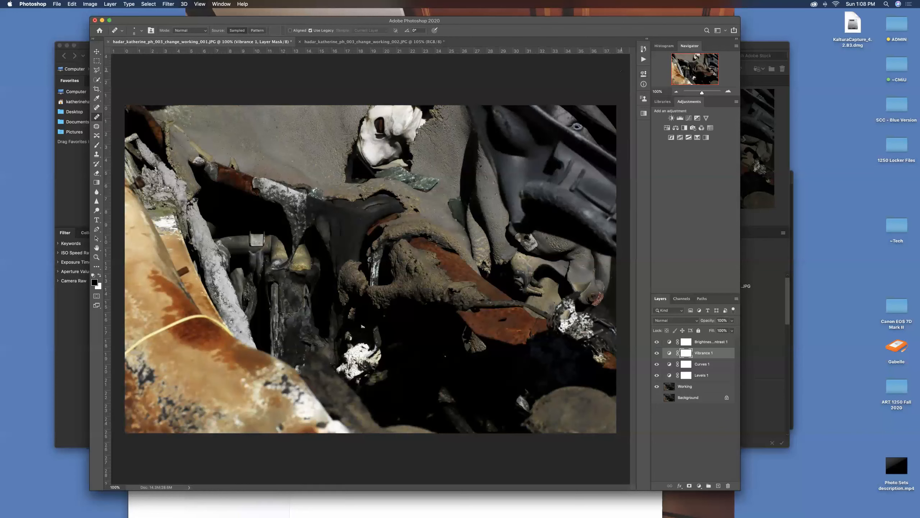
left_click(666, 128)
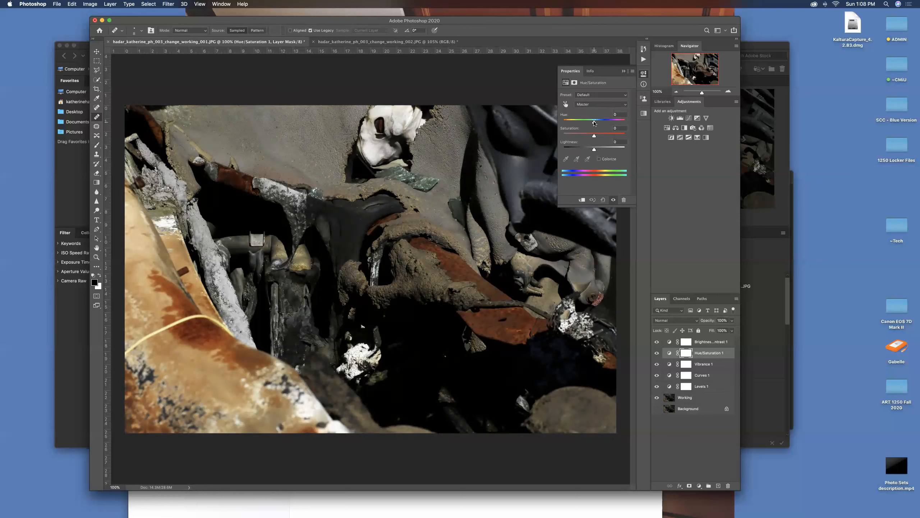
- Test a strong hue shift toward yellow, then settle on only a slight hue change
left_click_drag(594, 120, 597, 120)
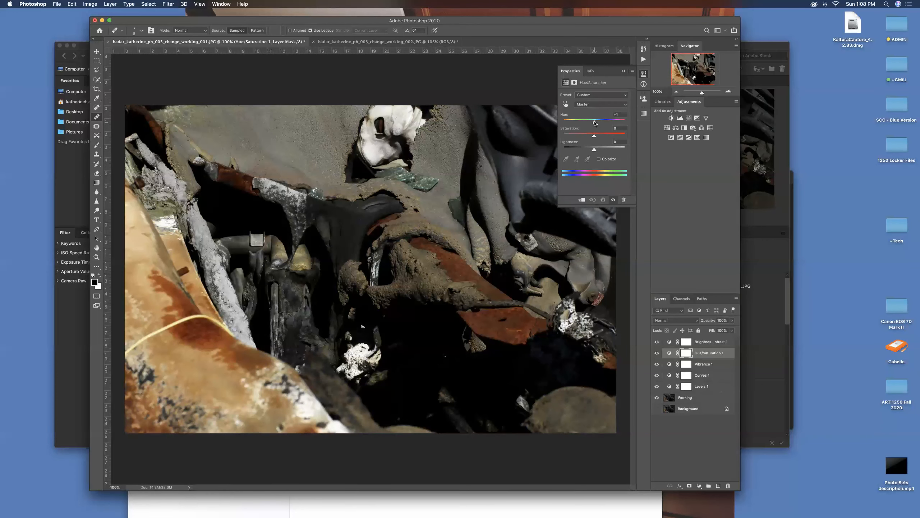
left_click_drag(593, 120, 599, 119)
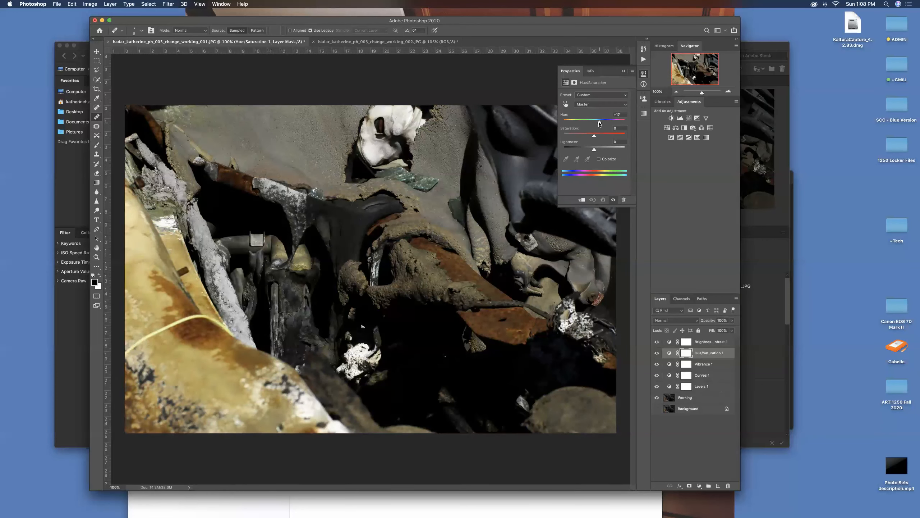
left_click_drag(597, 122, 592, 123)
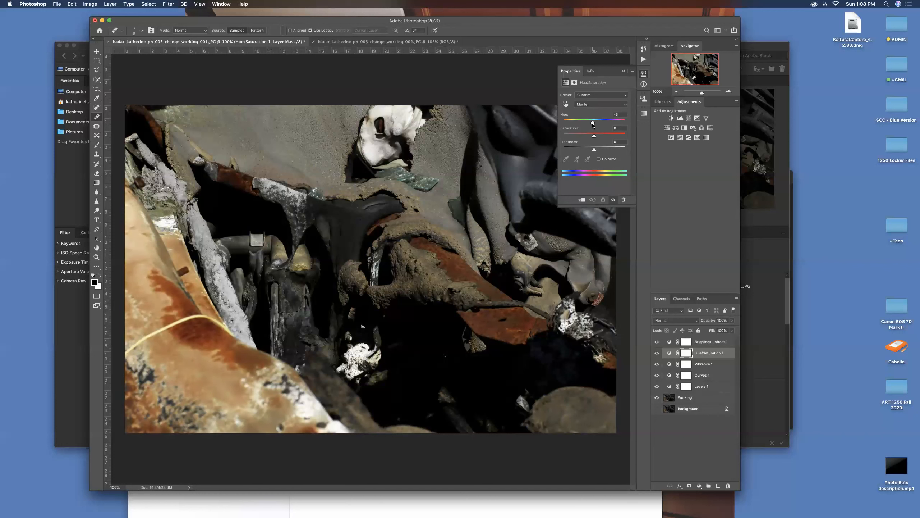
left_click_drag(593, 123, 594, 122)
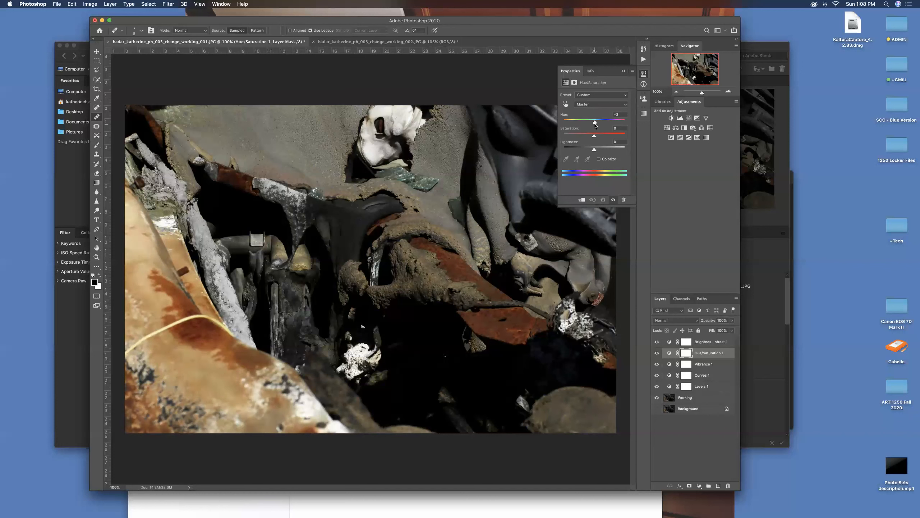
left_click_drag(596, 122, 594, 122)
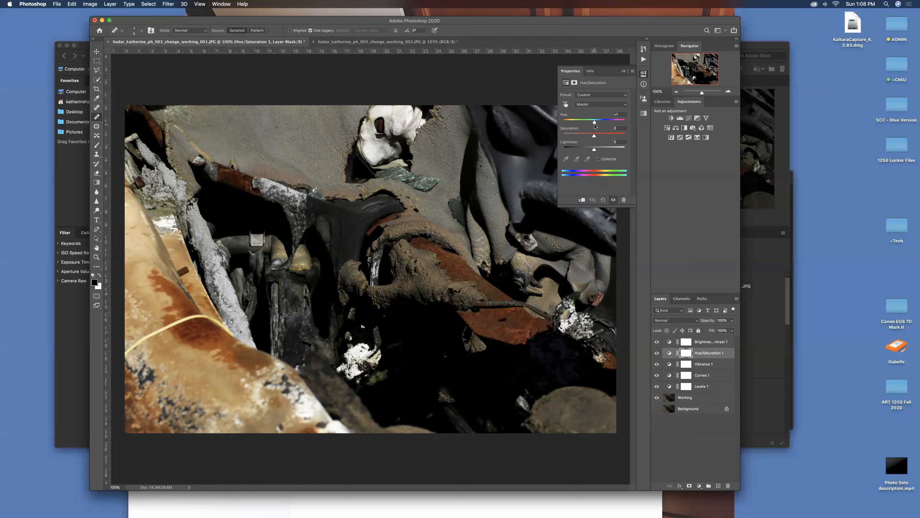
- Nudge the Hue/Saturation layer's saturation to a small boost
left_click_drag(577, 135, 594, 135)
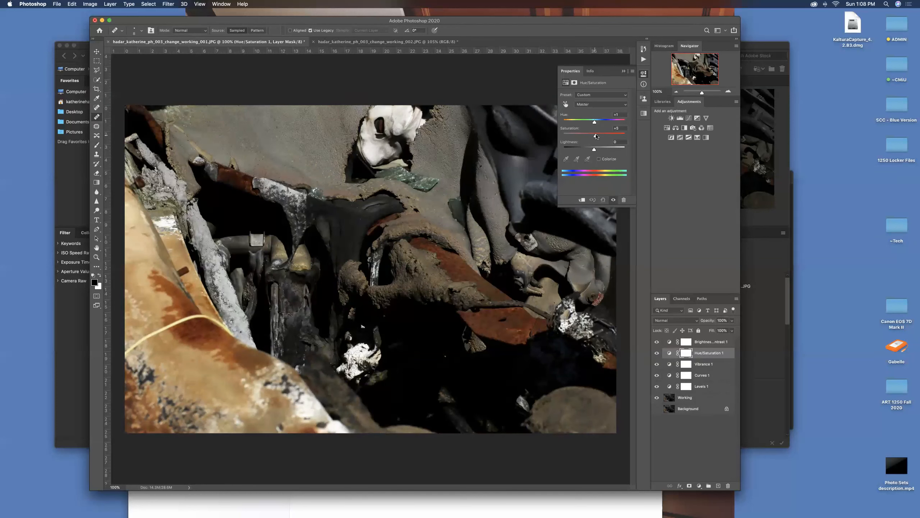
left_click_drag(595, 121, 597, 121)
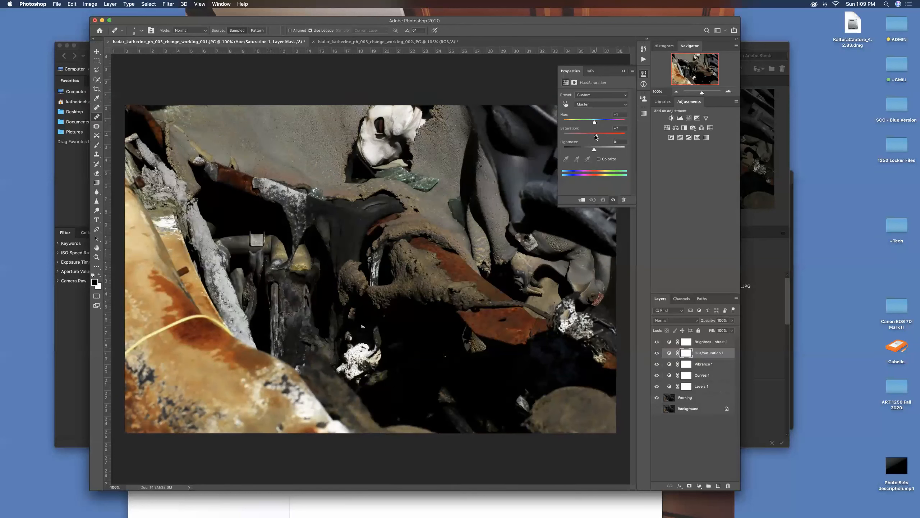
left_click_drag(595, 136, 587, 135)
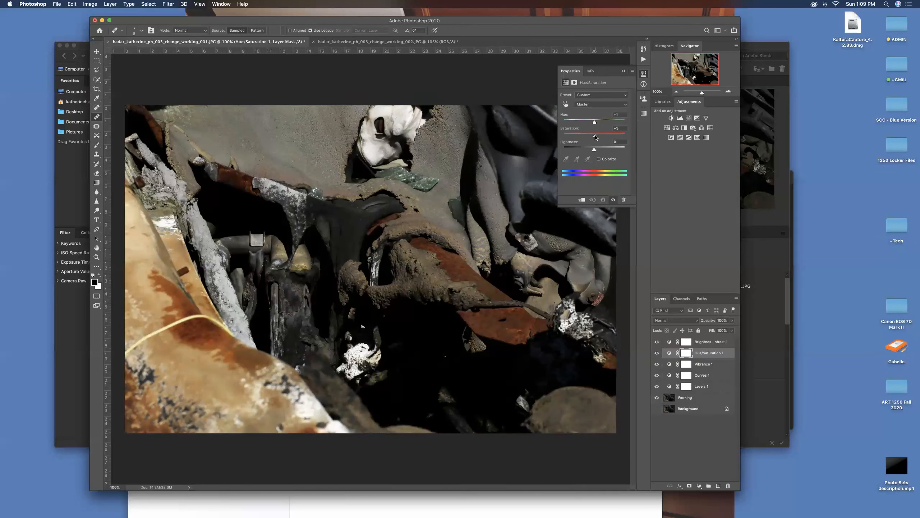
left_click_drag(595, 120, 594, 120)
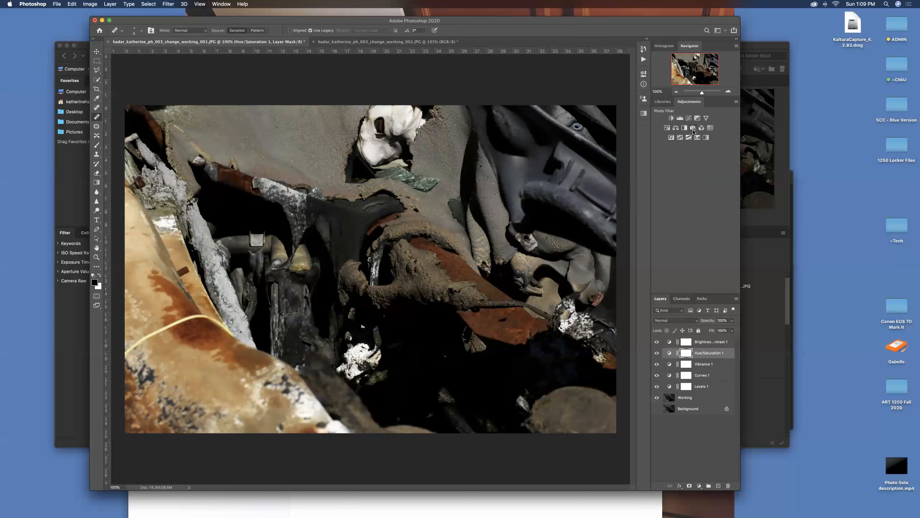
- Add a Photo Filter layer, try the Underwater preset, then switch it to Cyan
left_click(693, 128)
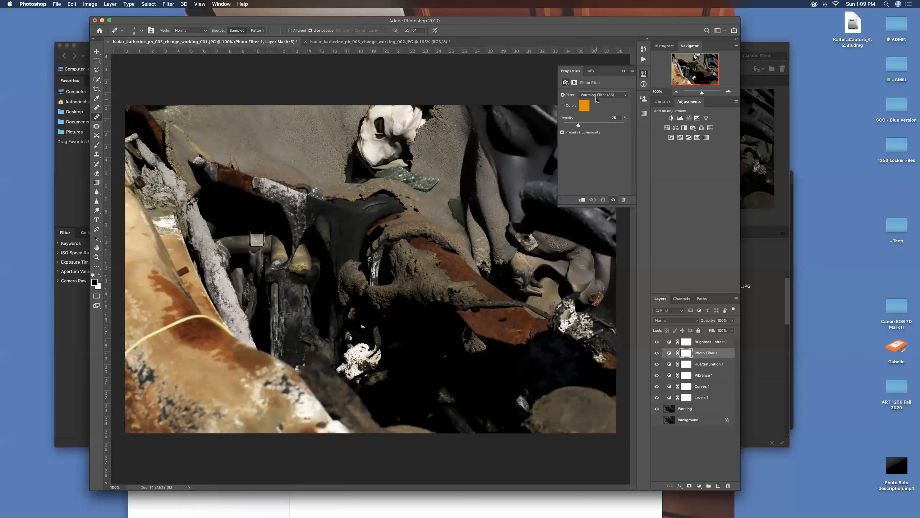
left_click(625, 94)
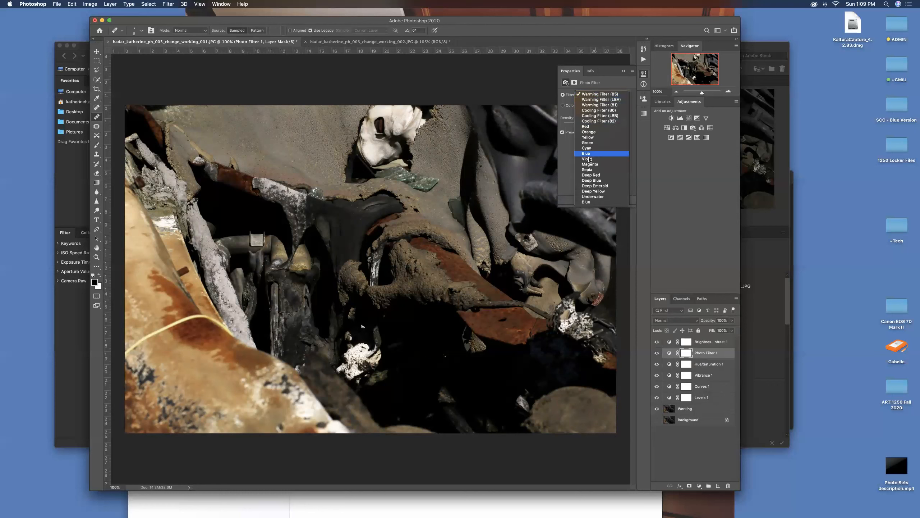
left_click(592, 196)
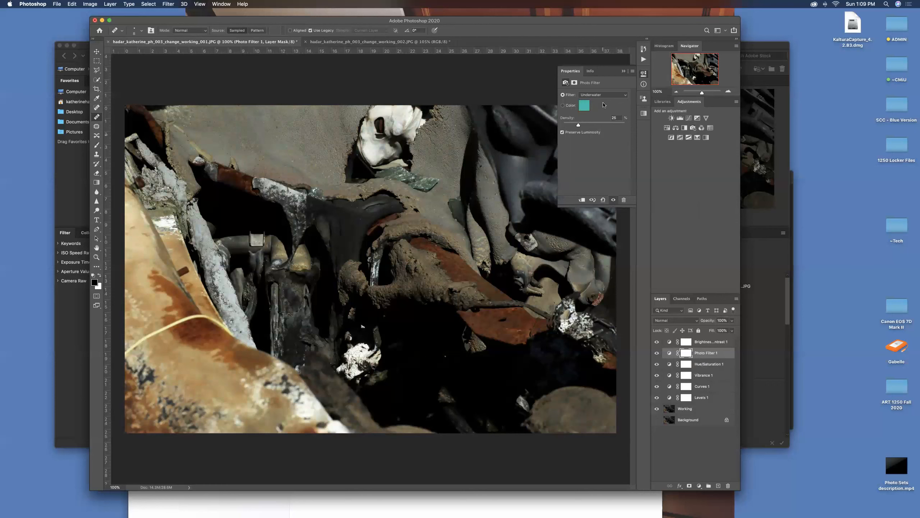
left_click(601, 94)
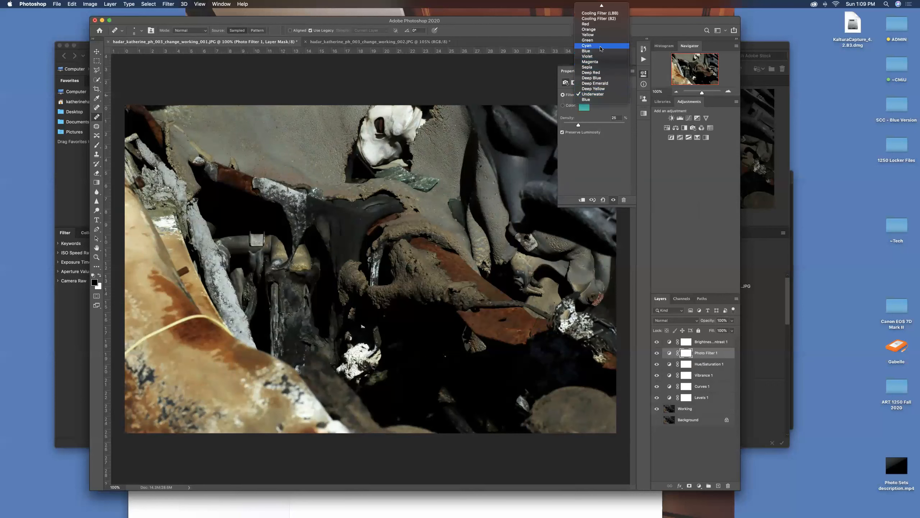
left_click(587, 46)
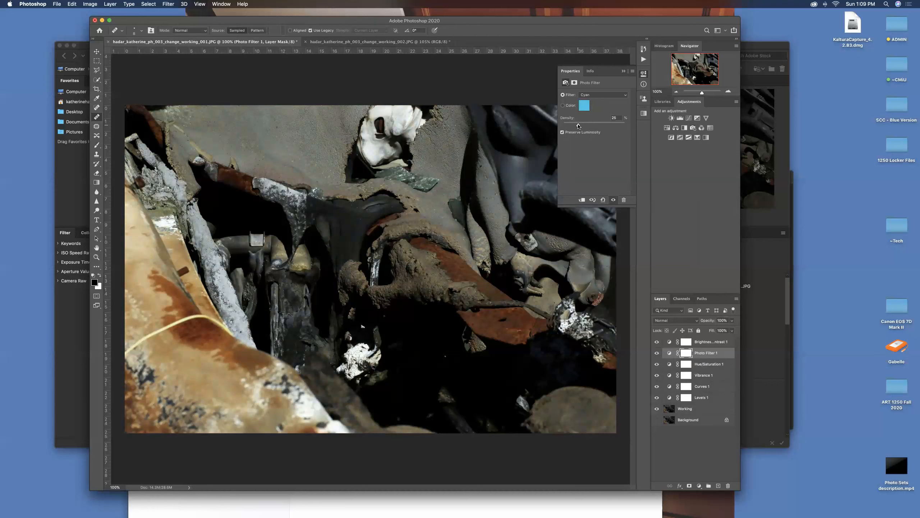
- Raise the cyan filter's Density, then ease it down to about 21%
left_click_drag(578, 118, 602, 118)
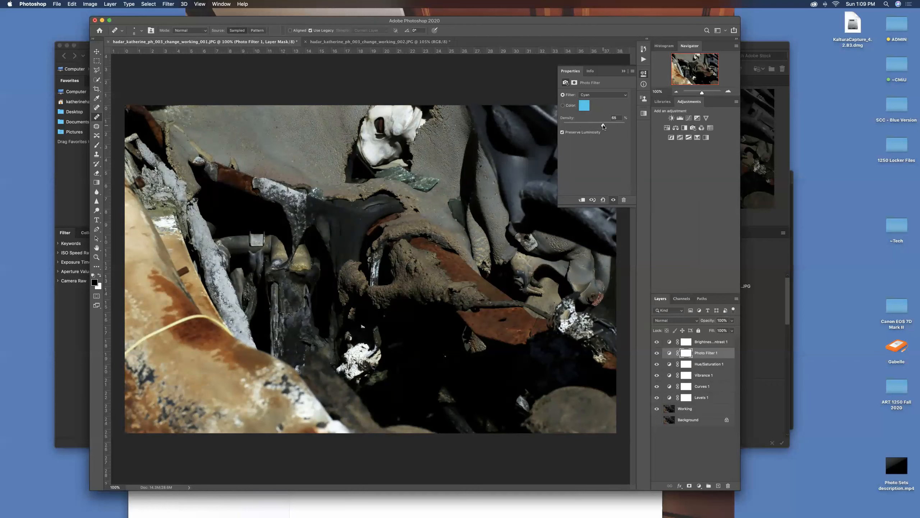
mouse_move(602, 124)
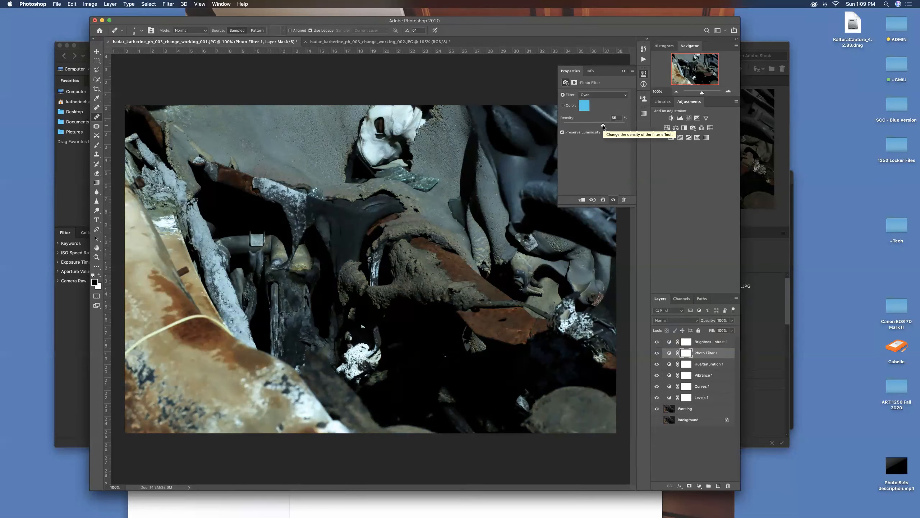
left_click_drag(601, 125, 615, 126)
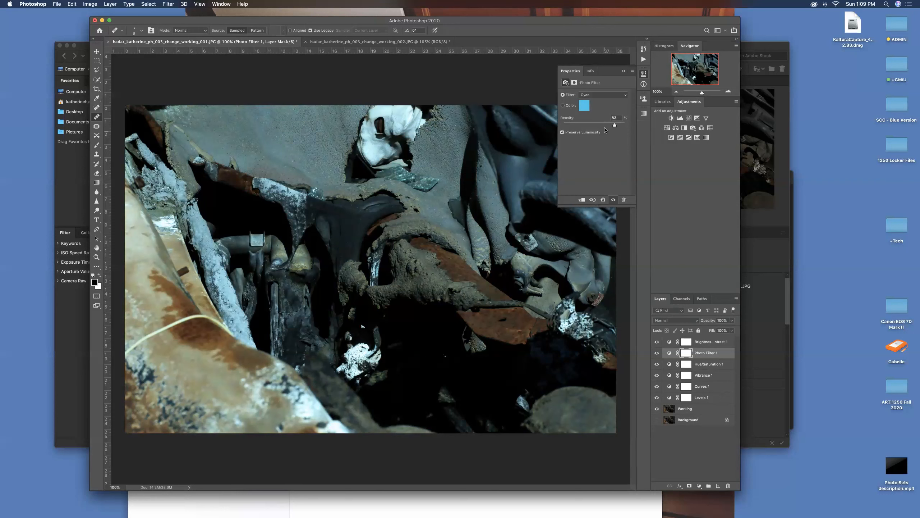
mouse_move(700, 358)
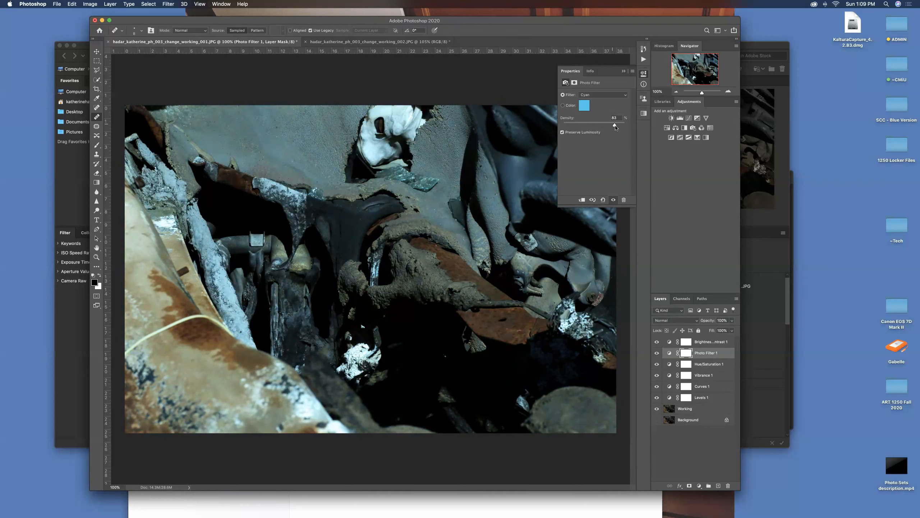
left_click_drag(614, 125, 576, 125)
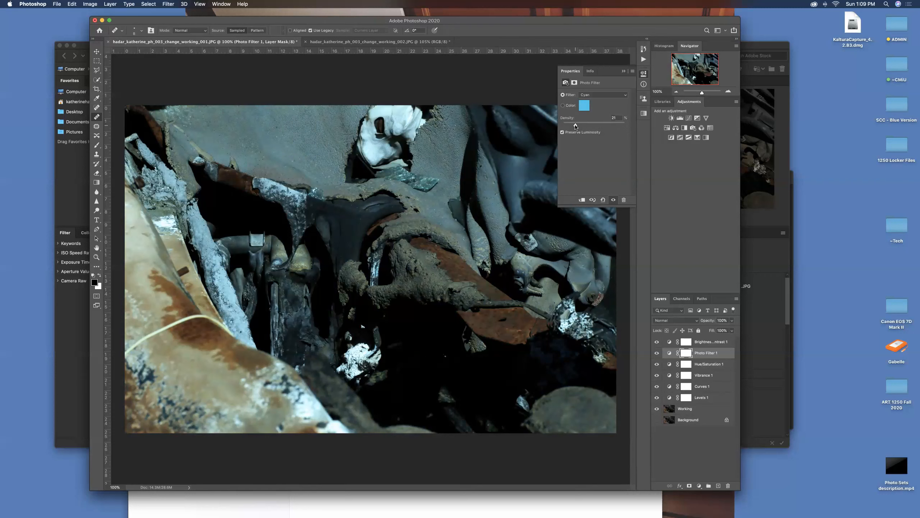
left_click_drag(572, 124, 577, 125)
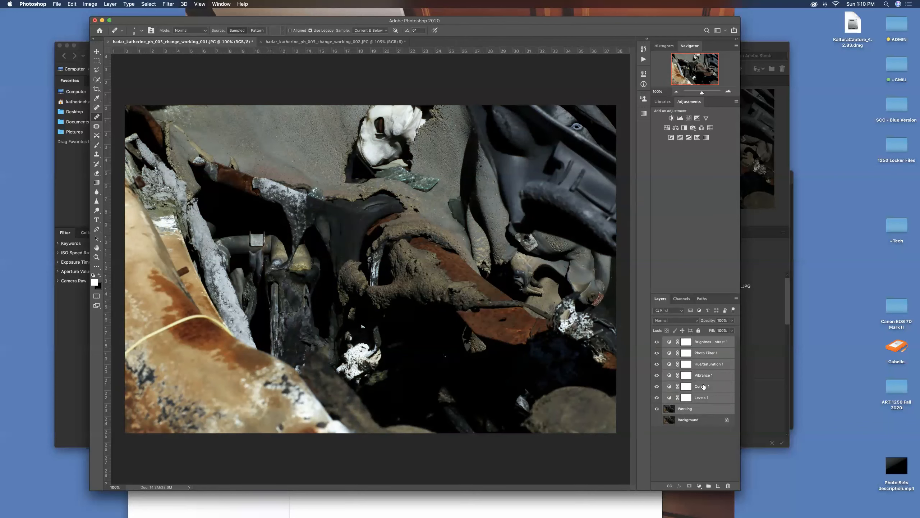
- Merge the adjustment layers with Working into one layer and rename it 'Working'
right_click(704, 386)
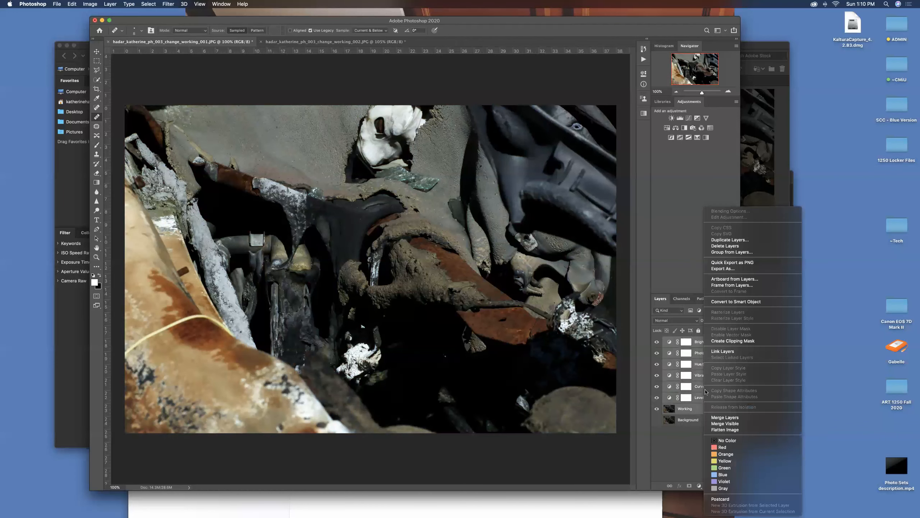
mouse_move(725, 418)
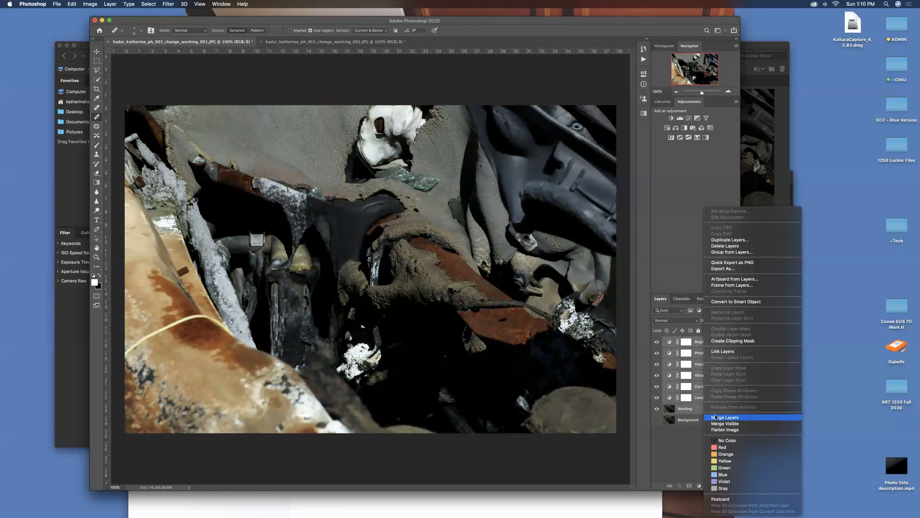
left_click(724, 418)
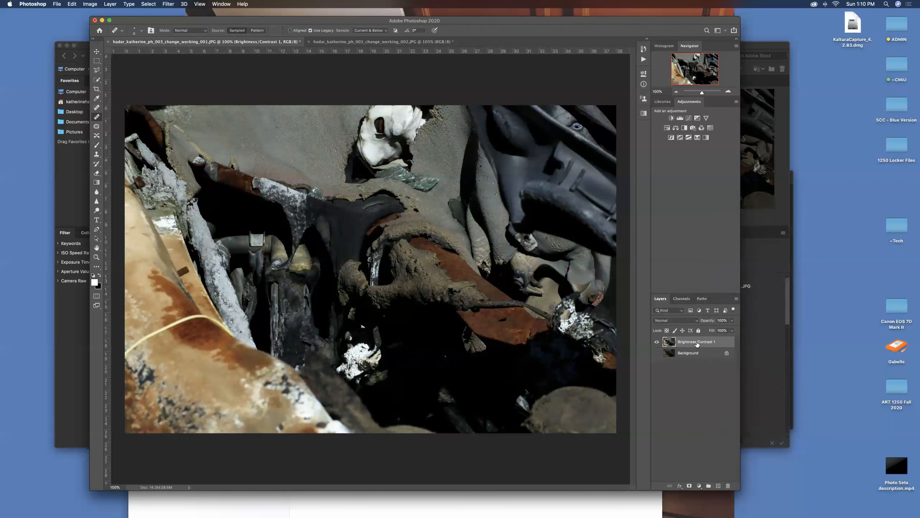
double_click(696, 341)
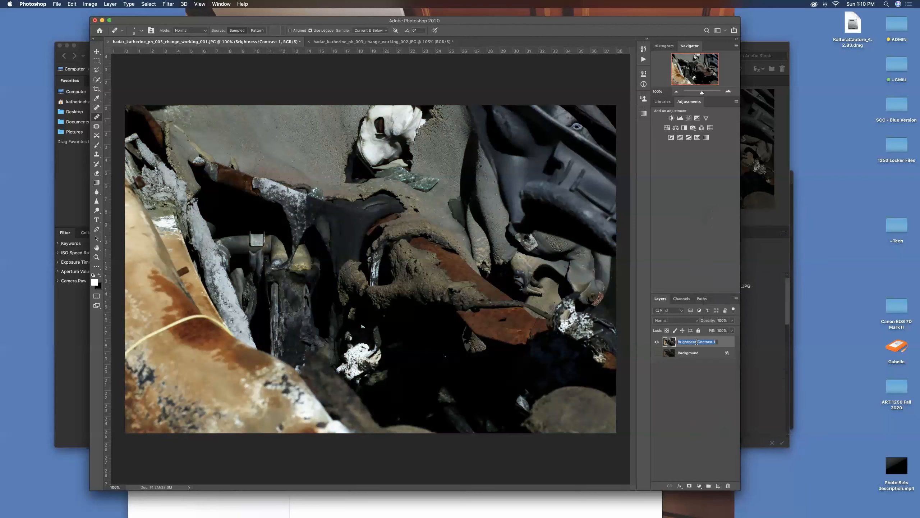
type("Working")
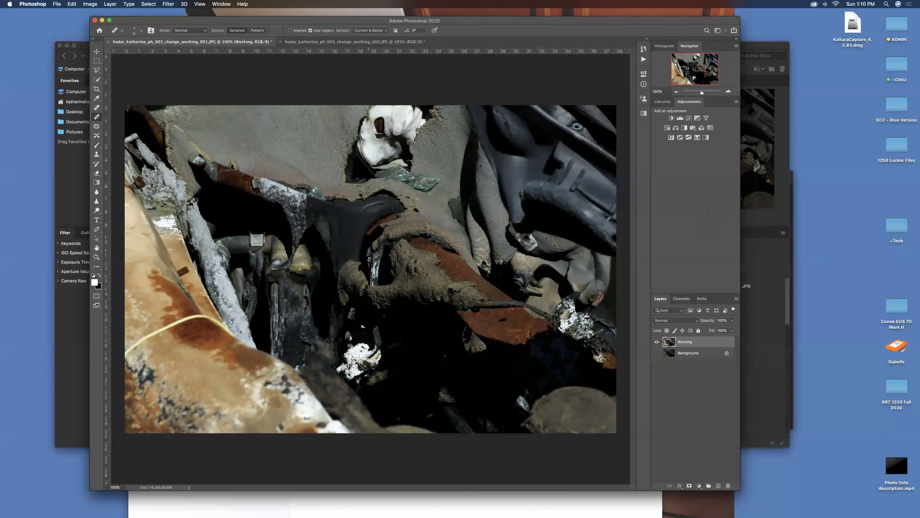
mouse_move(96, 182)
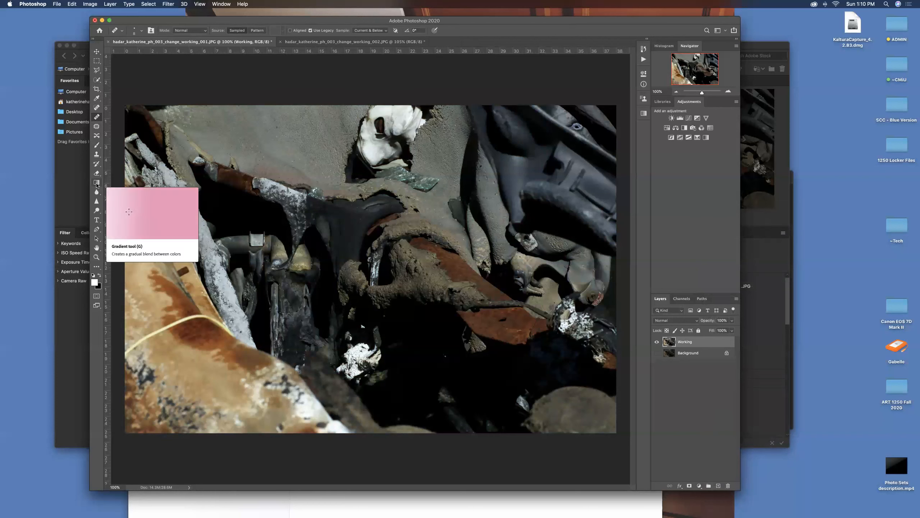
- Add a white-to-black Gradient Fill layer from the Basics presets above Working
left_click_drag(128, 211, 182, 213)
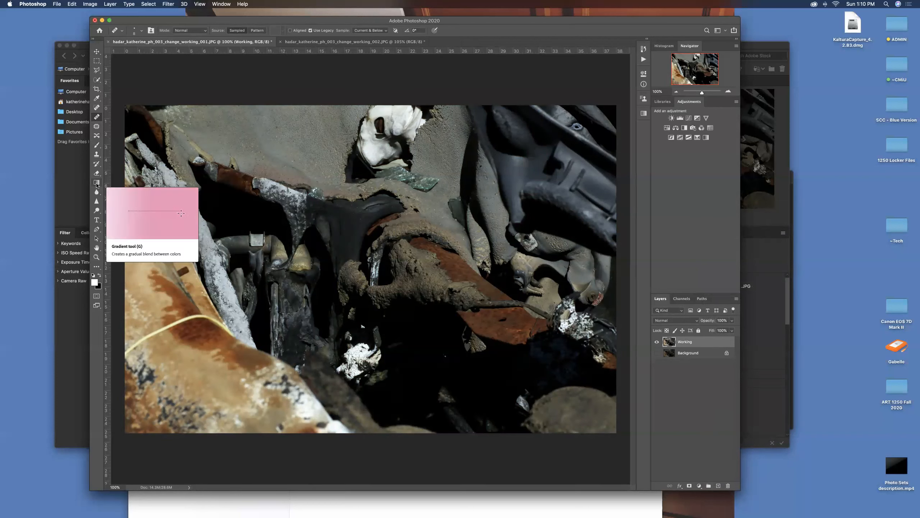
mouse_move(653, 125)
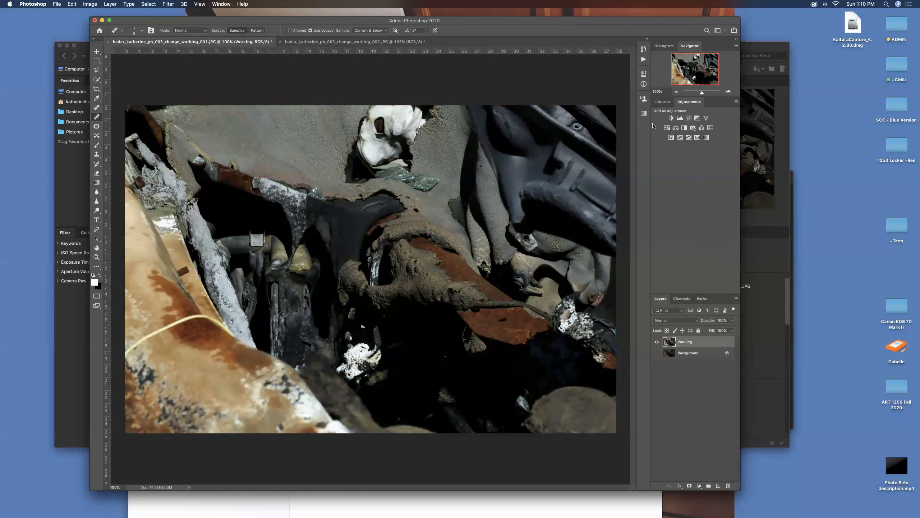
mouse_move(644, 115)
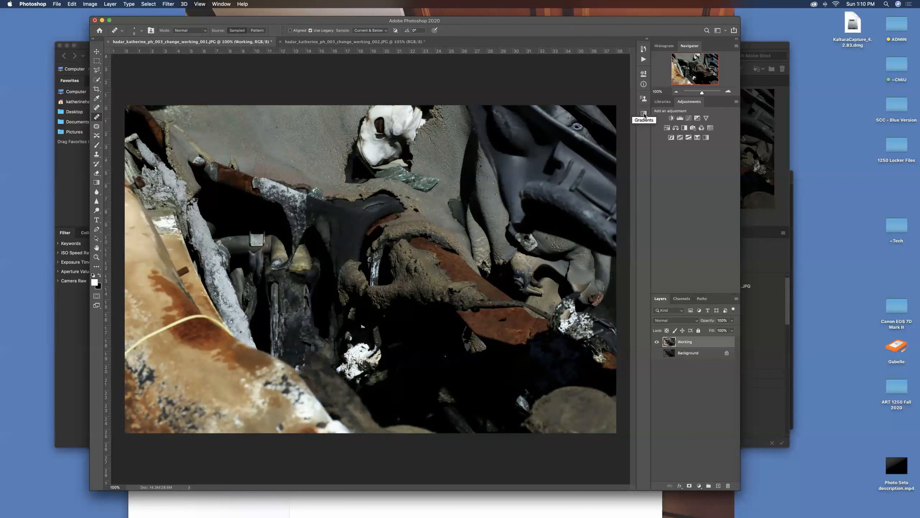
left_click(643, 113)
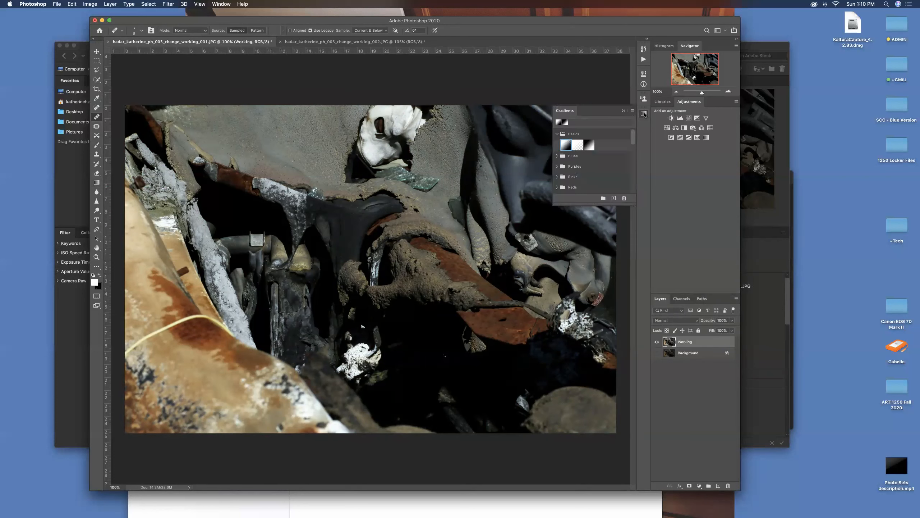
mouse_move(643, 114)
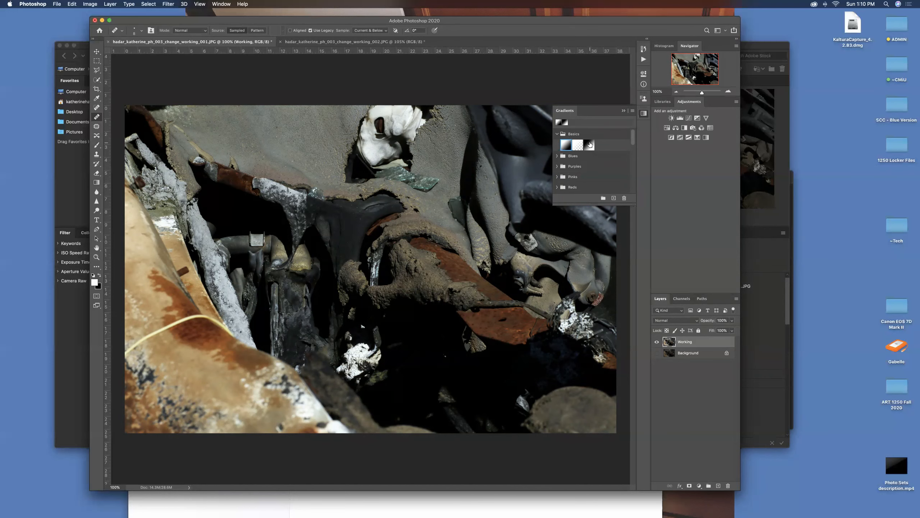
left_click(588, 145)
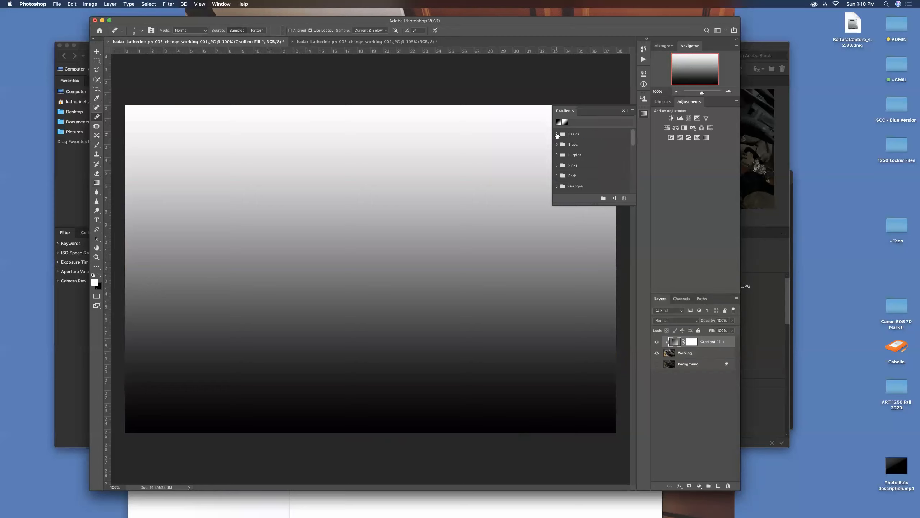
left_click(557, 133)
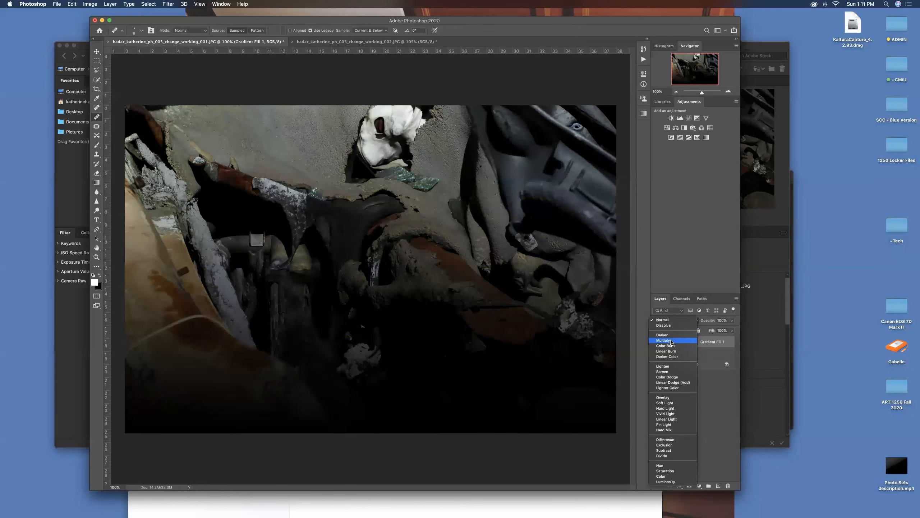
- Set the Gradient Fill layer to Multiply blending at 36% opacity for gentle bottom darkening
left_click(665, 340)
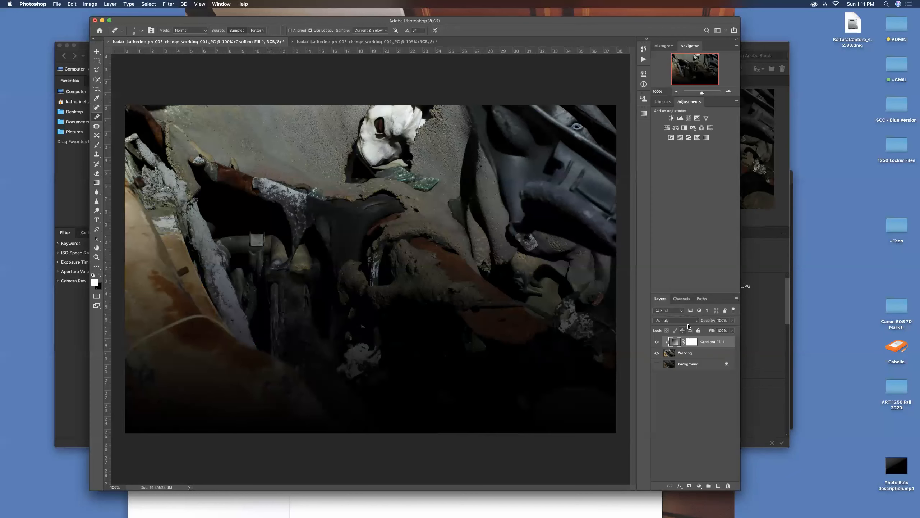
left_click(675, 320)
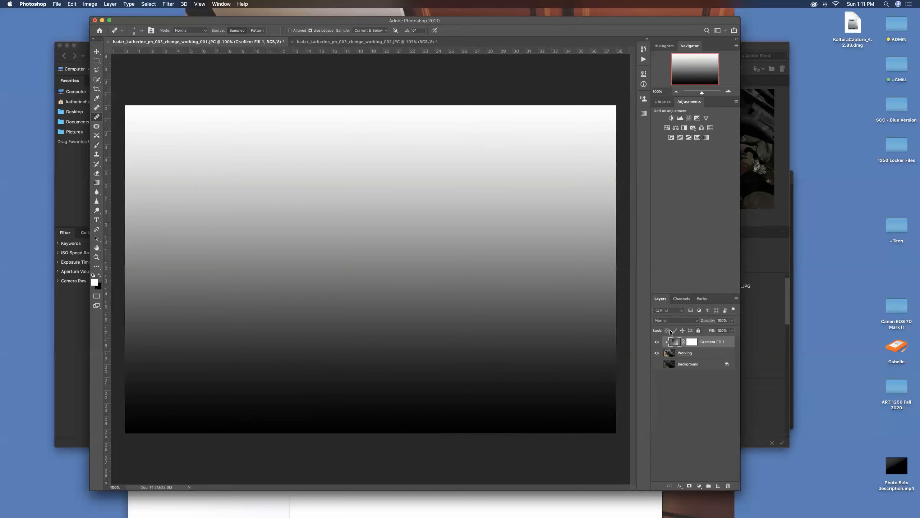
mouse_move(696, 323)
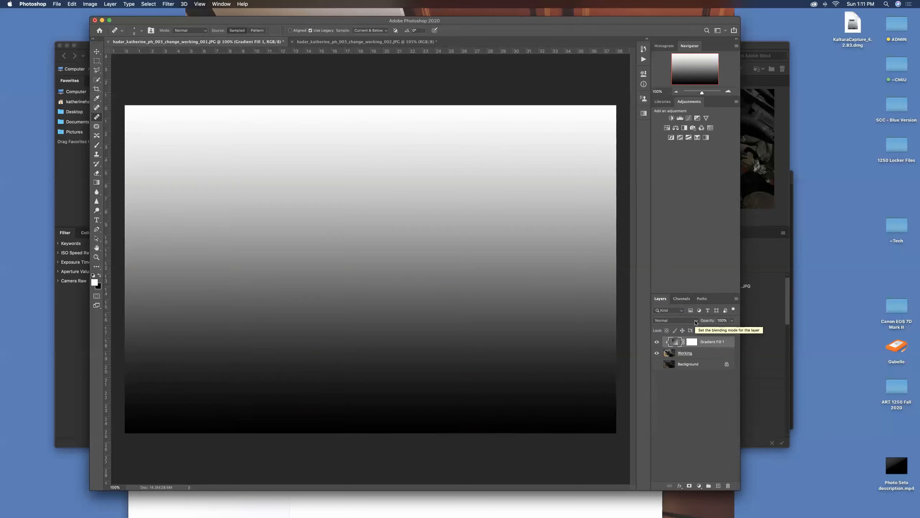
left_click(673, 320)
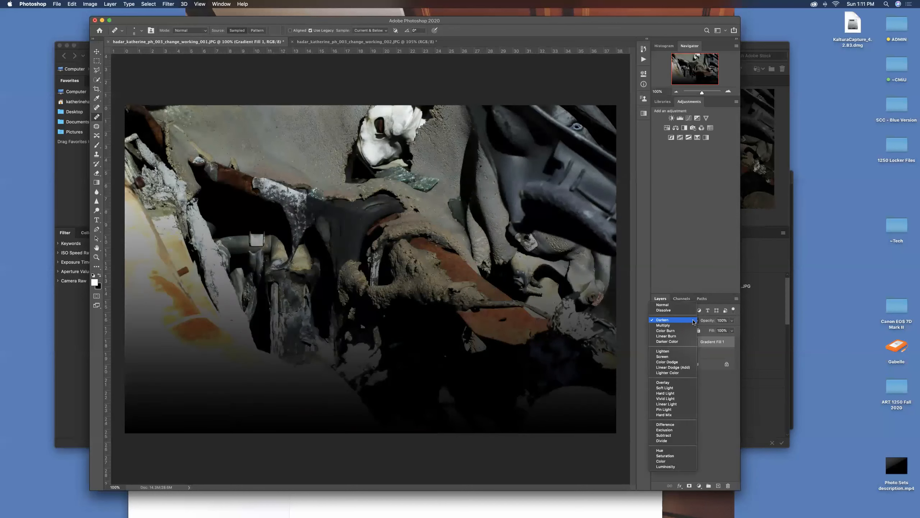
left_click(662, 325)
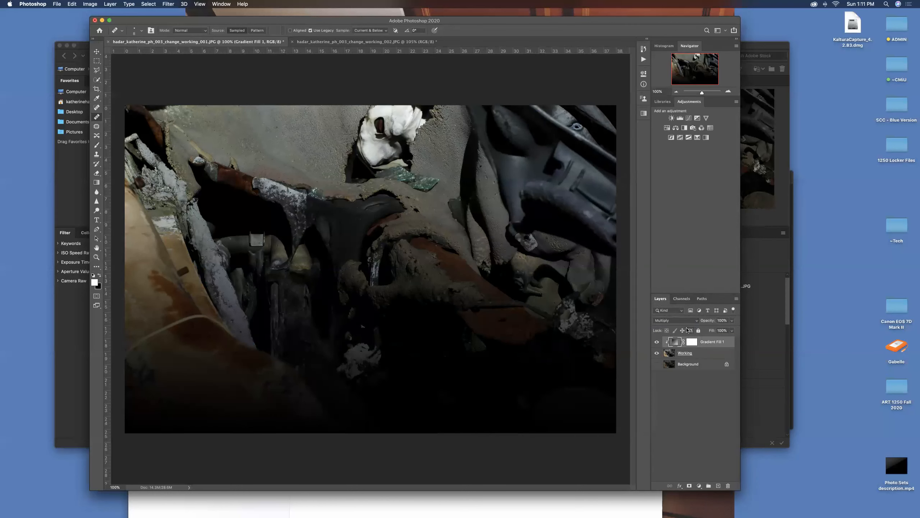
mouse_move(692, 323)
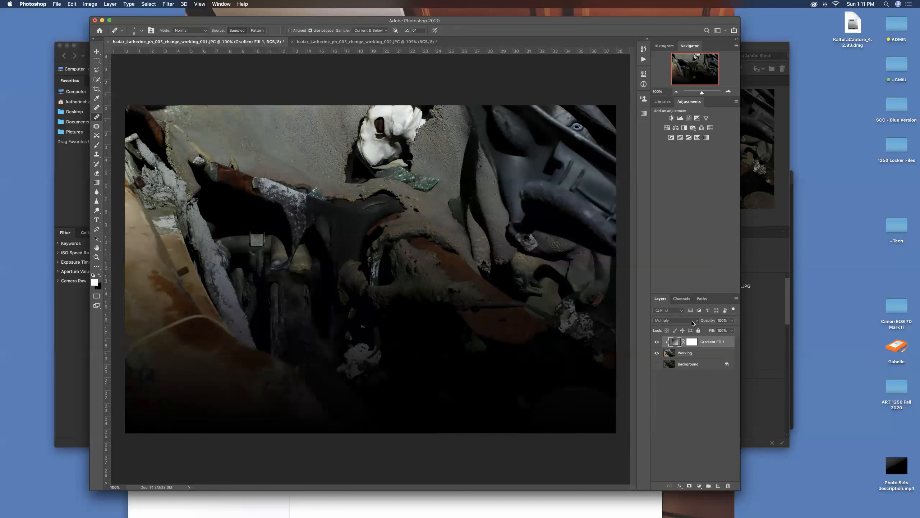
mouse_move(662, 320)
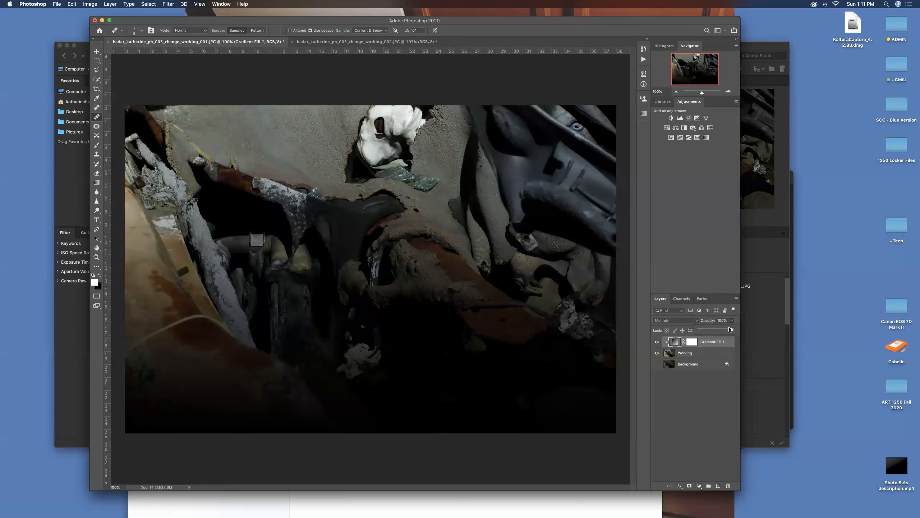
left_click_drag(731, 329, 711, 329)
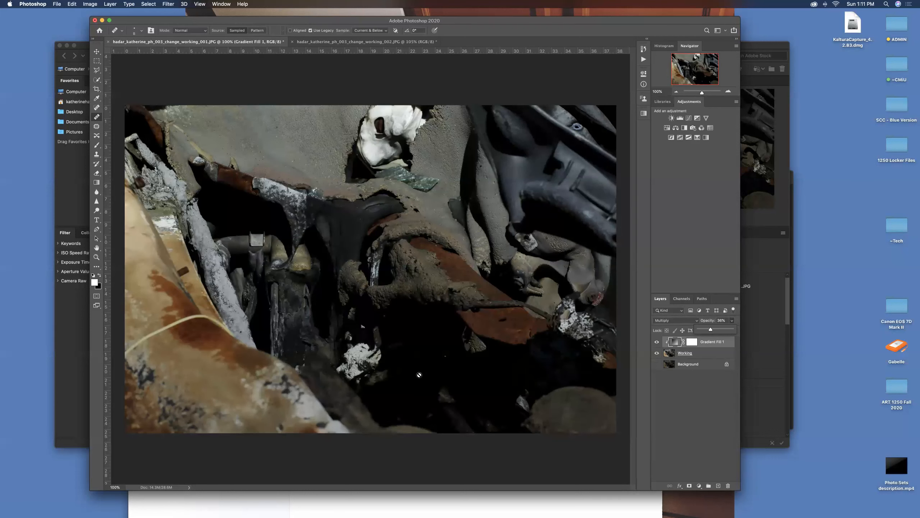
mouse_move(710, 360)
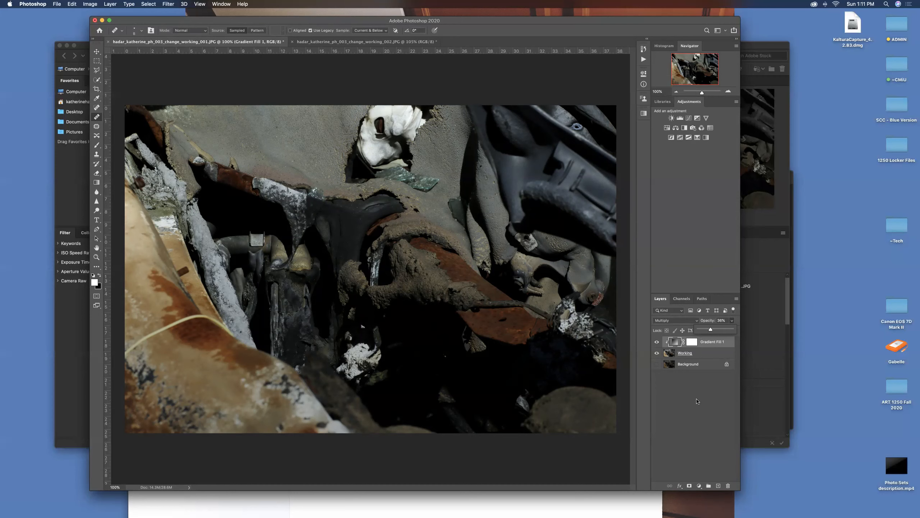
- Rename the merged photo layer to Working via its layer options
left_click(685, 352)
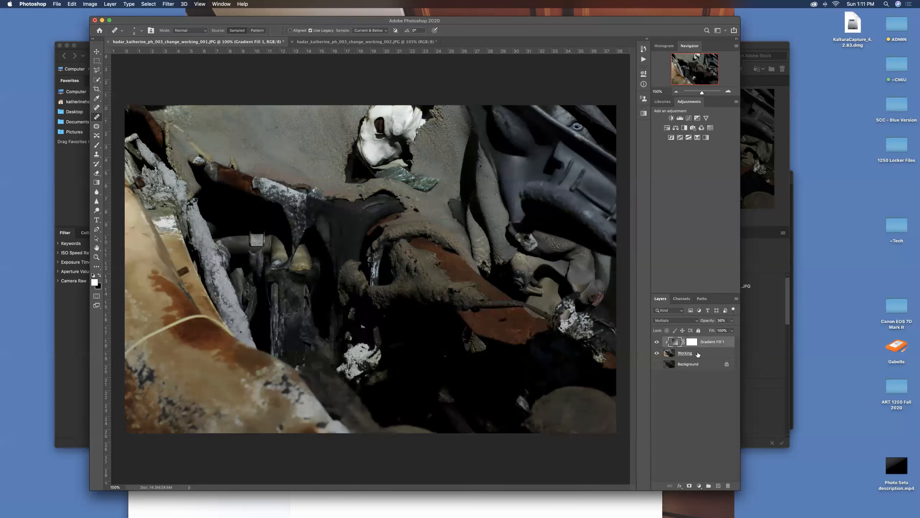
right_click(685, 353)
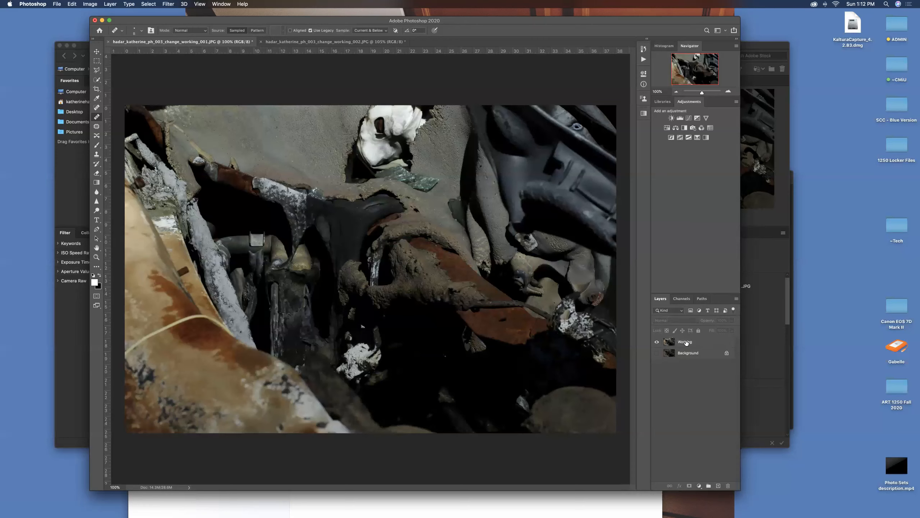
left_click(685, 342)
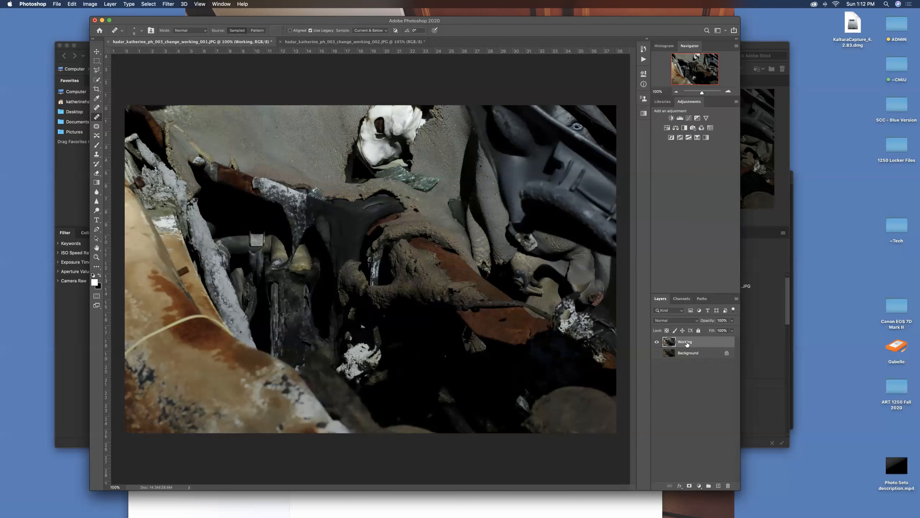
mouse_move(684, 344)
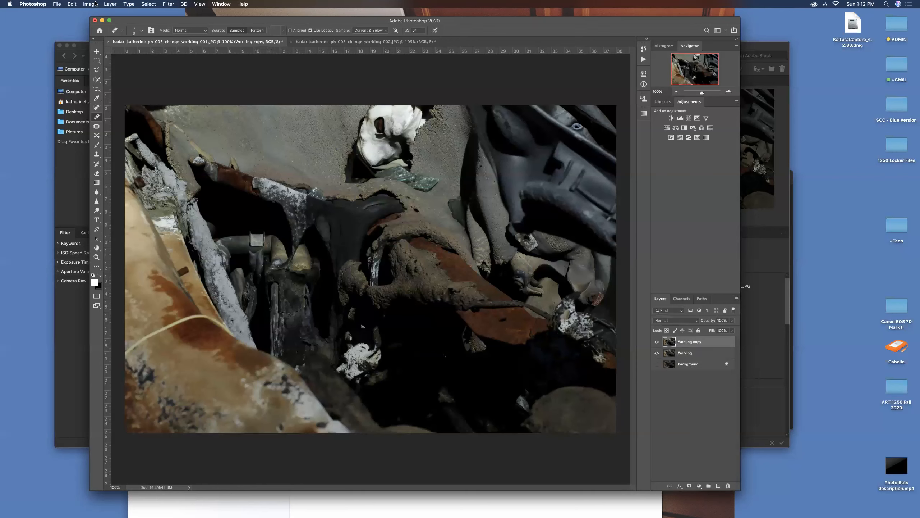
- Apply Filter > Other > High Pass to Working copy with a radius of about 5.7 pixels
left_click(169, 4)
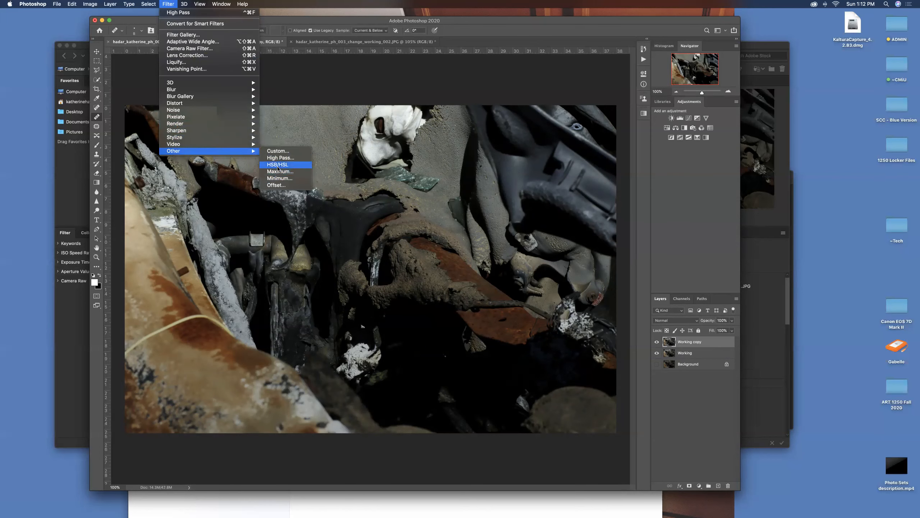
mouse_move(280, 158)
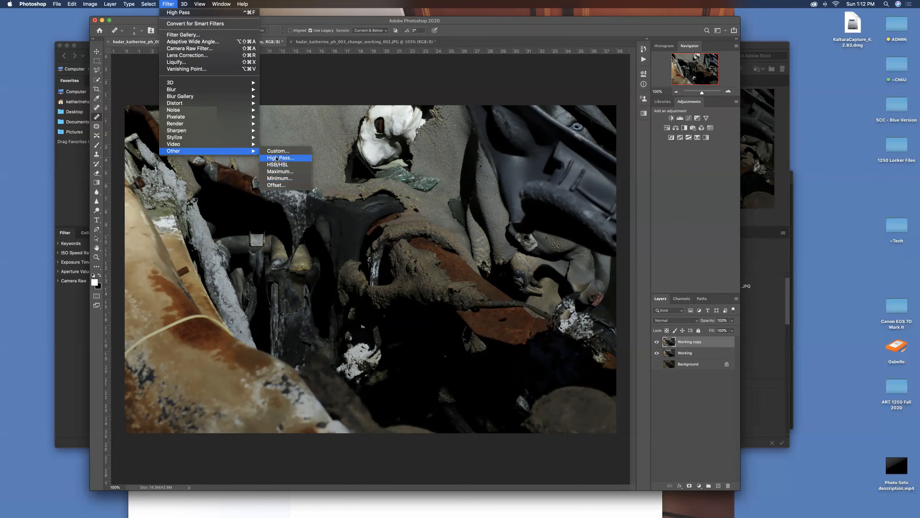
left_click(280, 158)
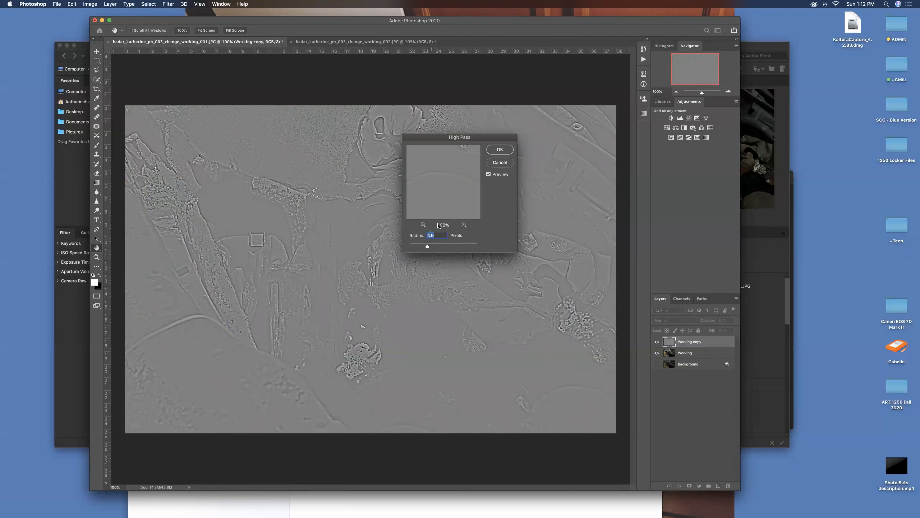
left_click_drag(459, 137, 525, 123)
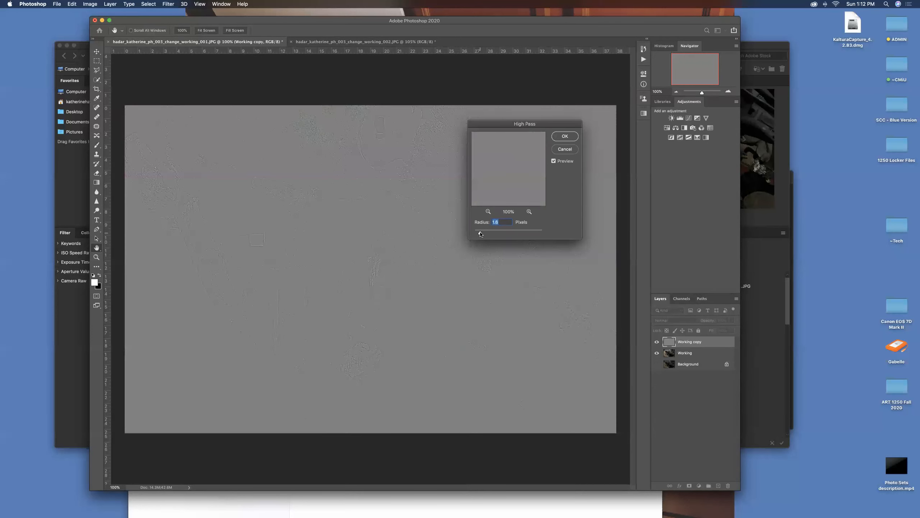
left_click_drag(499, 230, 502, 231)
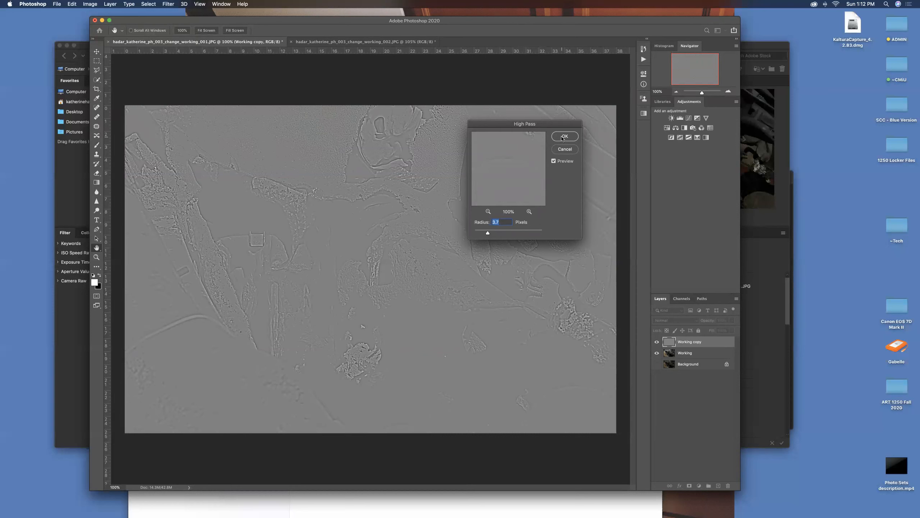
left_click(564, 137)
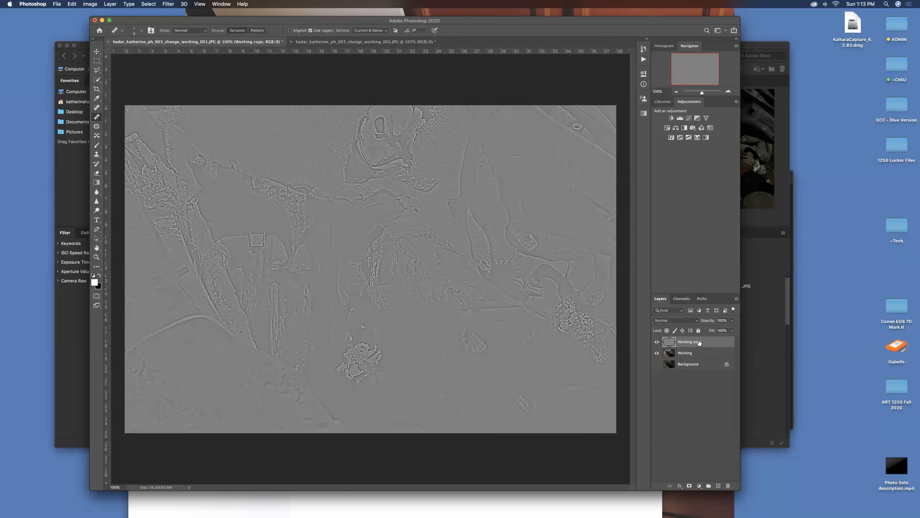
mouse_move(676, 320)
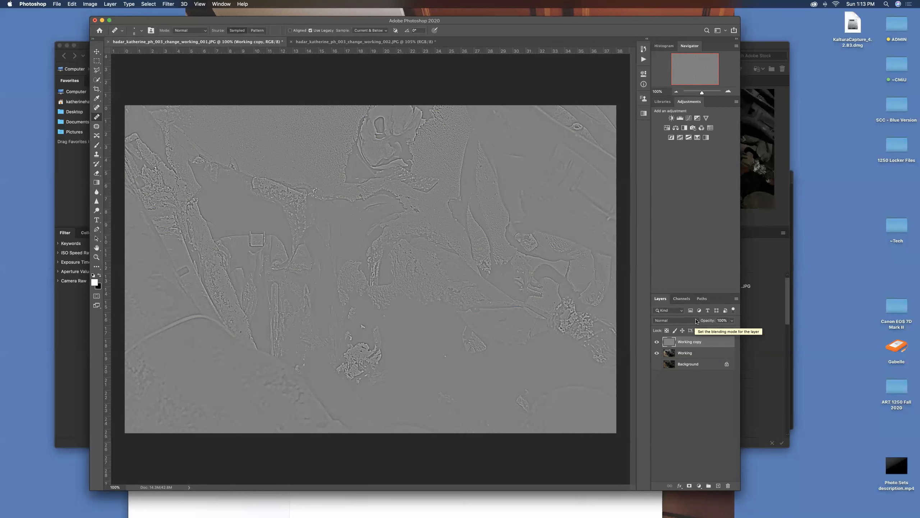
- Blend the high-pass Working copy with Soft Light at about 64% opacity
left_click(666, 320)
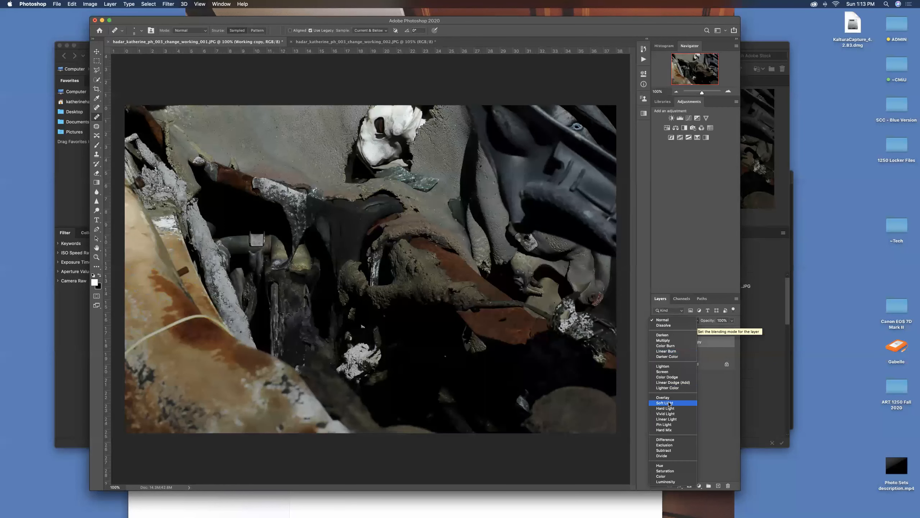
left_click(663, 324)
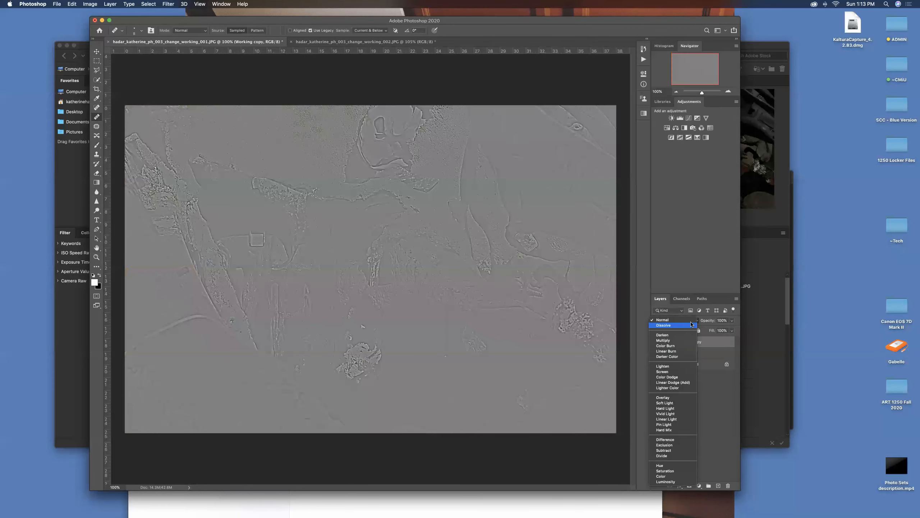
left_click(676, 320)
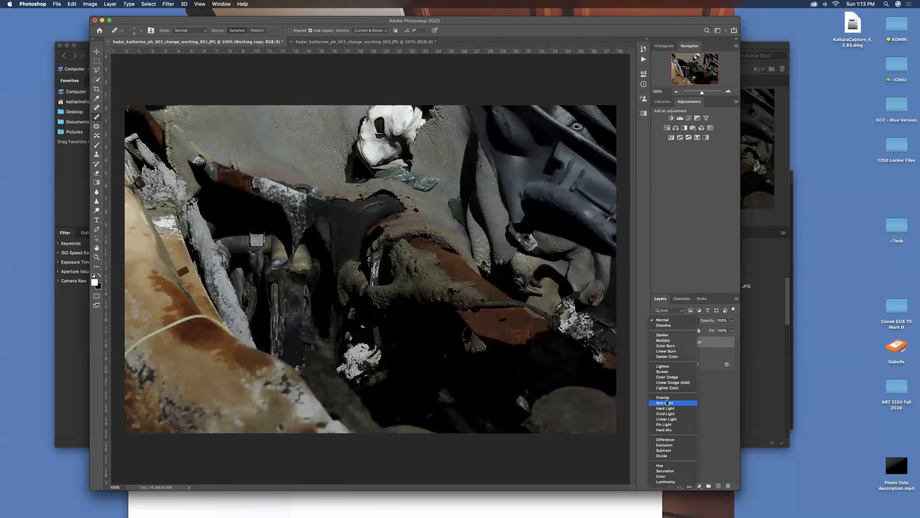
left_click(663, 402)
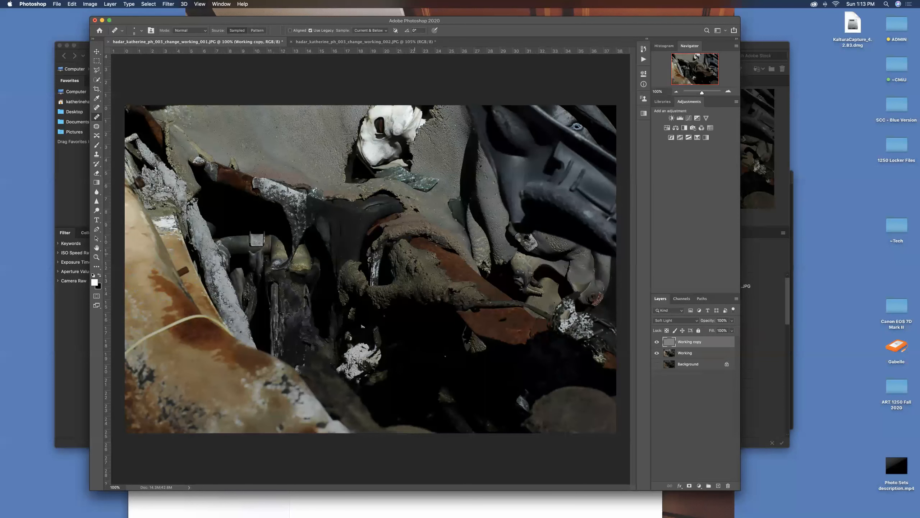
mouse_move(733, 325)
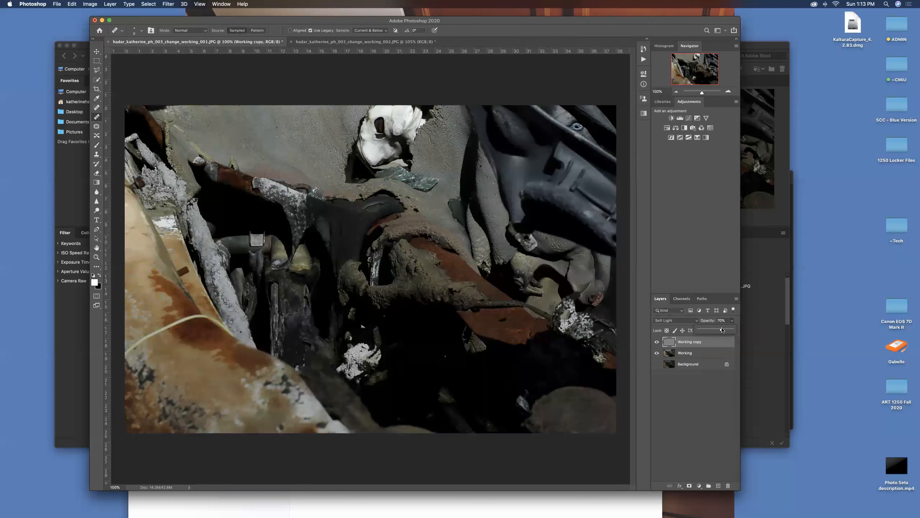
left_click_drag(721, 320, 716, 320)
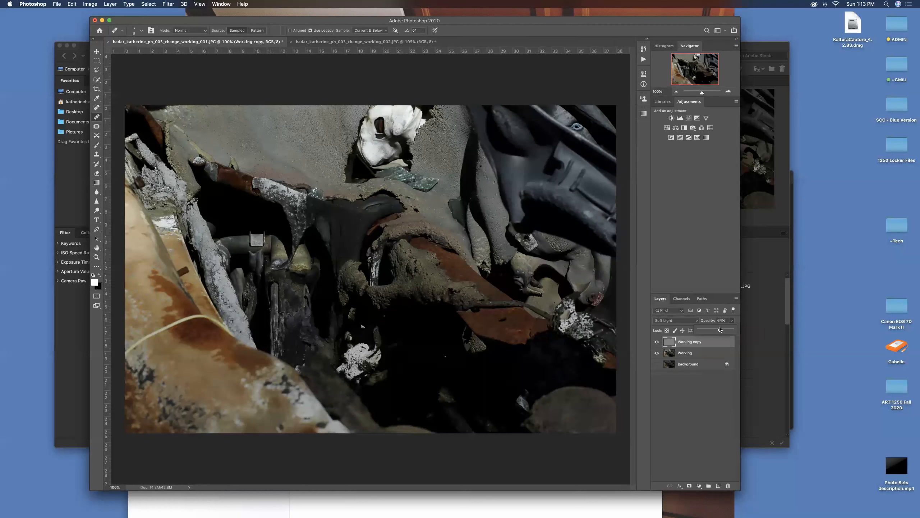
left_click_drag(725, 321, 719, 320)
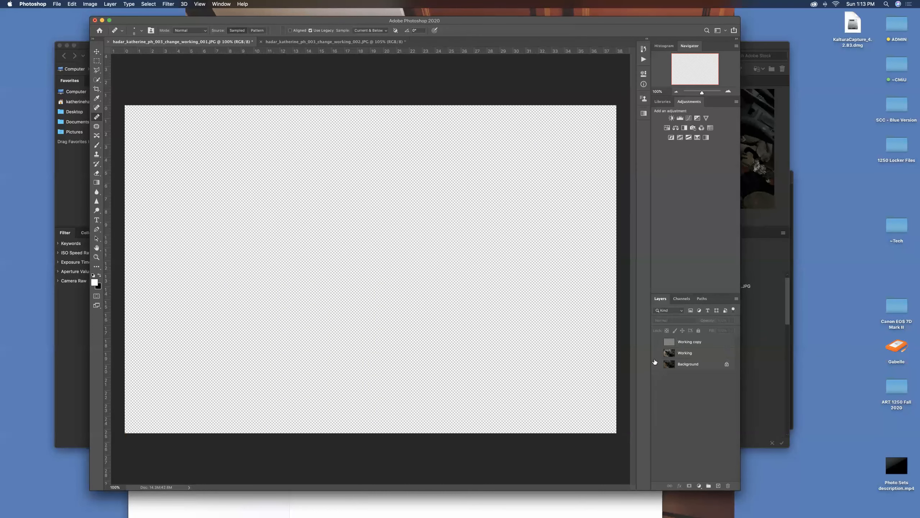
- Show the Background, Working and Working copy layers again via their eye icons
left_click(657, 364)
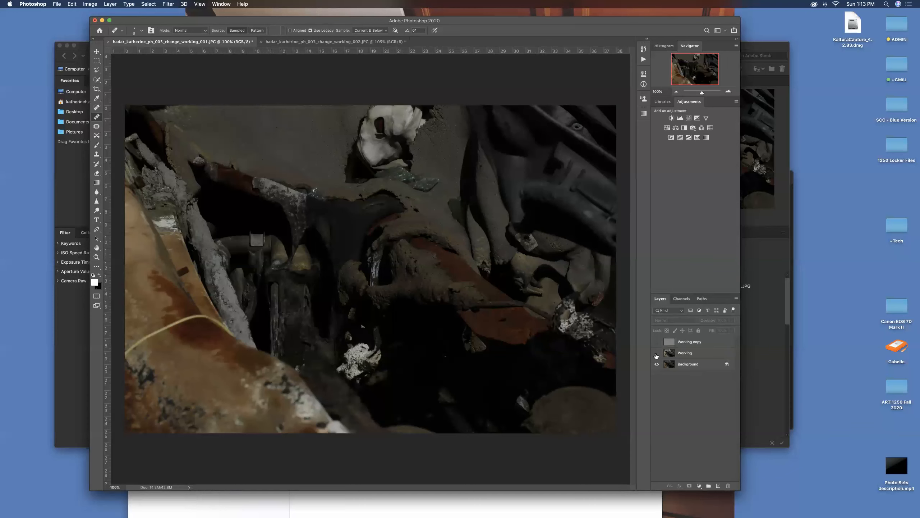
left_click(657, 353)
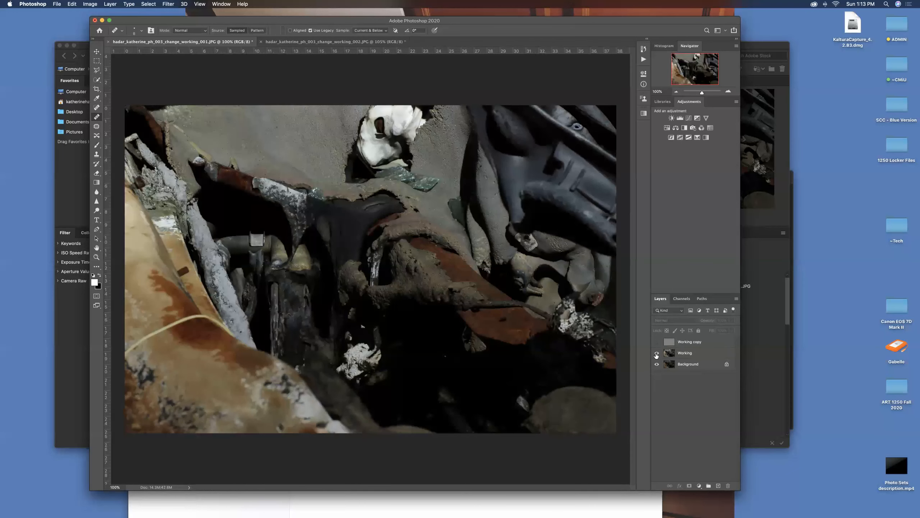
left_click(657, 341)
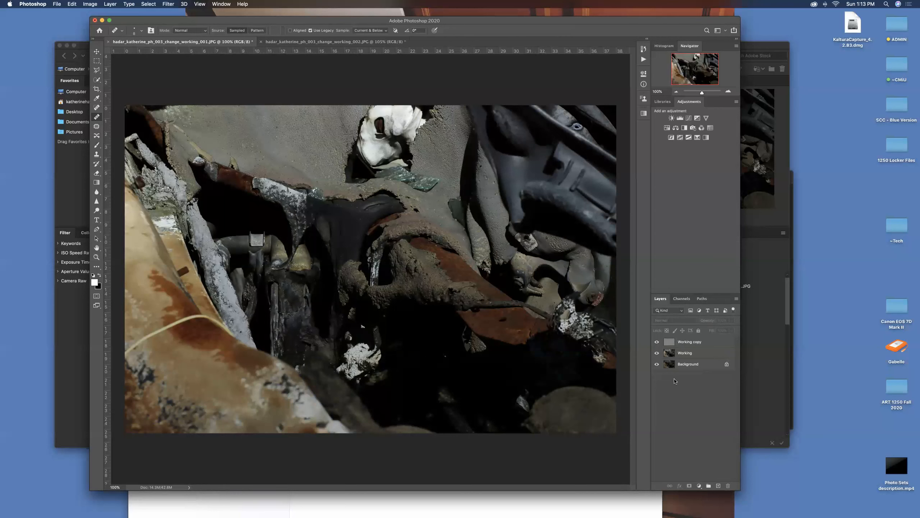
mouse_move(680, 387)
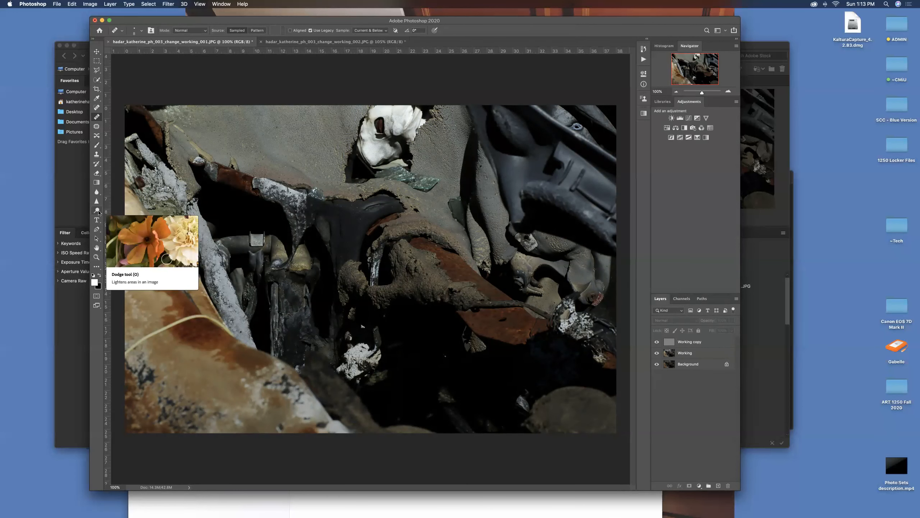
mouse_move(96, 215)
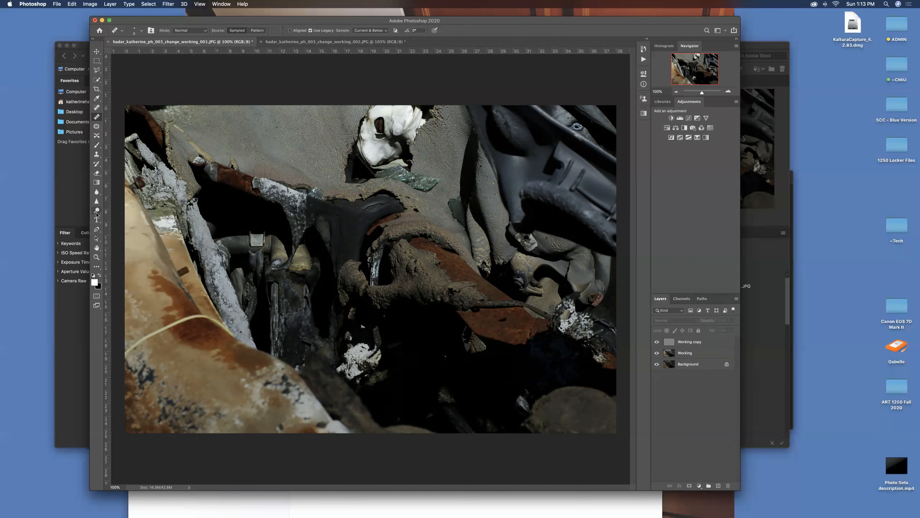
mouse_move(97, 213)
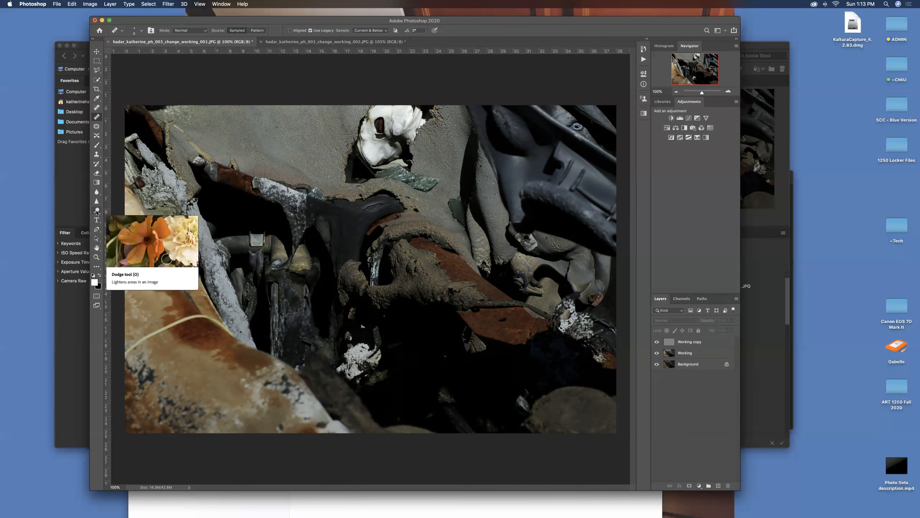
- Select the Dodge tool set to Shadows with Protect Tones and target the Working layer
left_click(96, 209)
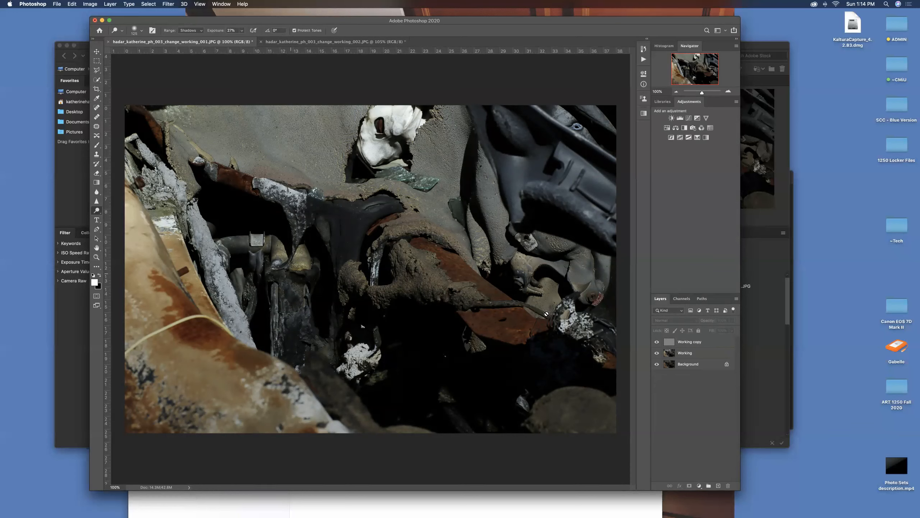
left_click(685, 353)
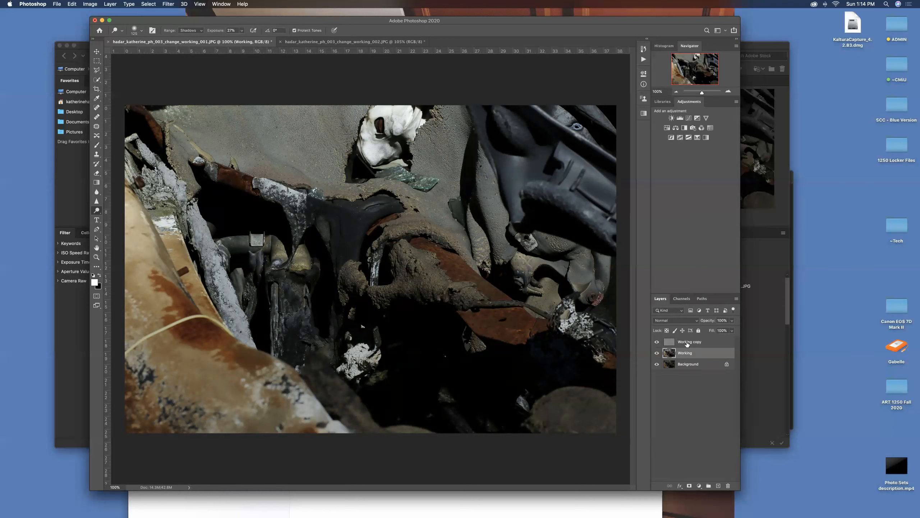
- Merge Working copy into Working and start renaming the merged layer
right_click(689, 341)
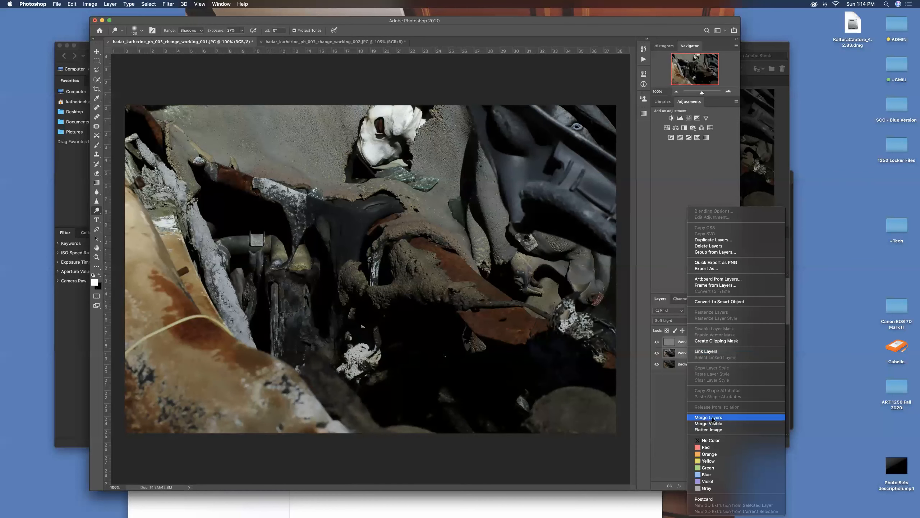
left_click(709, 418)
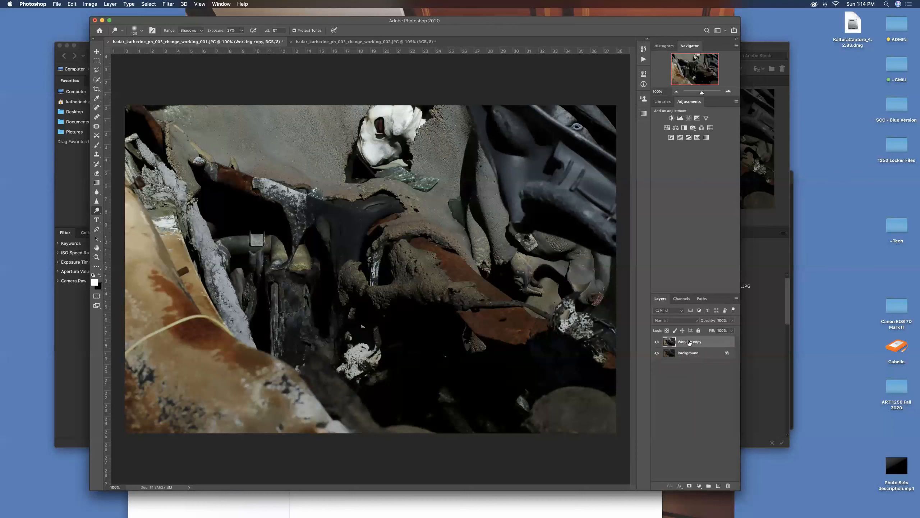
double_click(690, 341)
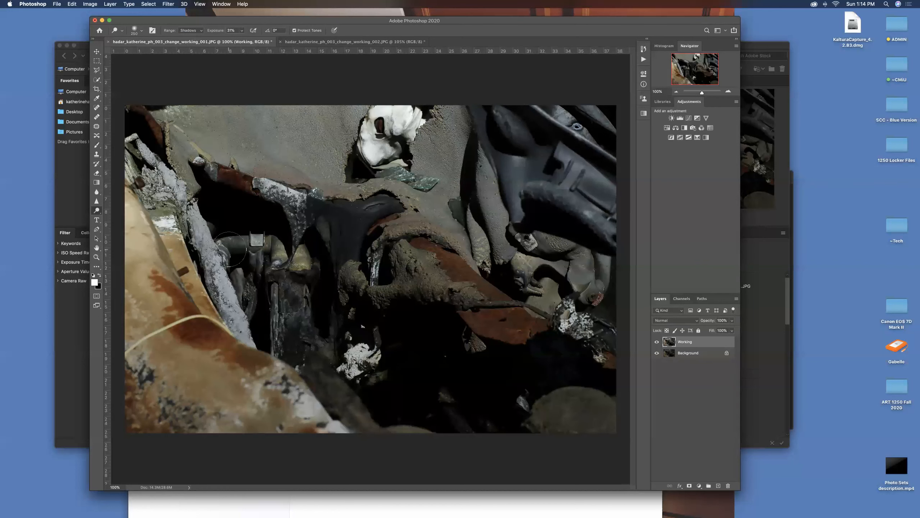
mouse_move(261, 244)
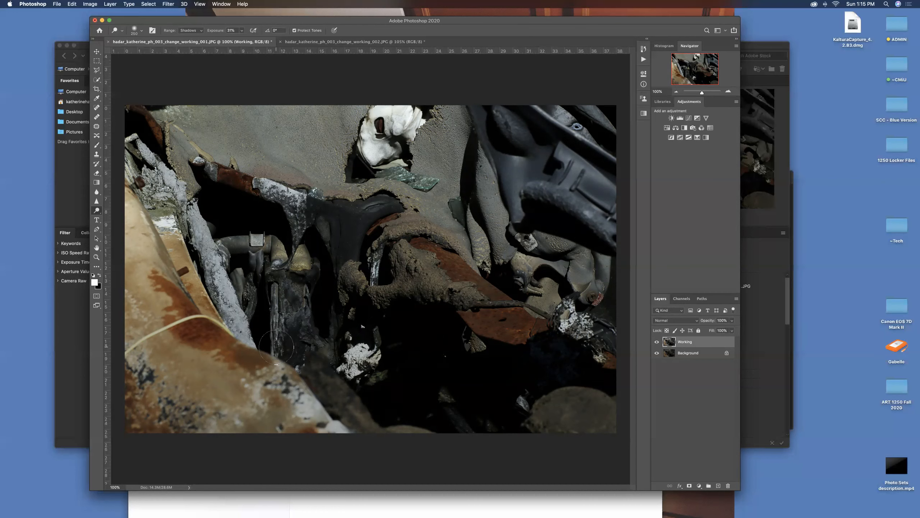
mouse_move(496, 334)
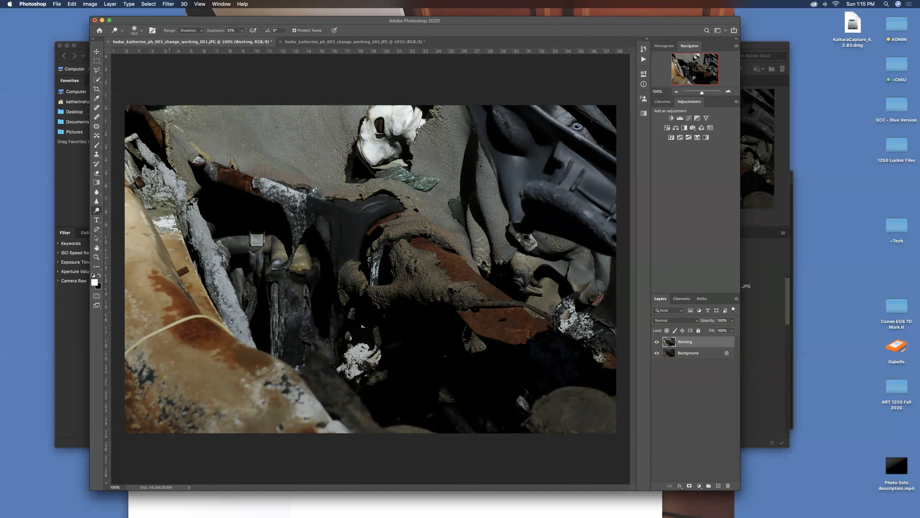
mouse_move(99, 214)
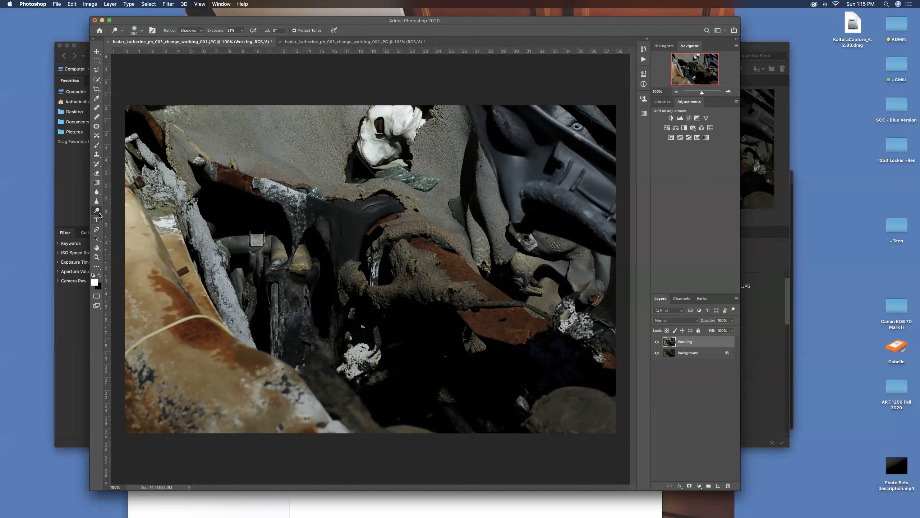
- Burn the photo's midtones at about 34% exposure, then move on to the Sponge tool
left_click(97, 210)
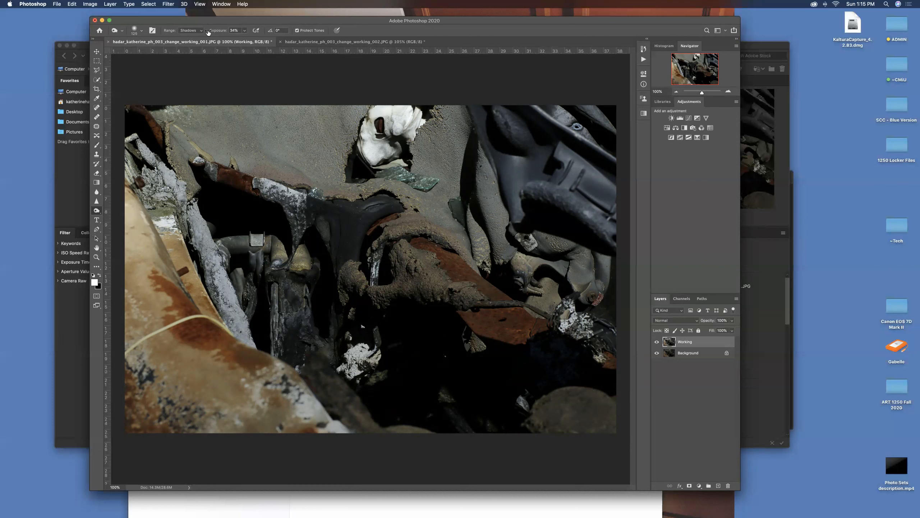
left_click(244, 30)
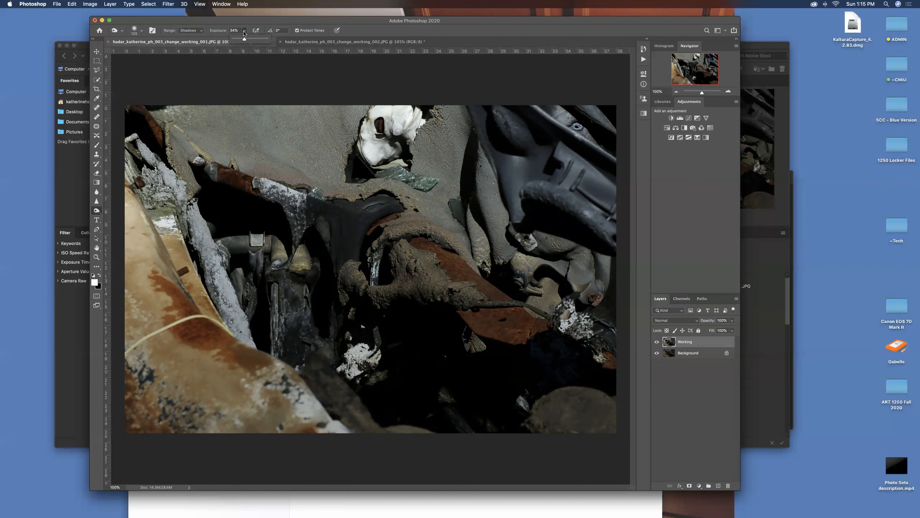
left_click(191, 30)
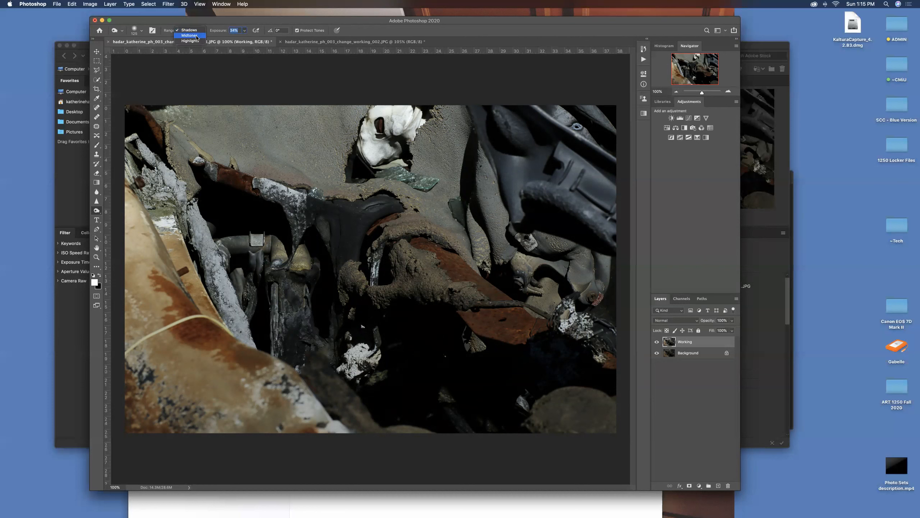
left_click(189, 35)
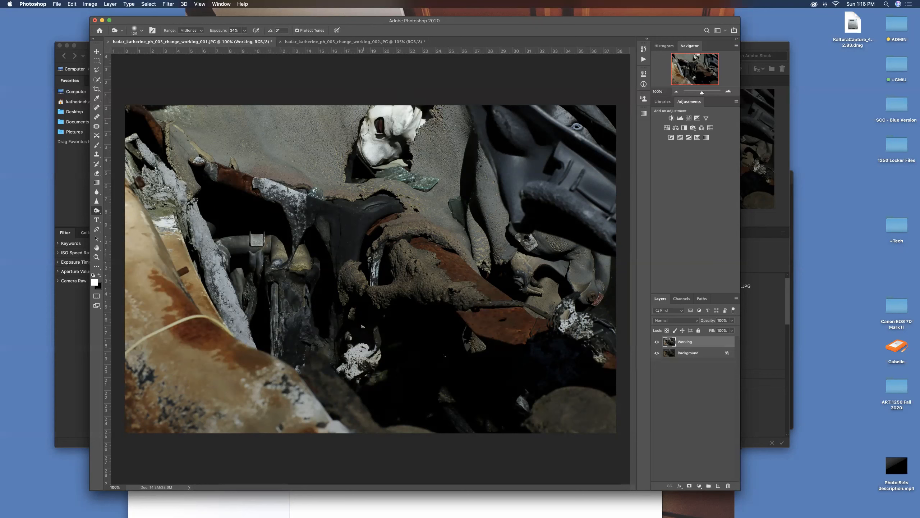
mouse_move(393, 112)
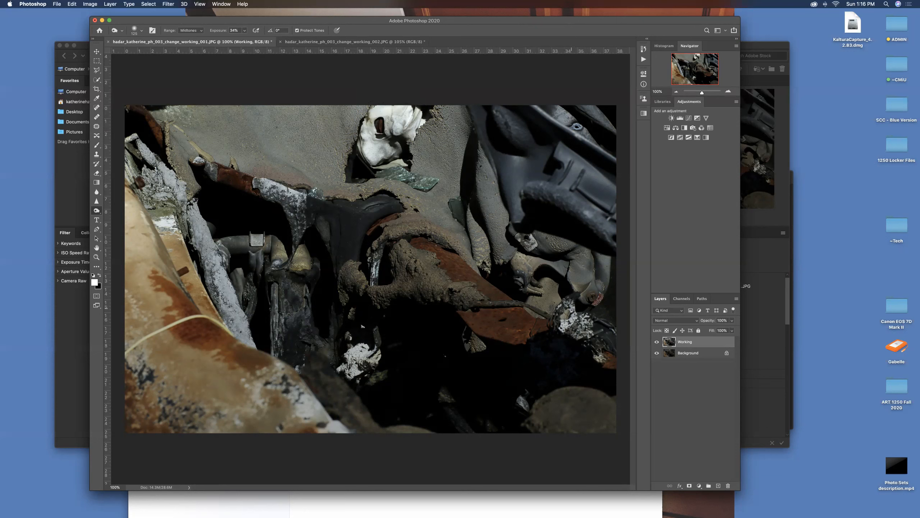
mouse_move(415, 343)
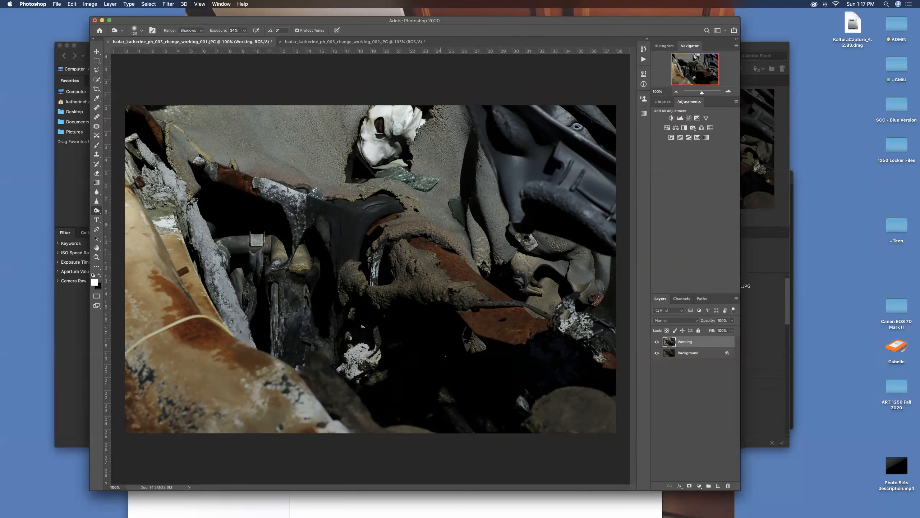
left_click(97, 210)
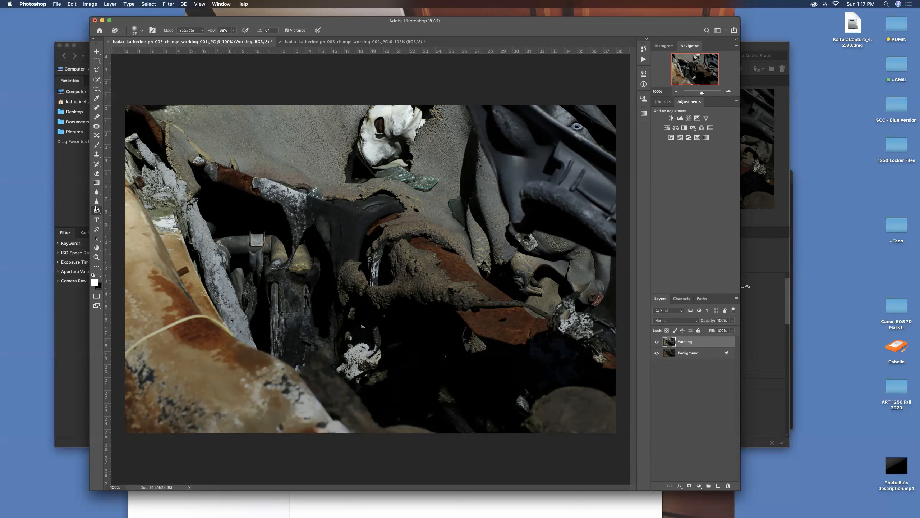
mouse_move(95, 210)
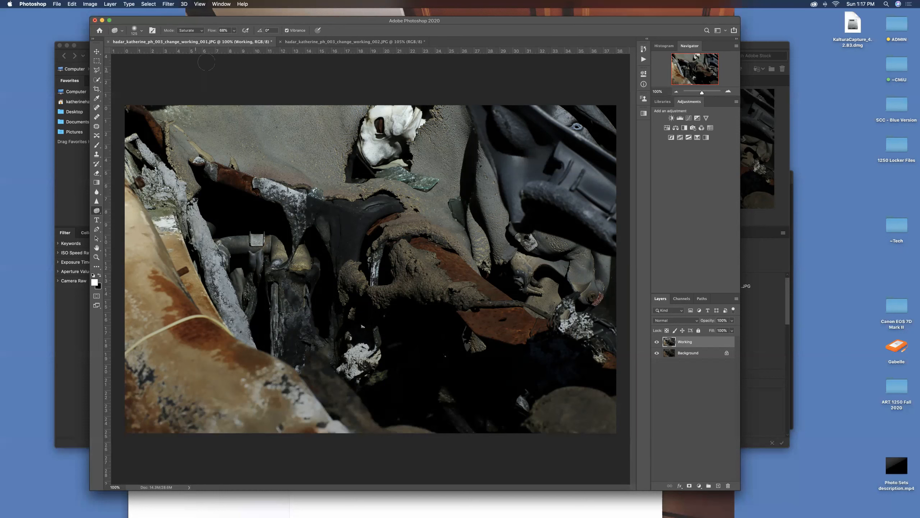
- Keep the Sponge tool on Saturate and raise its Flow to 81%
left_click(188, 29)
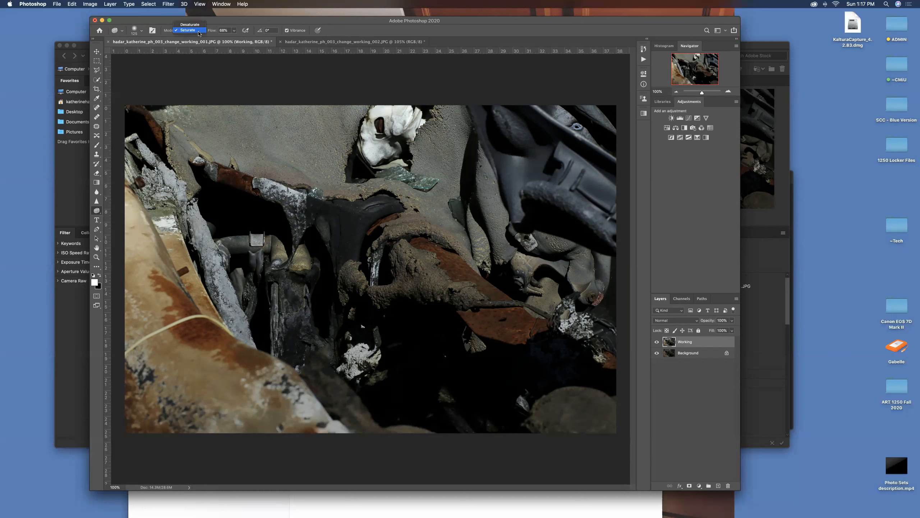
left_click(187, 30)
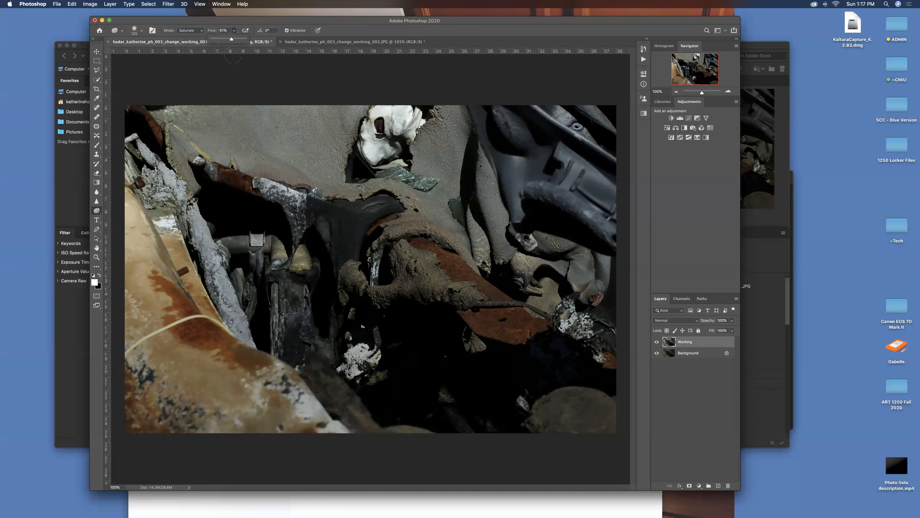
left_click(164, 41)
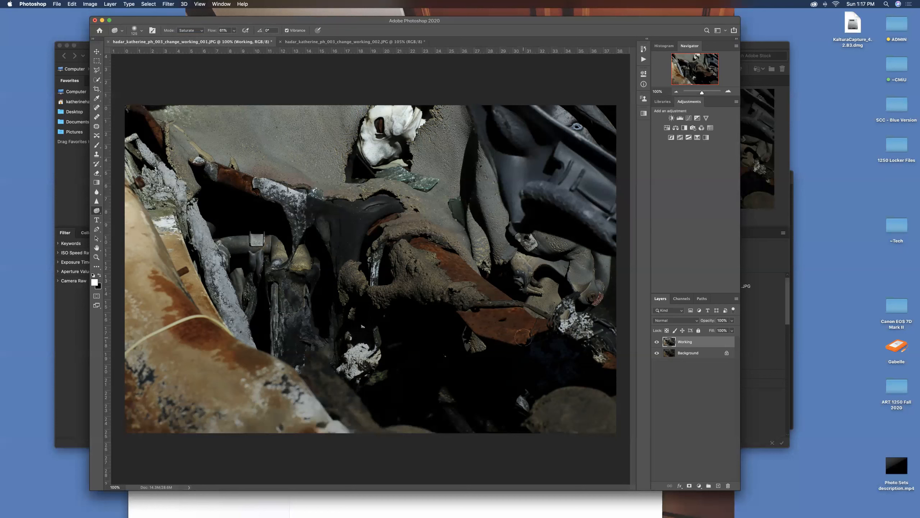
mouse_move(605, 200)
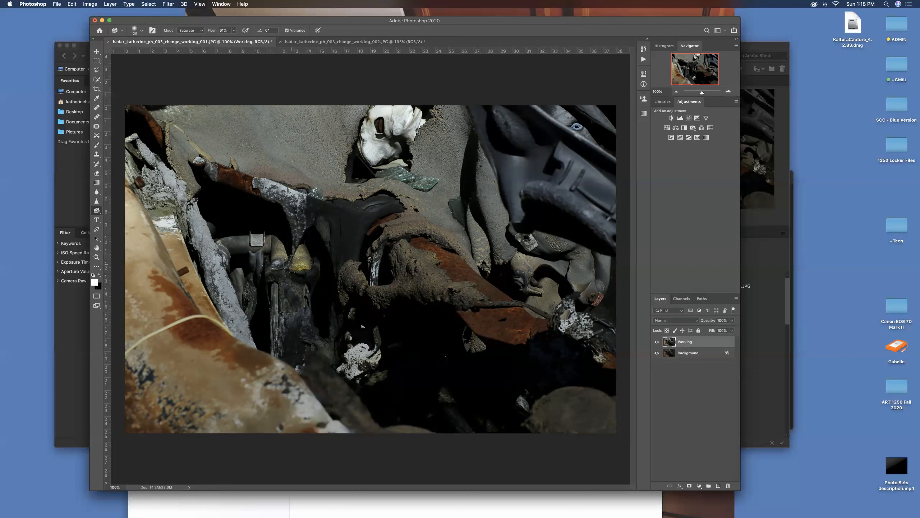
mouse_move(296, 354)
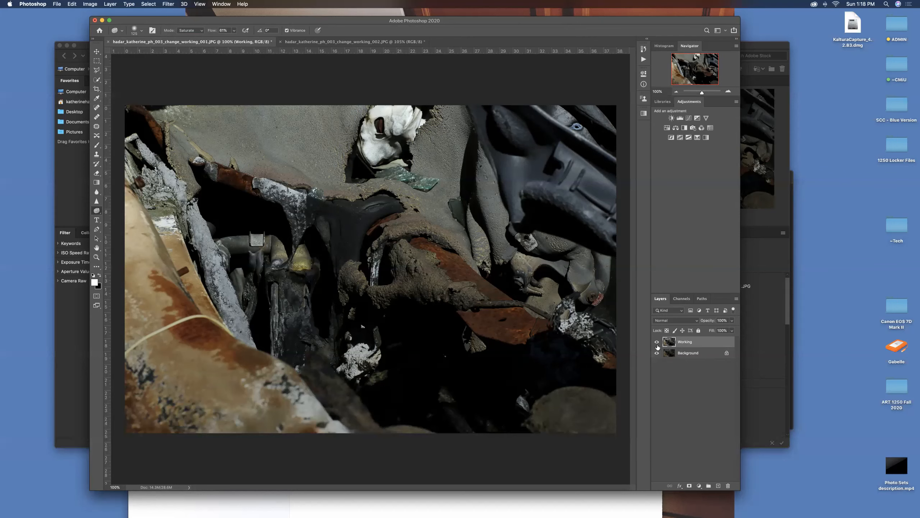
left_click(657, 341)
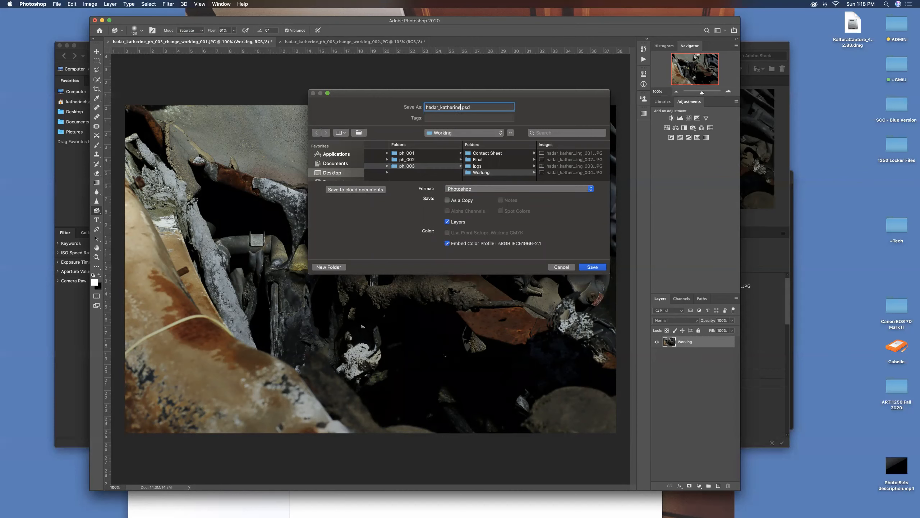
- Choose the ph_003 > Final folder as destination and set the format to JPEG
type("_ph_003_final")
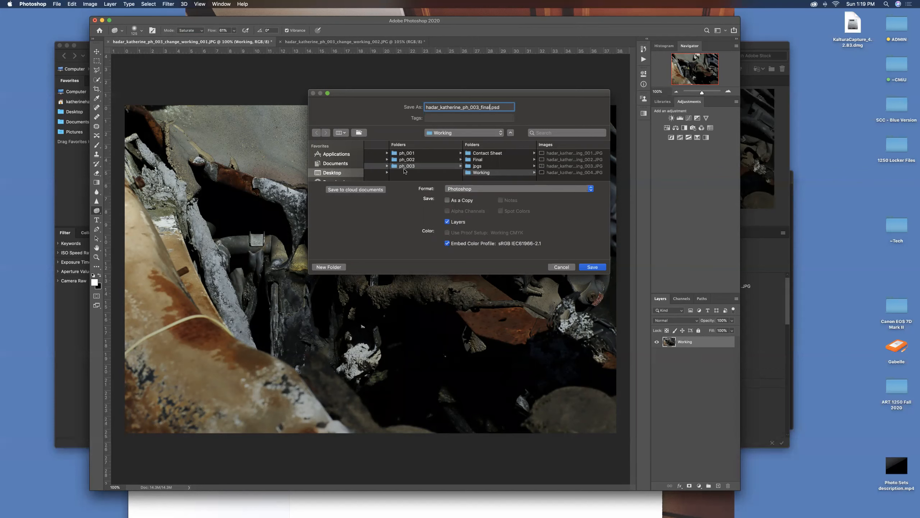
left_click(406, 165)
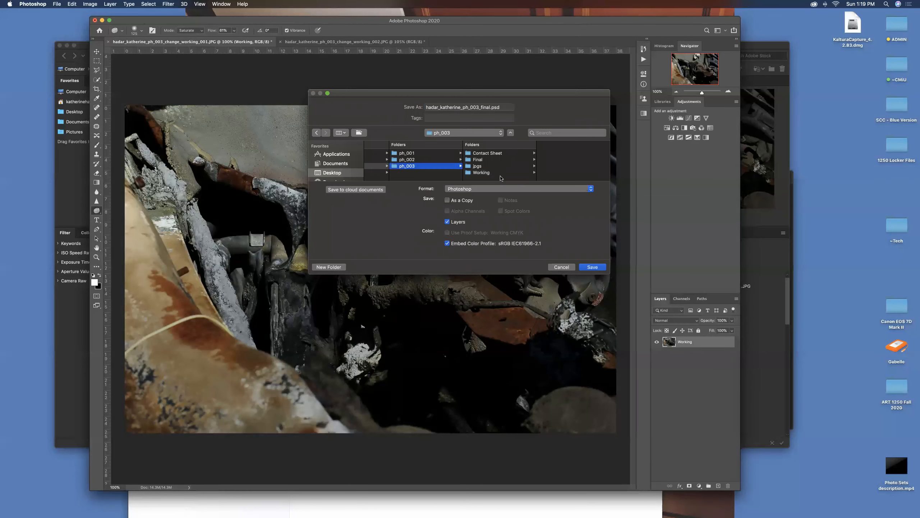
left_click(519, 188)
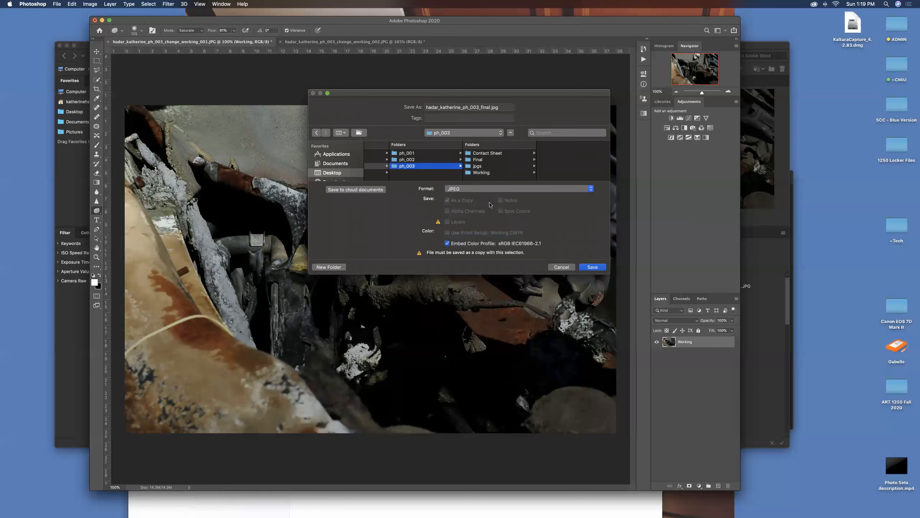
mouse_move(524, 175)
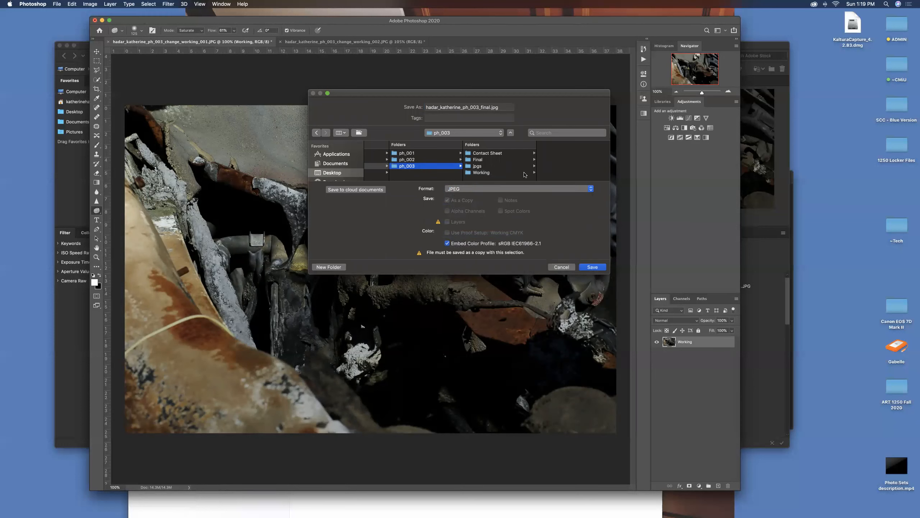
mouse_move(524, 174)
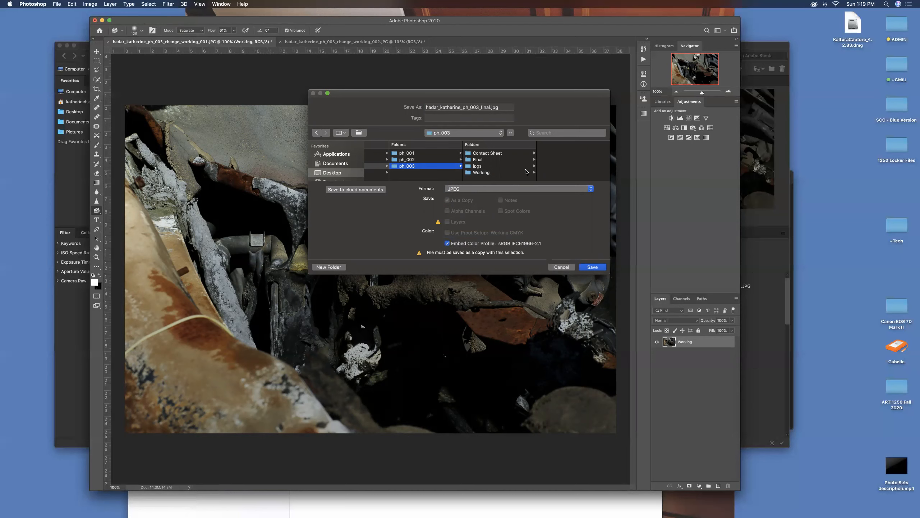
mouse_move(404, 170)
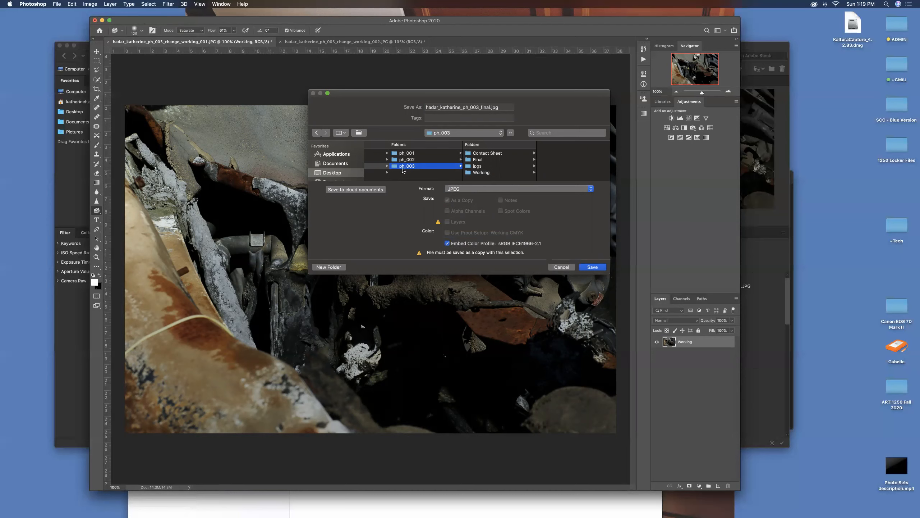
mouse_move(459, 161)
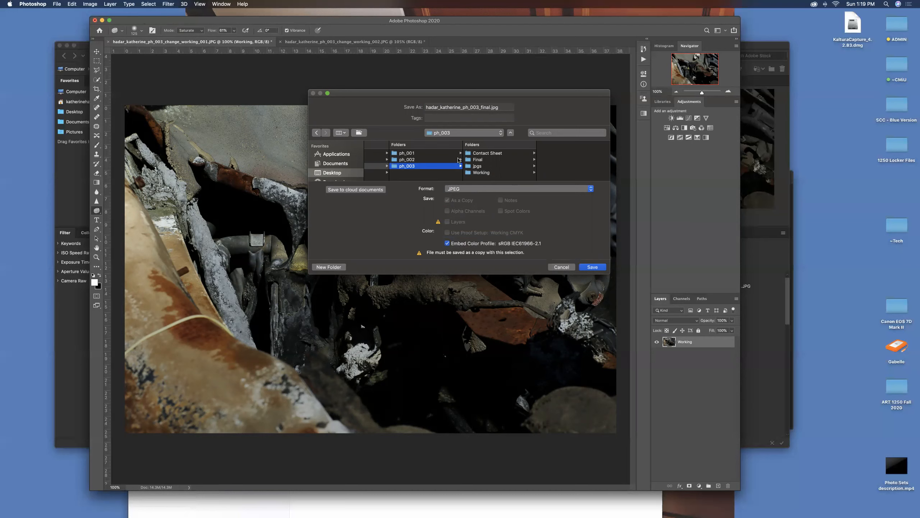
left_click(477, 159)
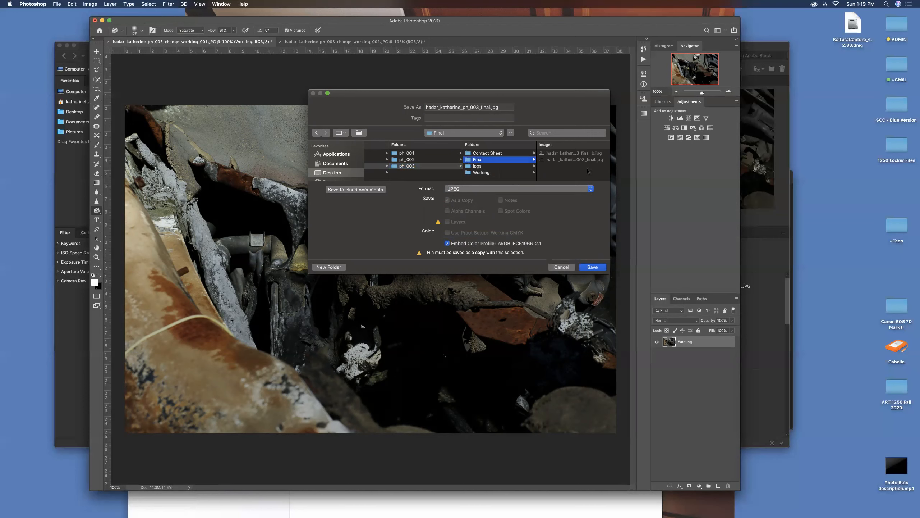
left_click(592, 267)
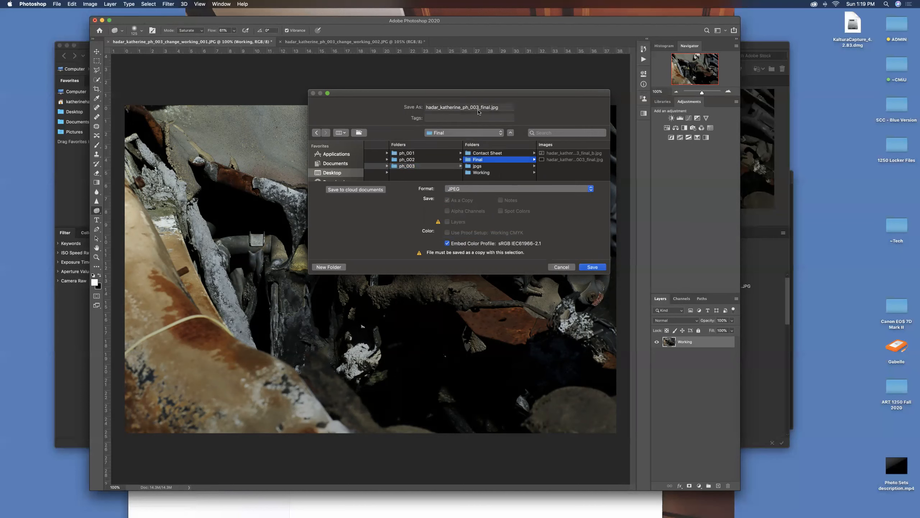
left_click(467, 107)
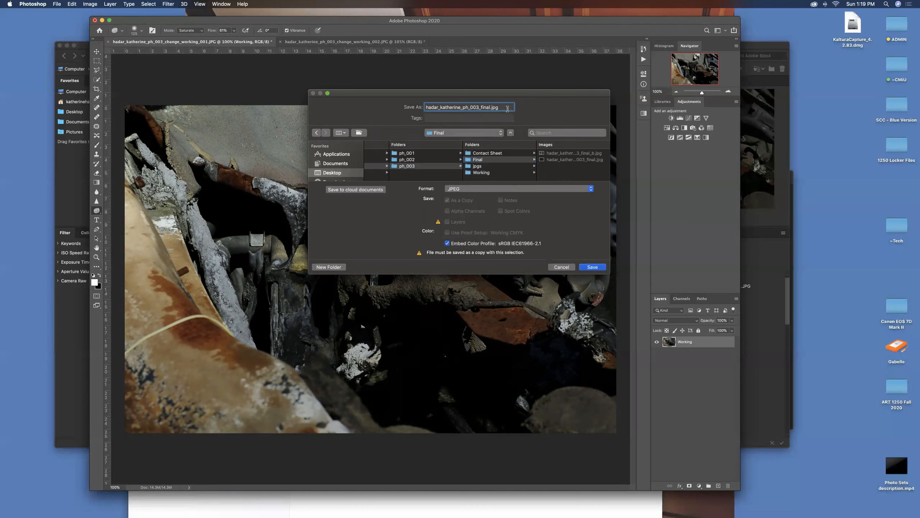
type("_d")
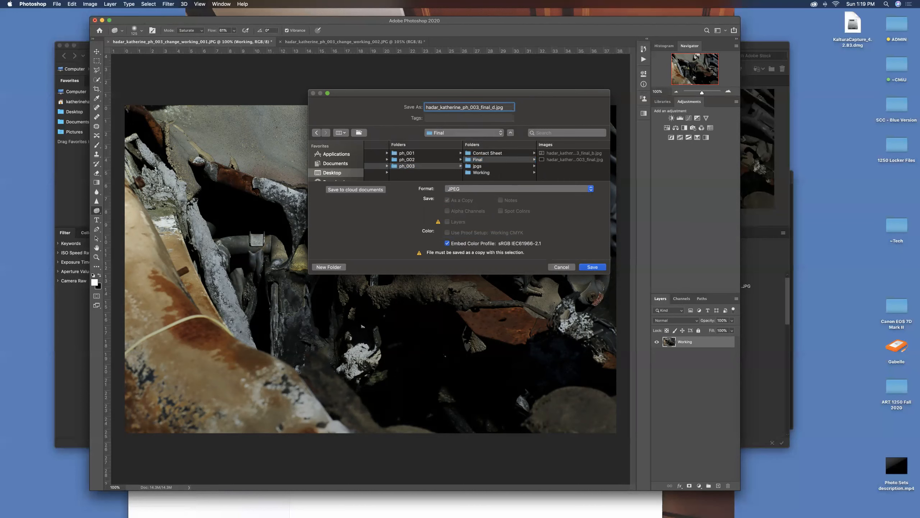
left_click(592, 267)
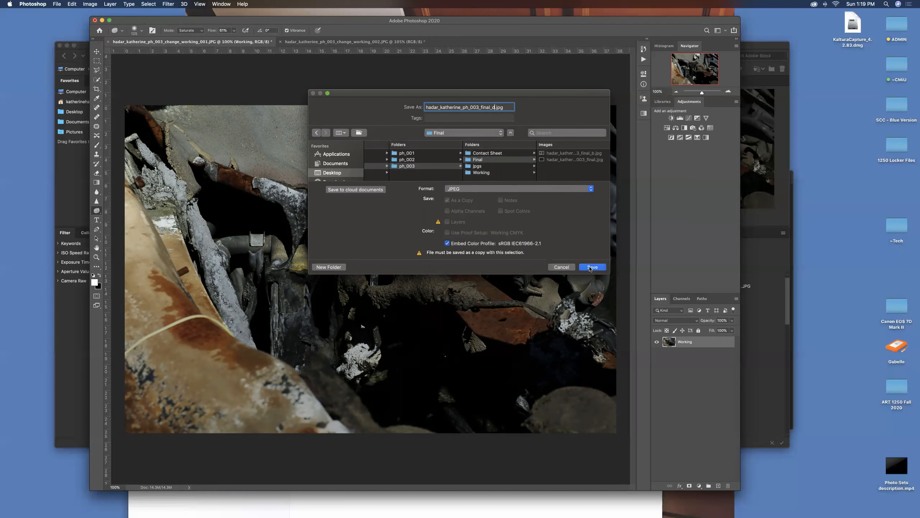
left_click(591, 267)
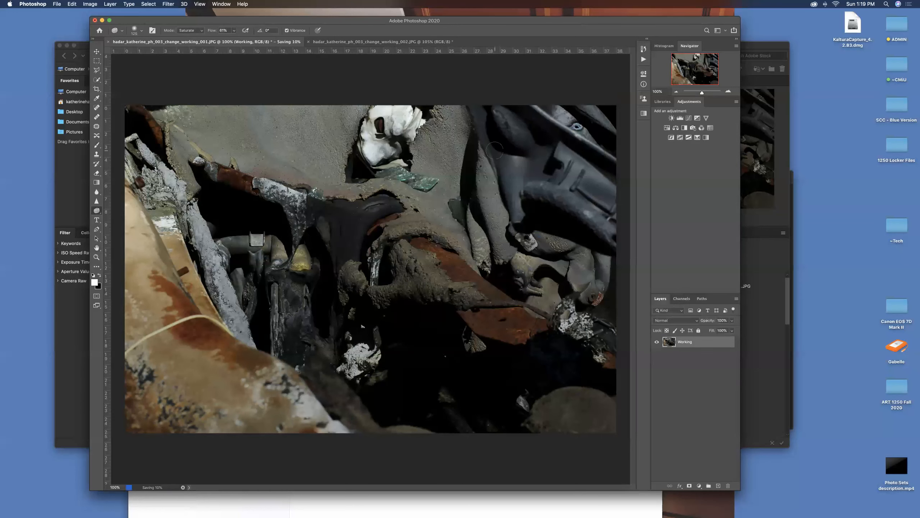